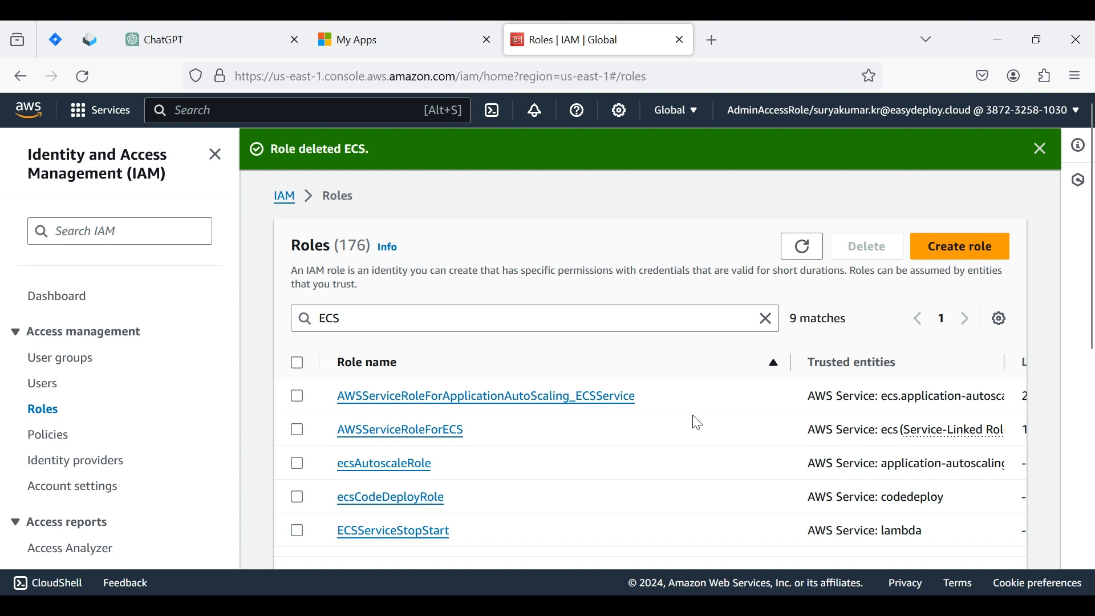
mouse_move(31, 441)
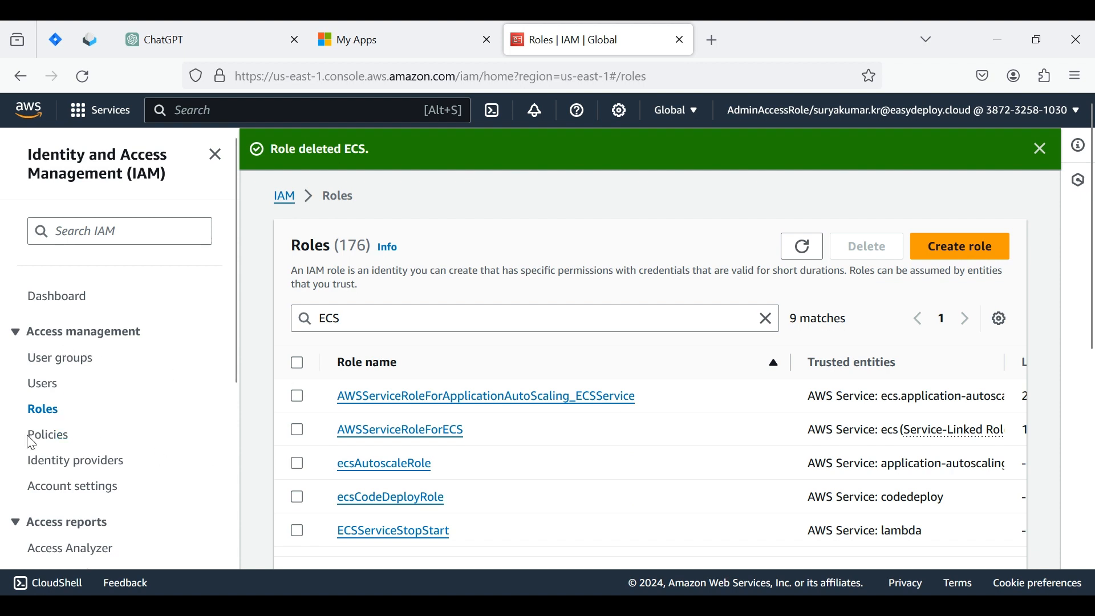
Step: Switch from the IAM roles list to the IAM Policies list
left_click(48, 434)
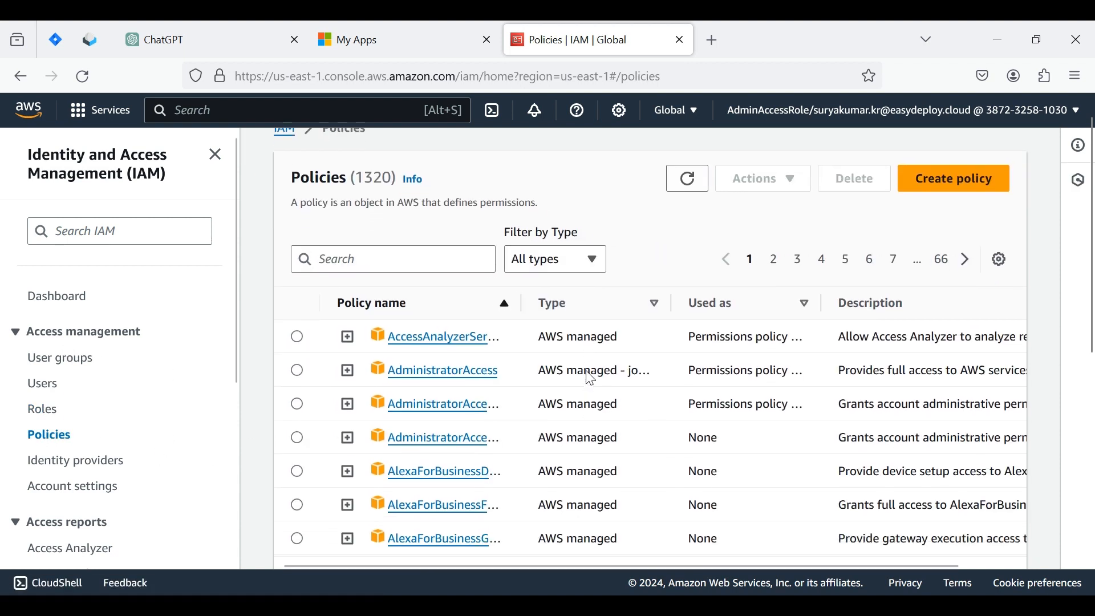
Step: Start a new policy for the Lambda service with JSON statements for ECS updates and CloudWatch Logs, then proceed to review
left_click(952, 178)
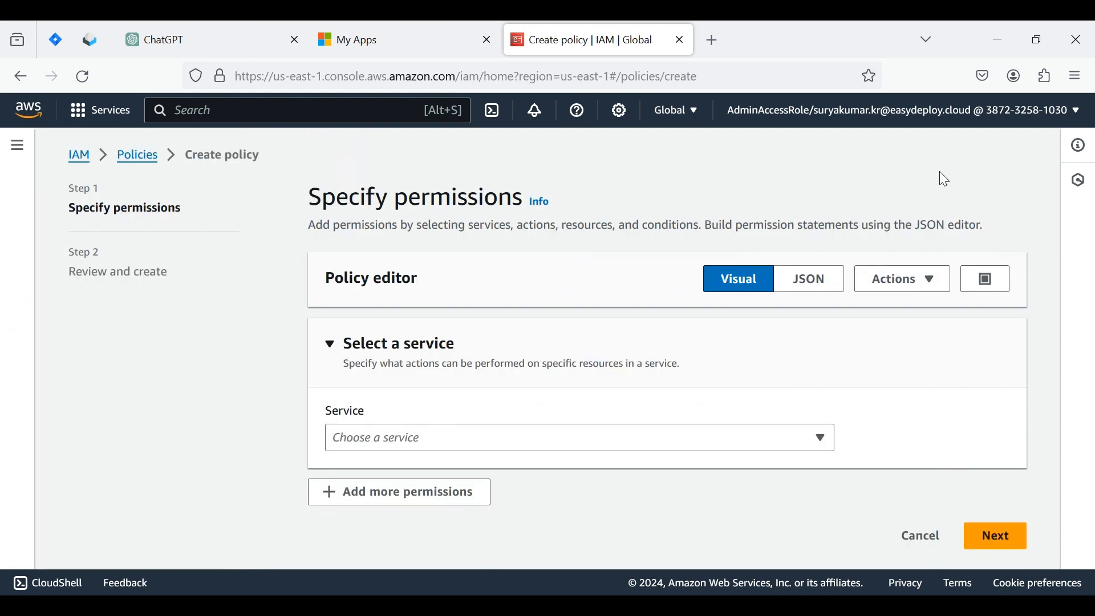
mouse_move(454, 449)
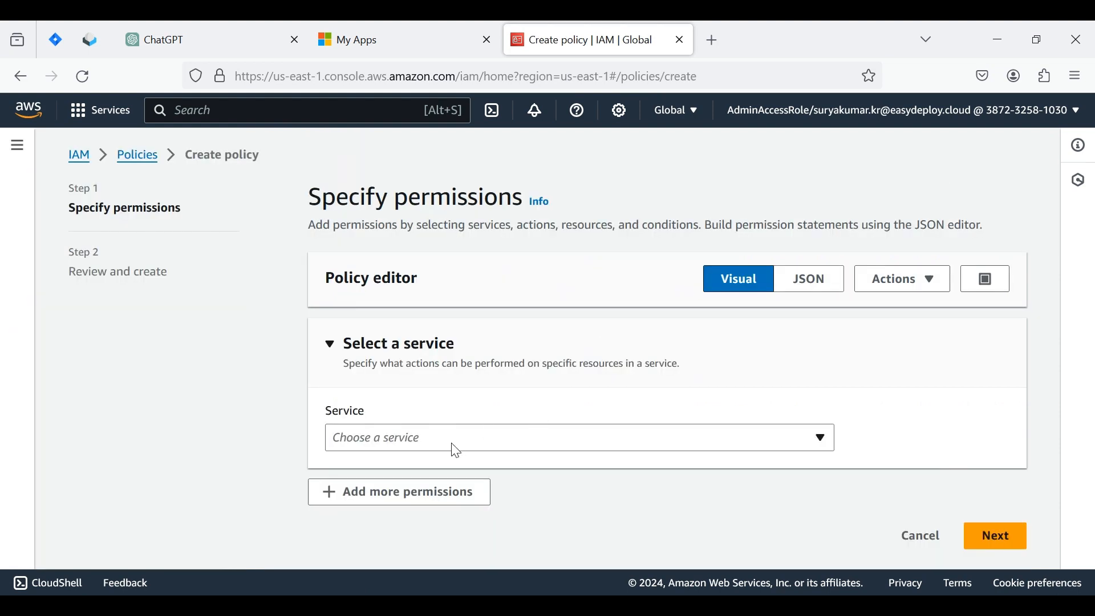
left_click(576, 437)
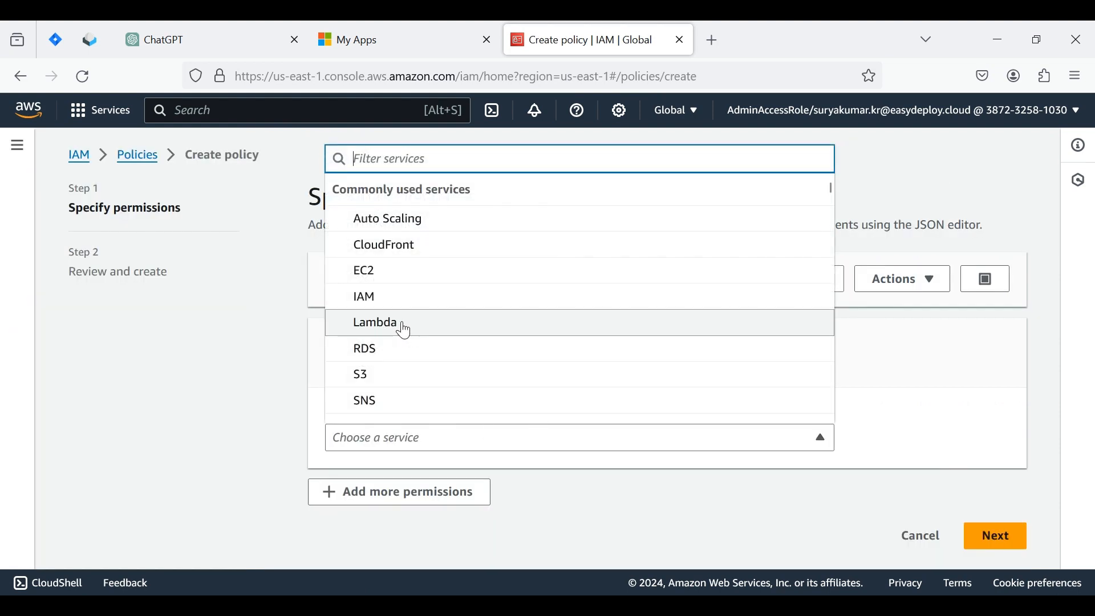
left_click(375, 322)
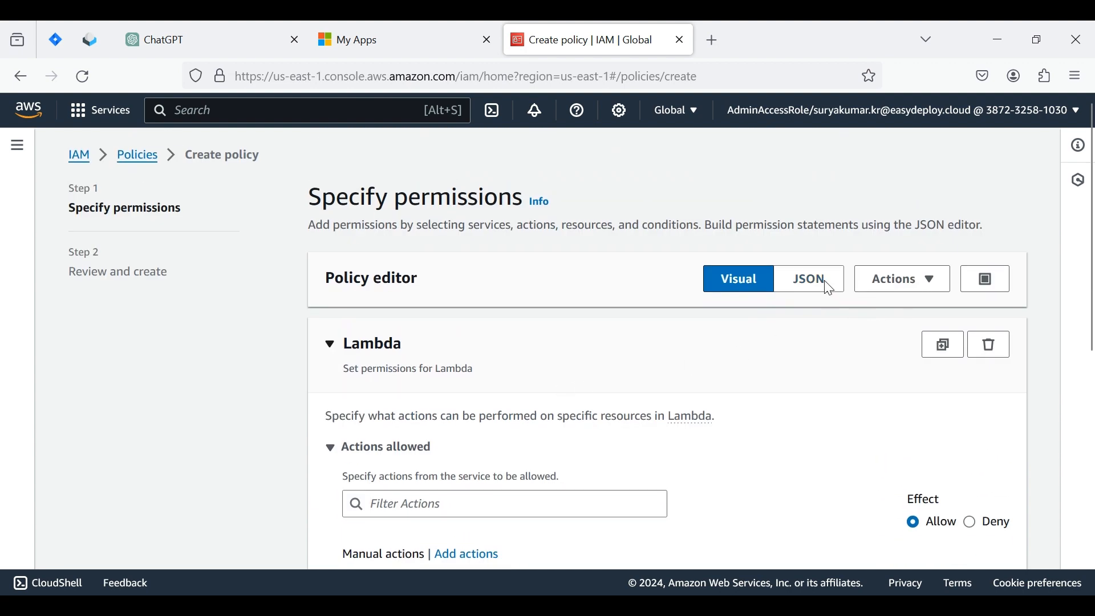
left_click(808, 279)
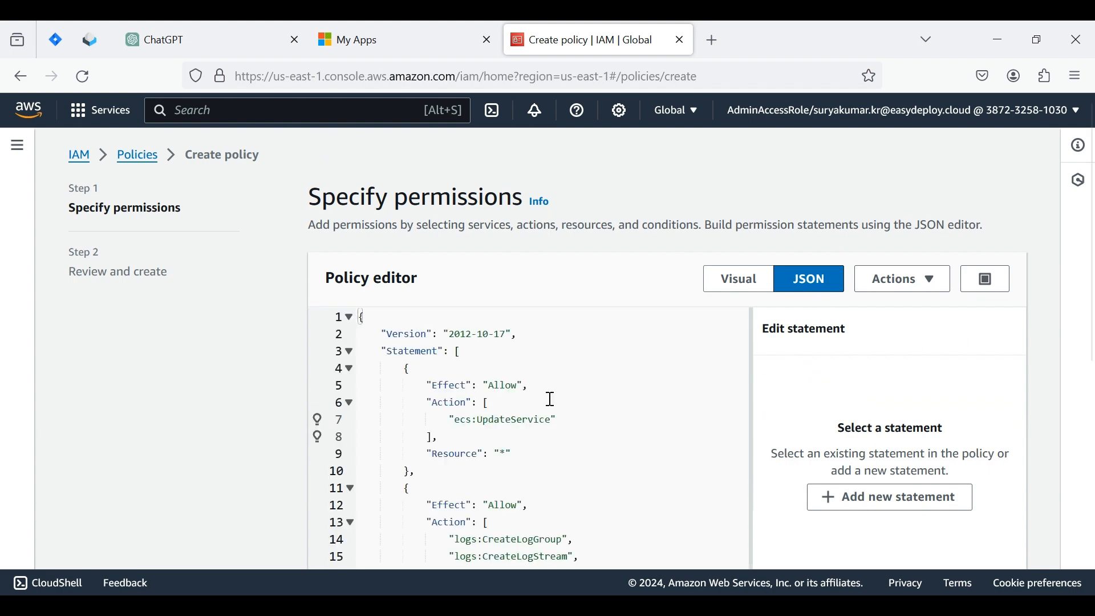
scroll("down", 3)
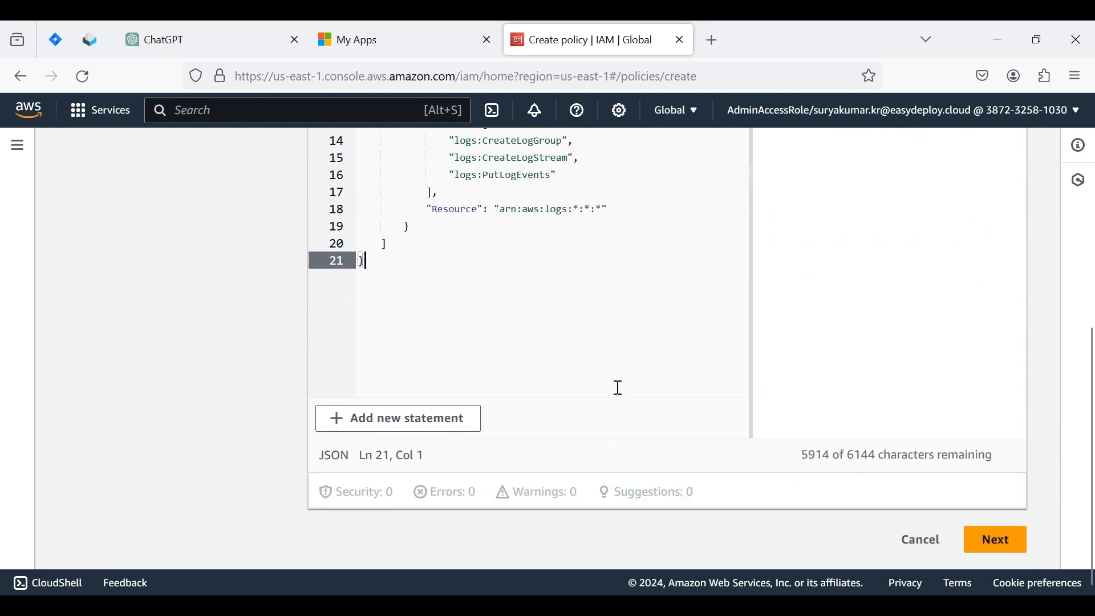
mouse_move(995, 539)
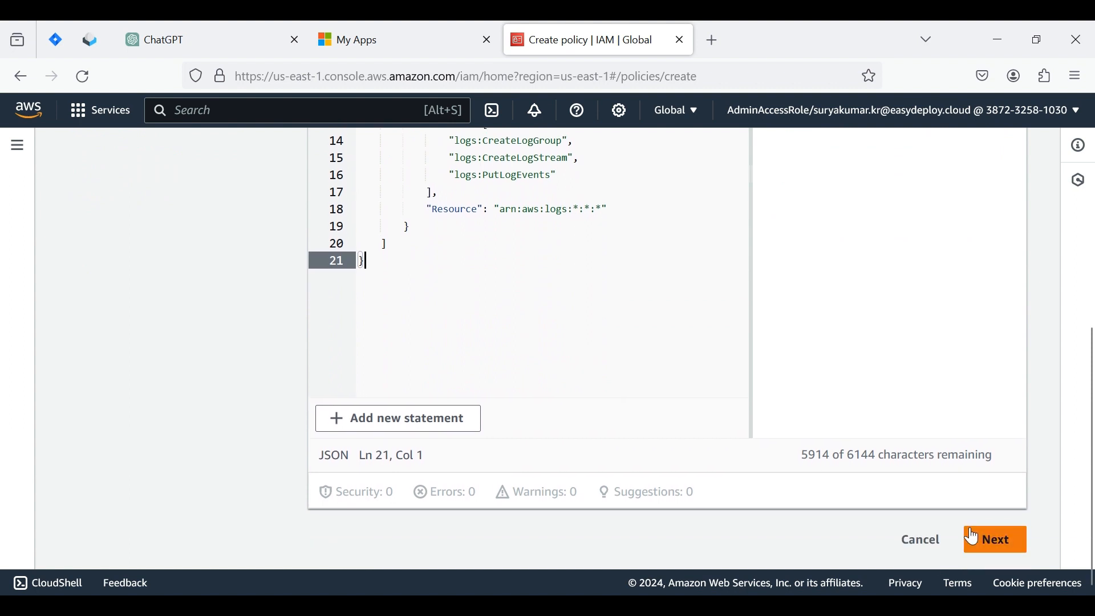
left_click(995, 538)
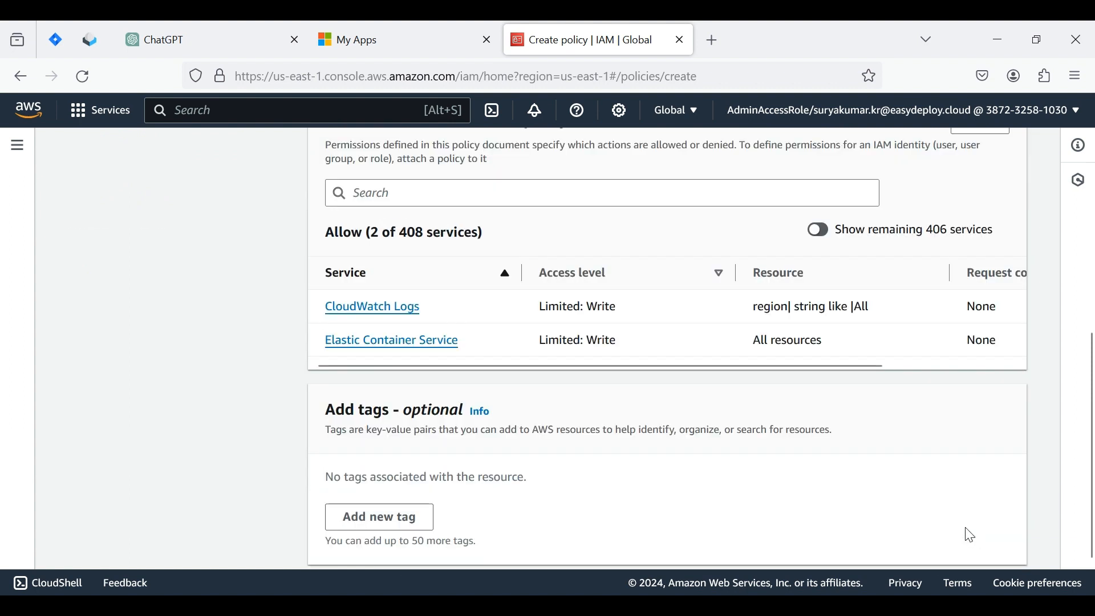
mouse_move(688, 399)
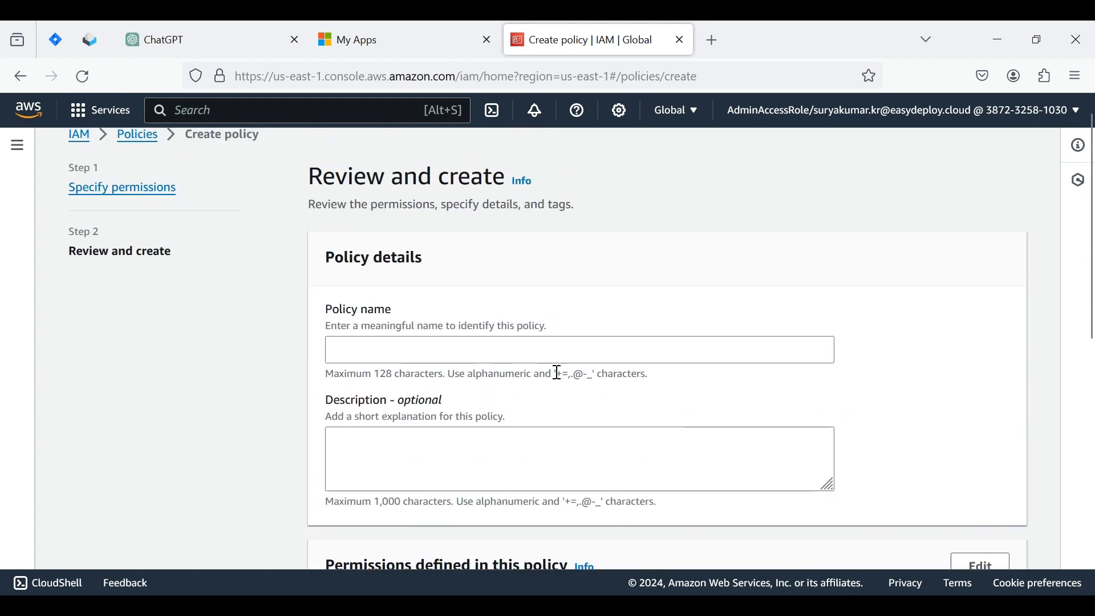
Step: Name the policy ECSServicestart-stop and create it
type("EC")
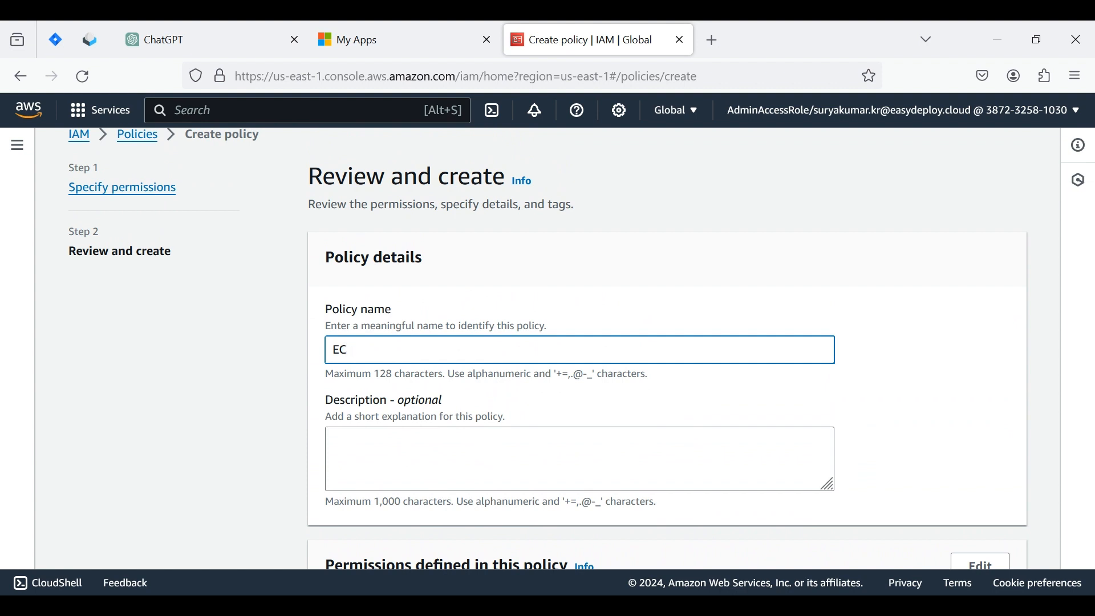
type("SService")
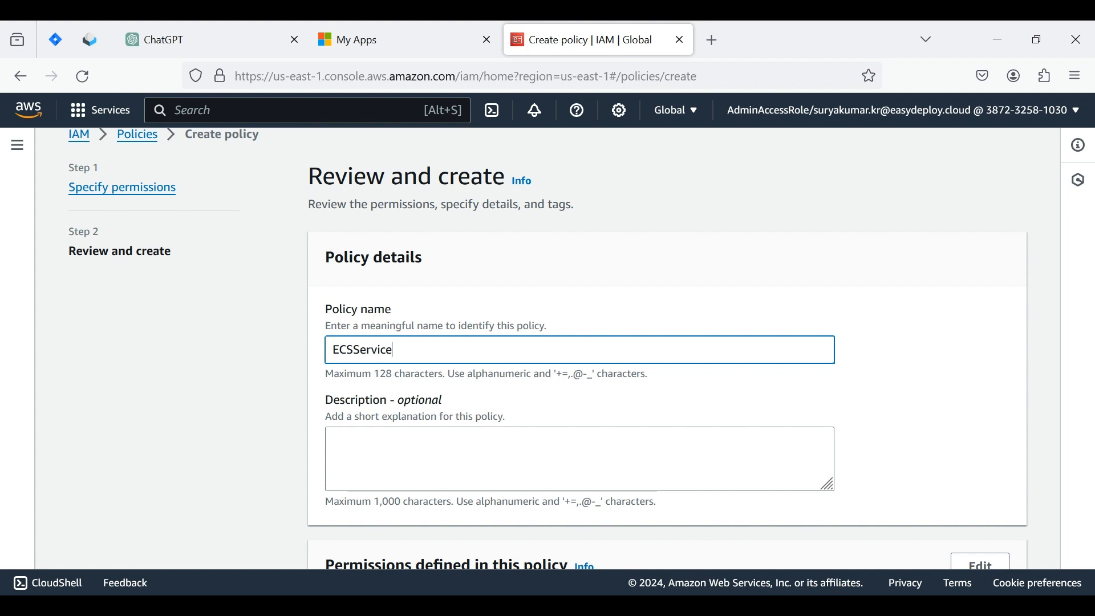
type("start-")
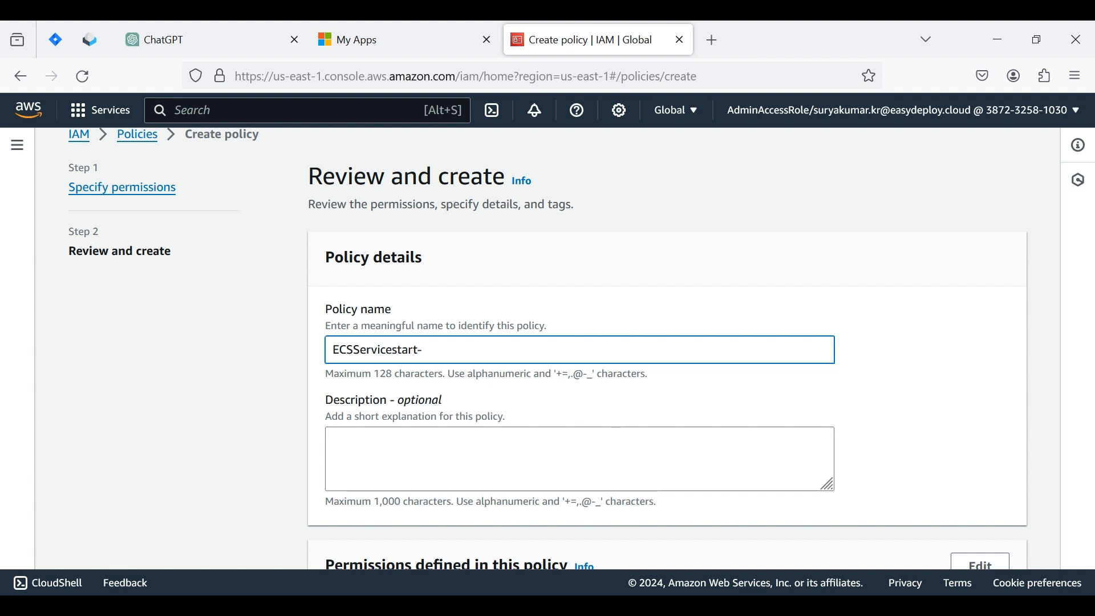
type("stop")
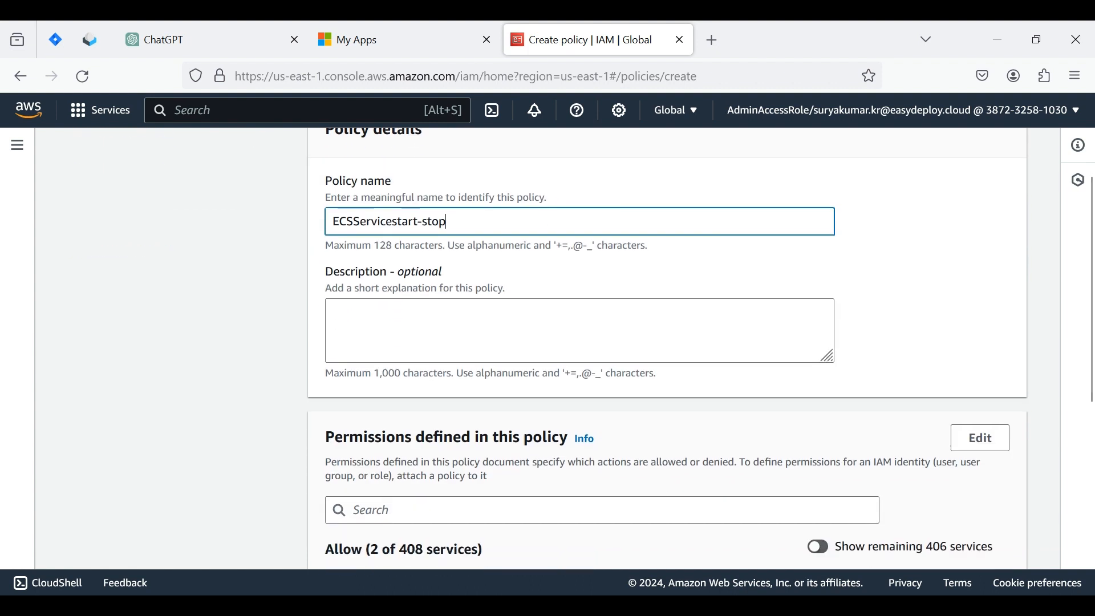
scroll("down", 3)
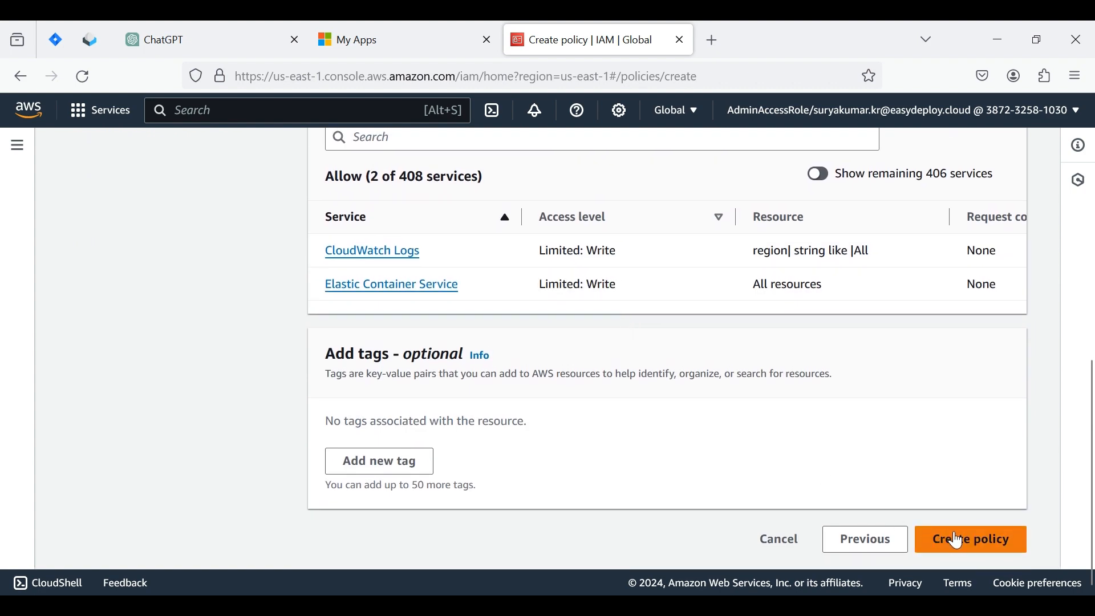
left_click(969, 539)
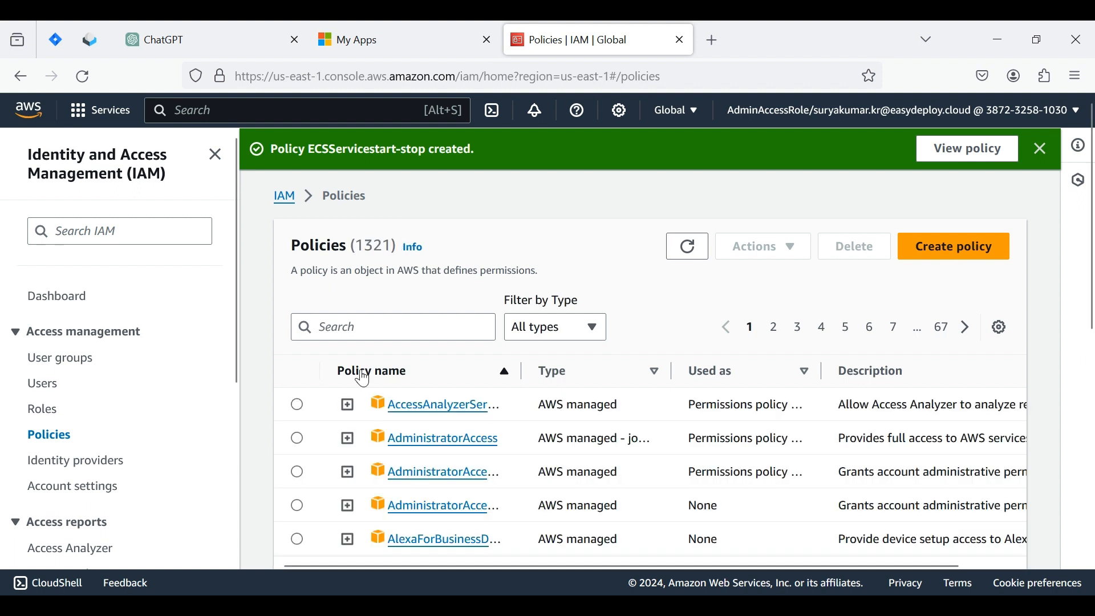
mouse_move(41, 408)
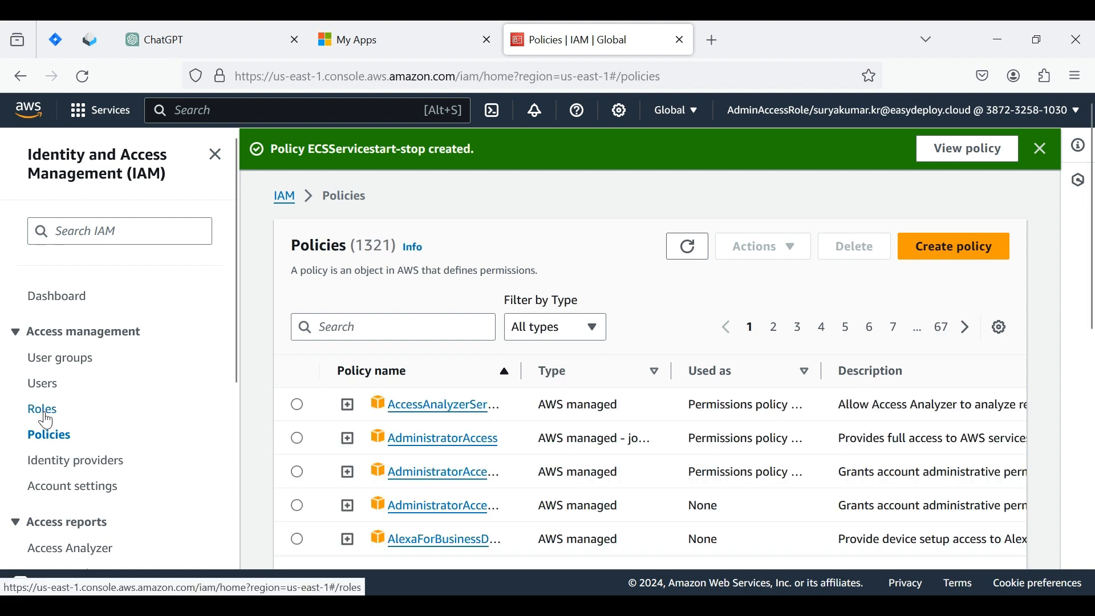
Step: Begin a new IAM role with Lambda as the trusted service and continue to permissions
left_click(41, 408)
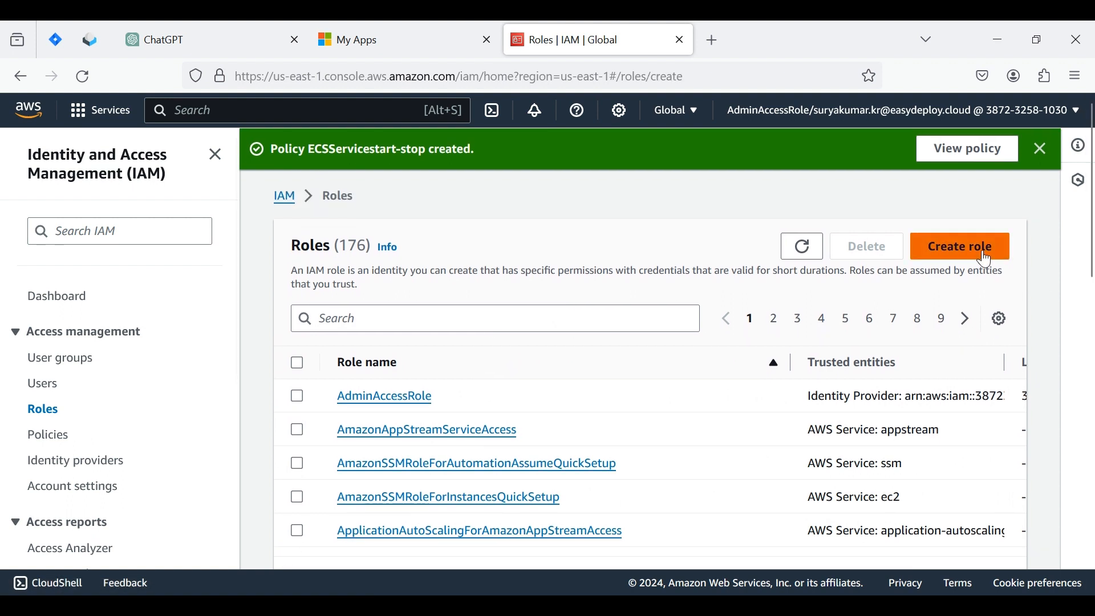
left_click(960, 246)
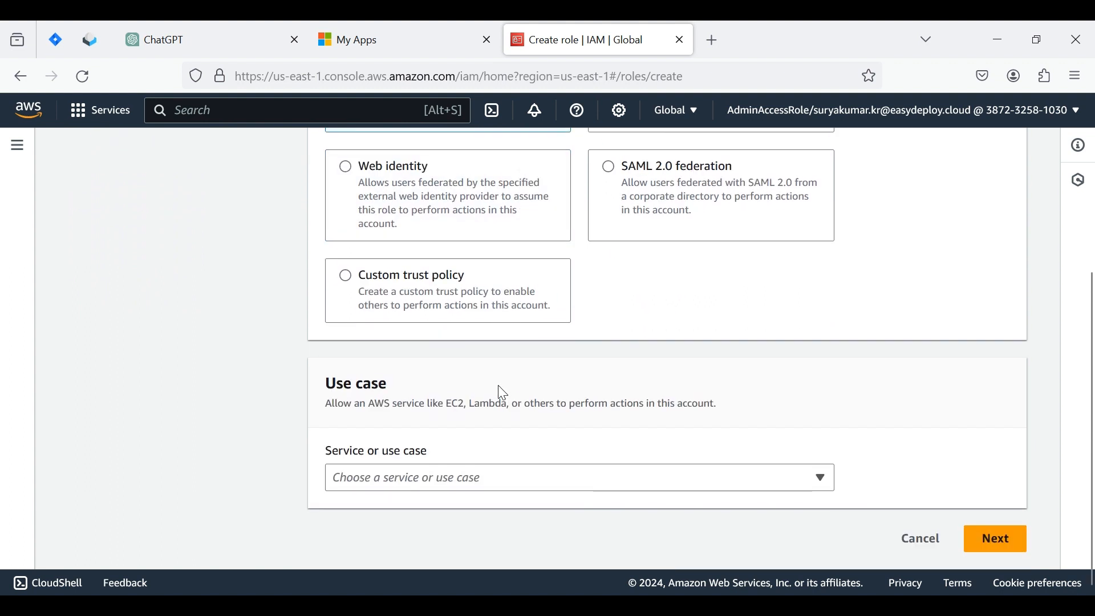
left_click(579, 477)
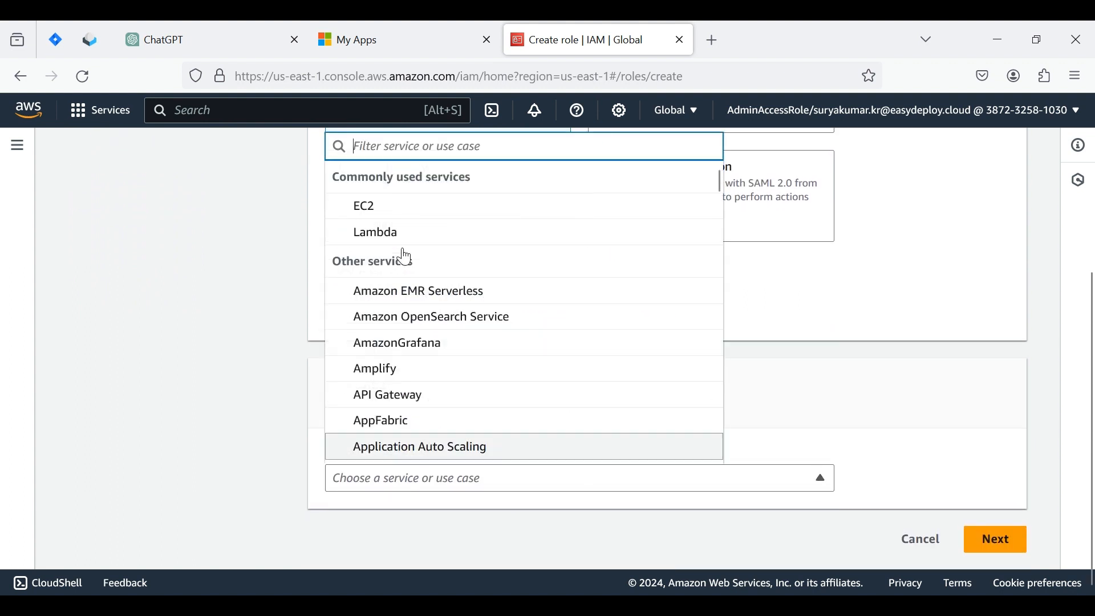
left_click(375, 232)
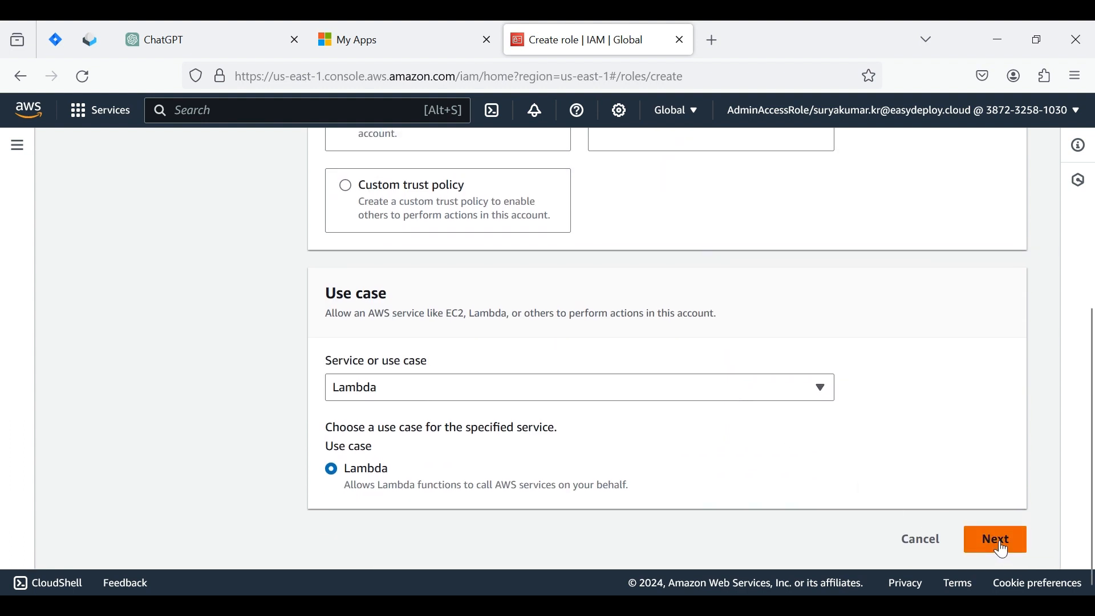
left_click(995, 538)
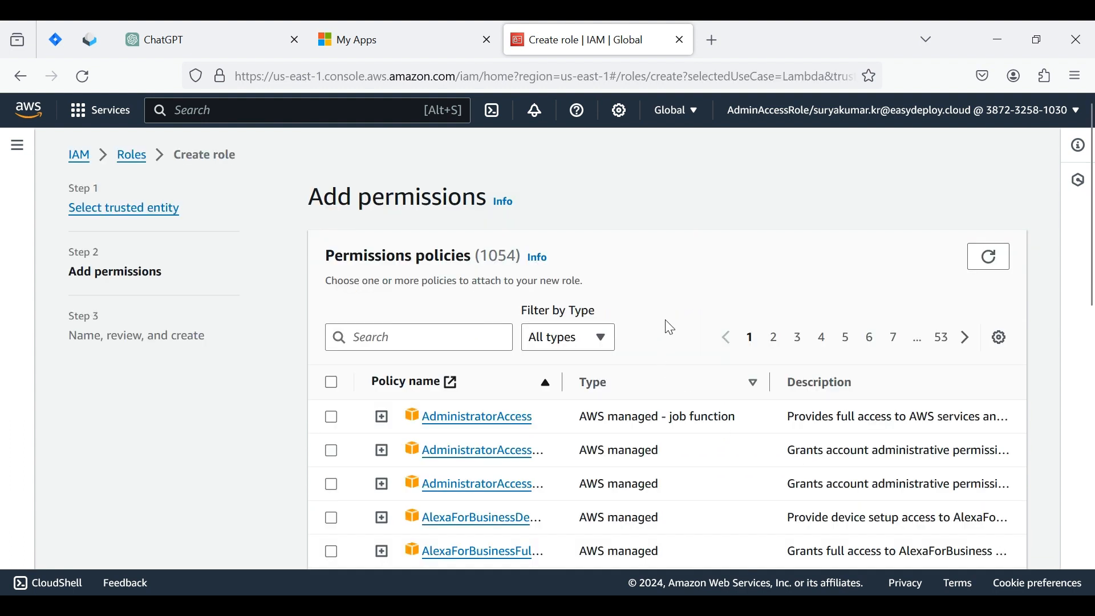
Step: Filter policies by 'ECSSer' and attach ECSServicestart-stop to the new role
left_click(417, 337)
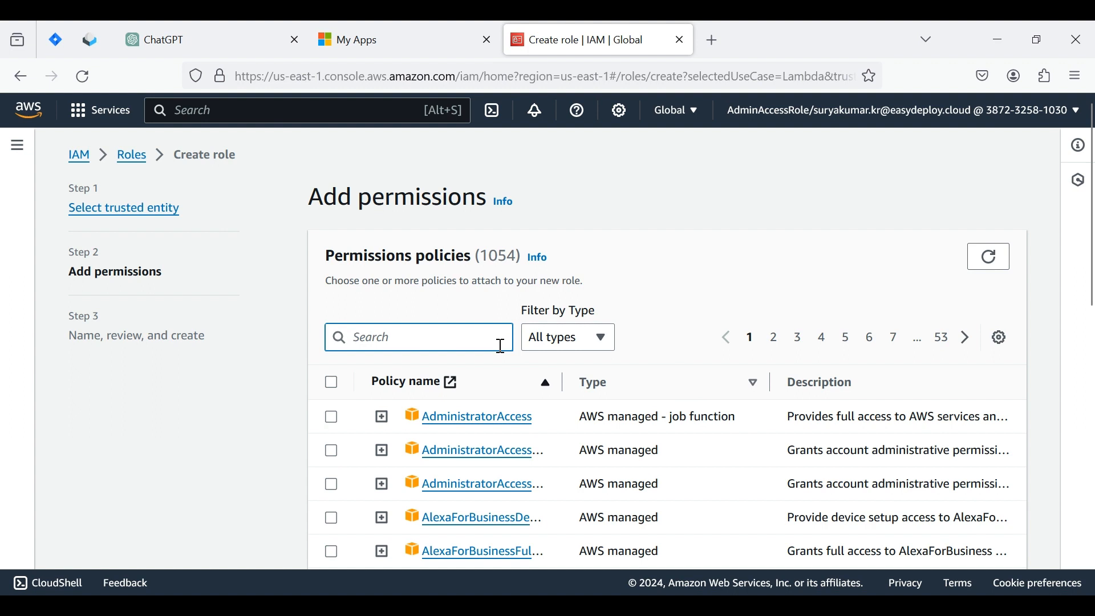
type("ECS")
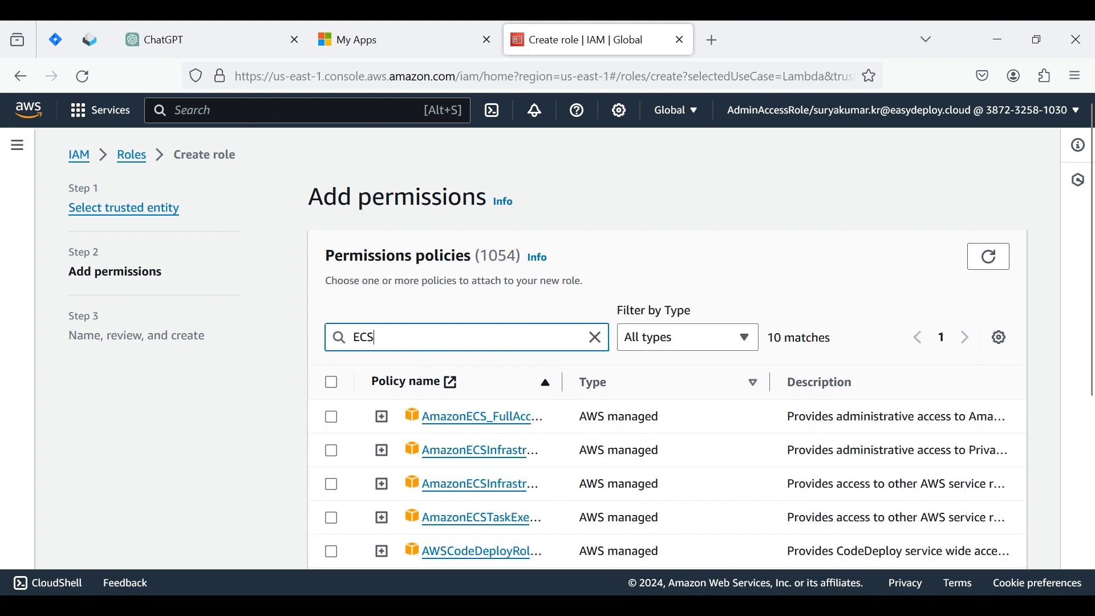
type("er")
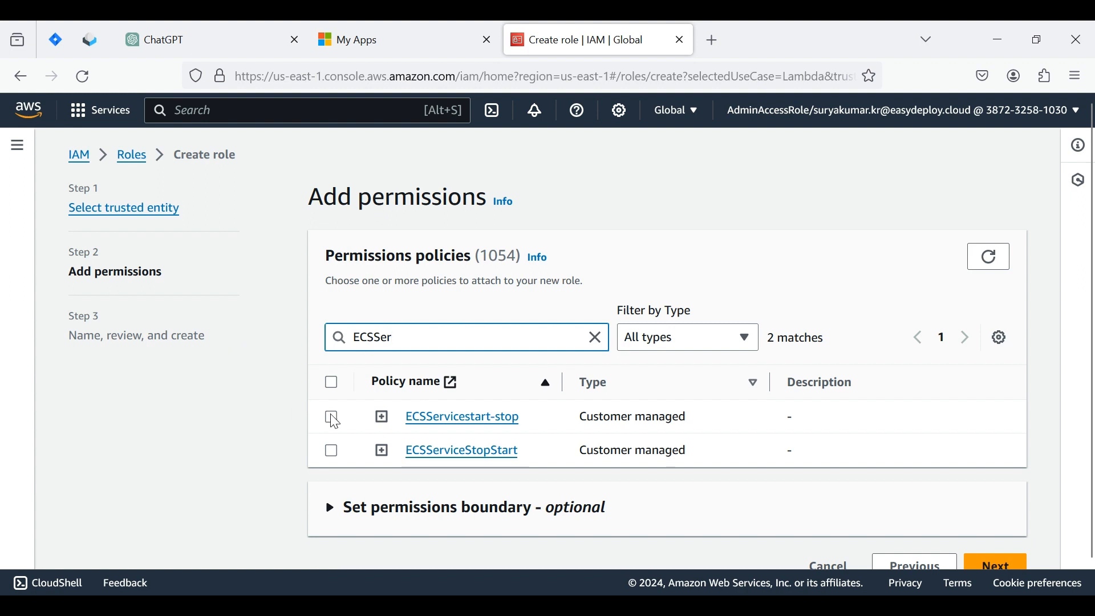
left_click(330, 417)
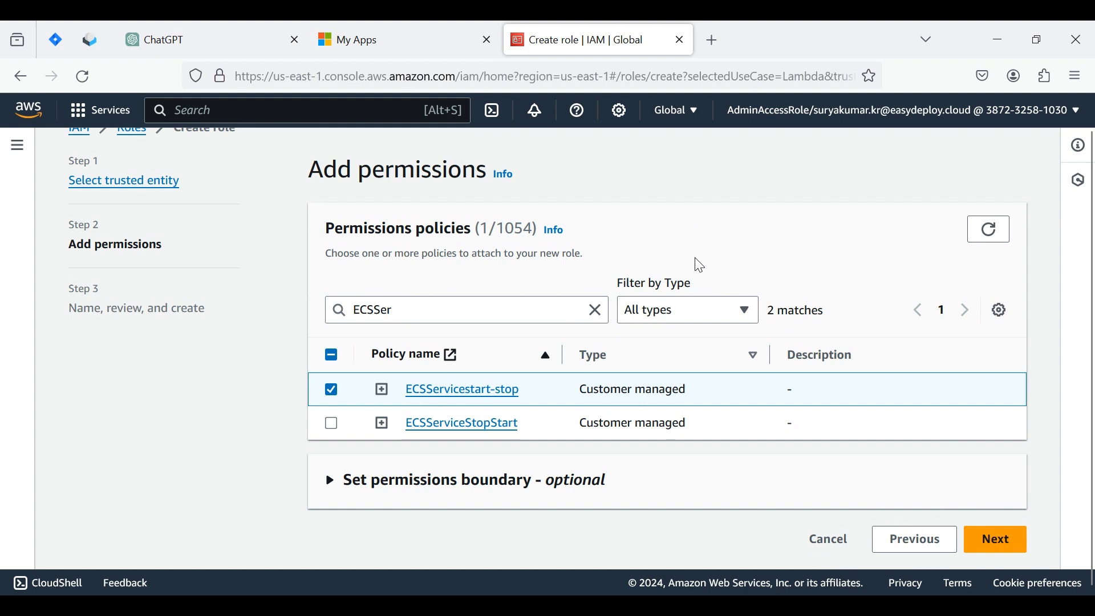
mouse_move(1007, 567)
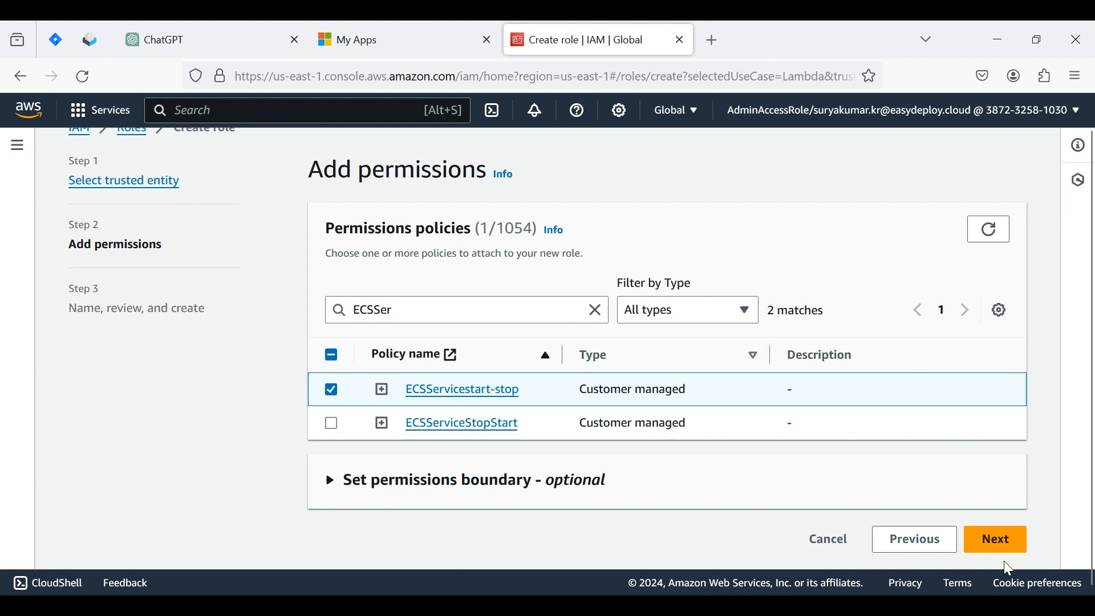
mouse_move(994, 539)
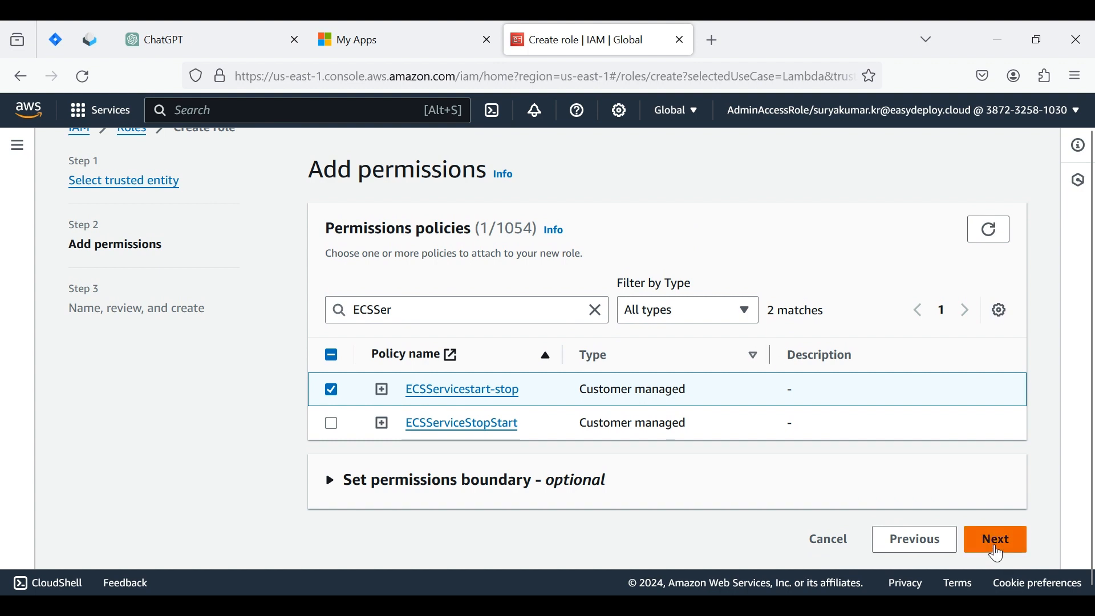
Step: Name the role ECS, review it and create it
left_click(994, 539)
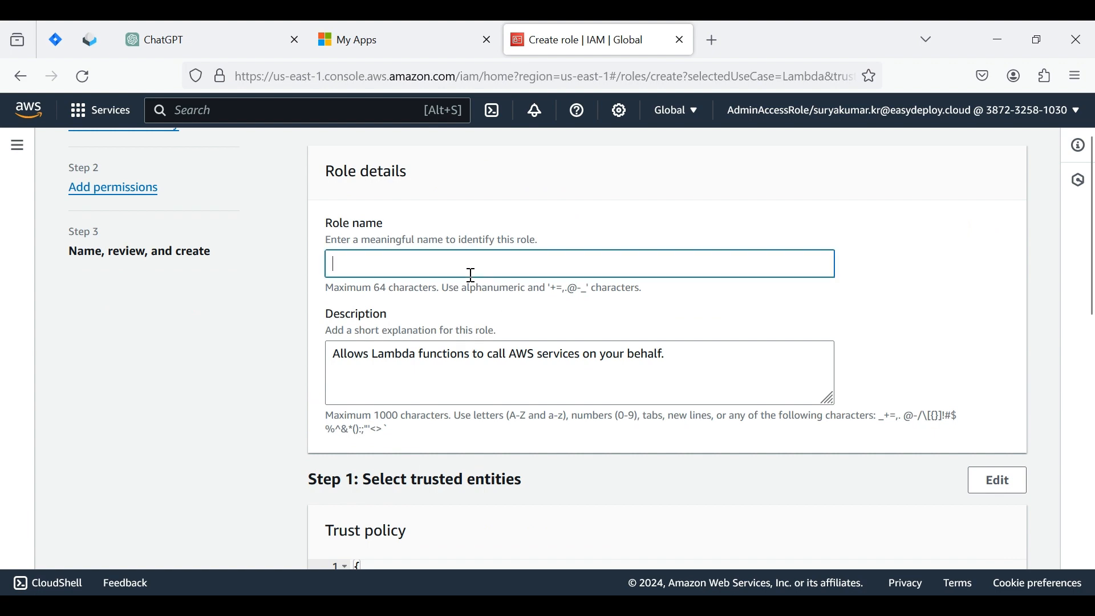
type("ECS")
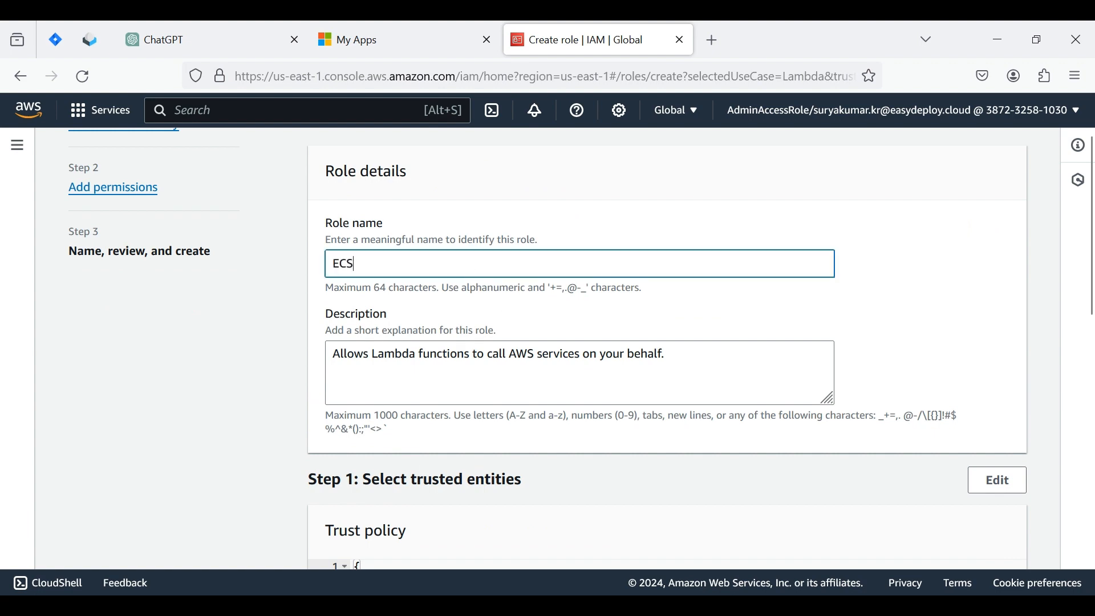
scroll("down", 3)
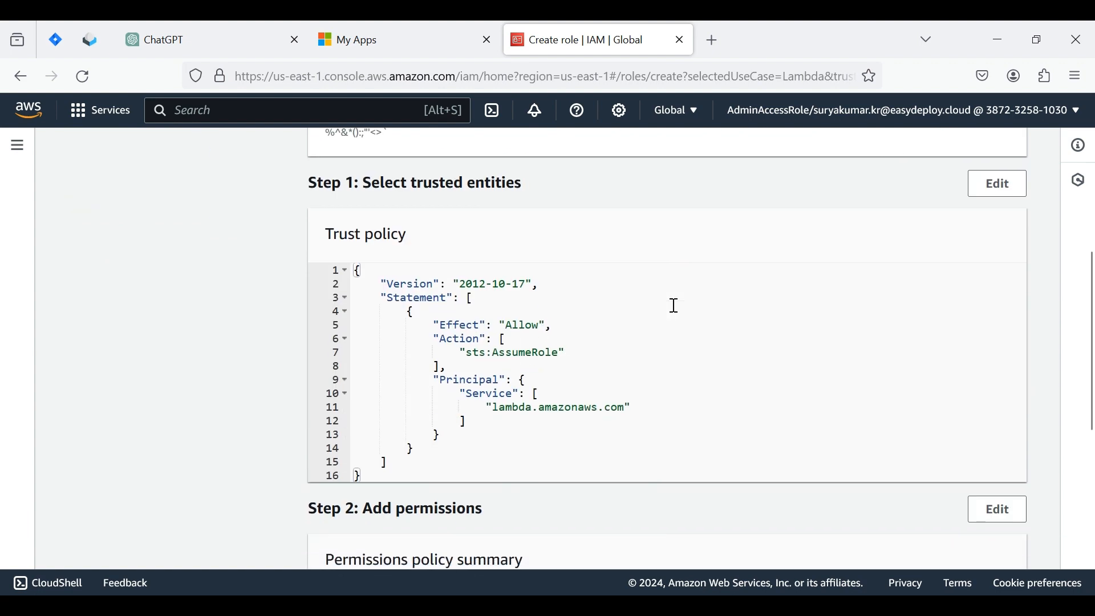
scroll("down", 3)
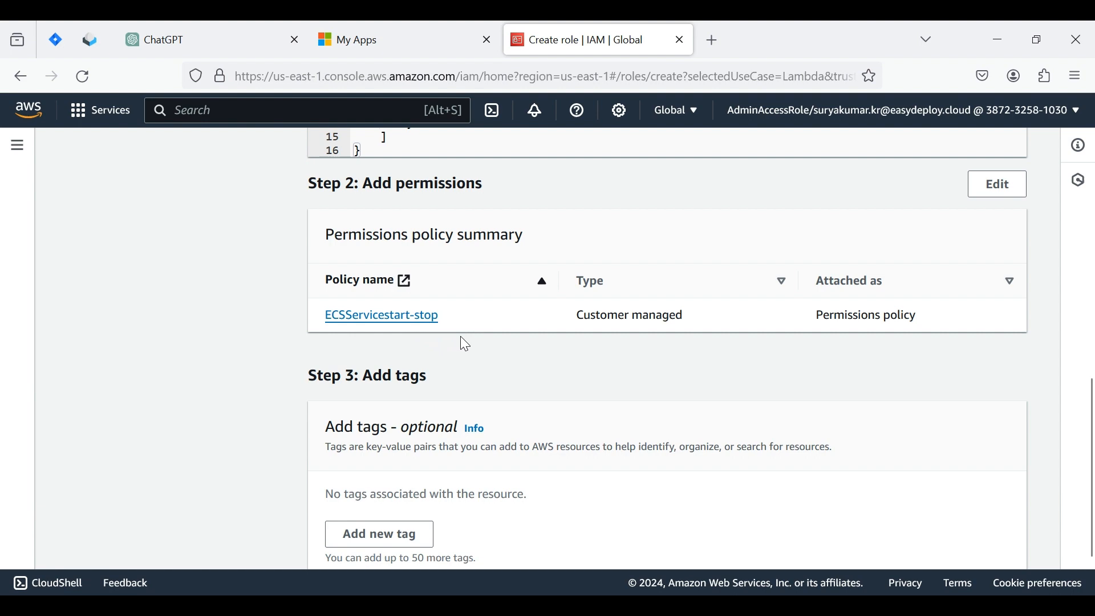
scroll("down", 3)
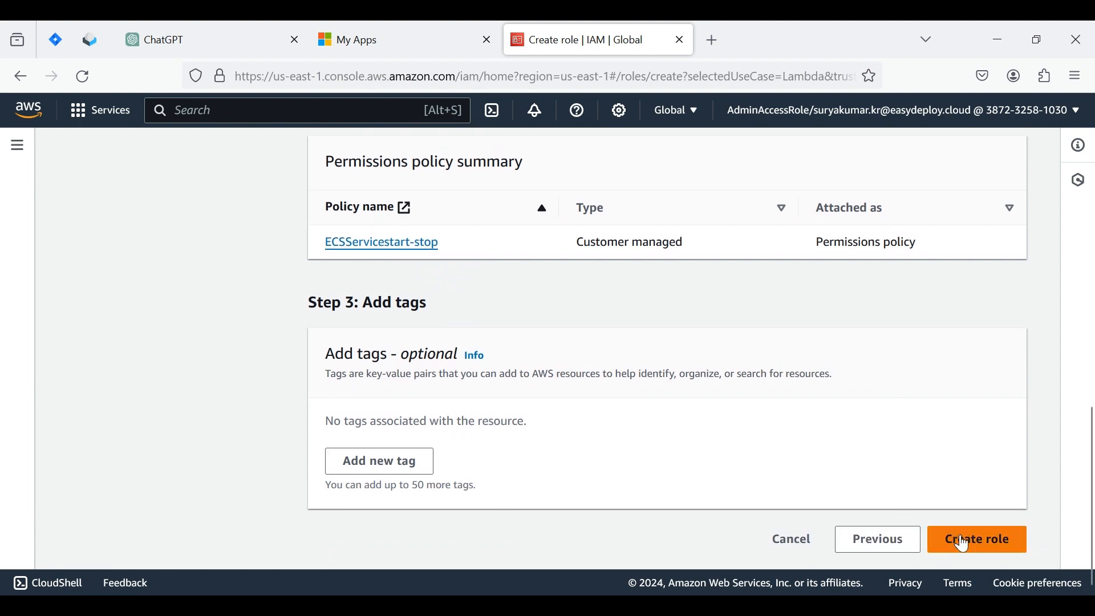
left_click(976, 538)
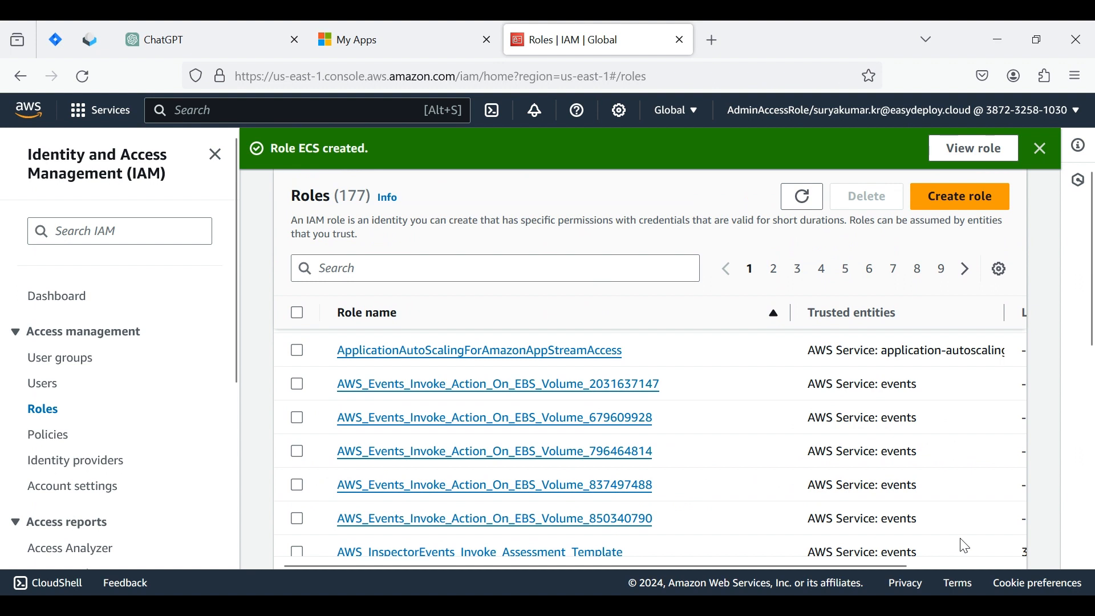
mouse_move(643, 547)
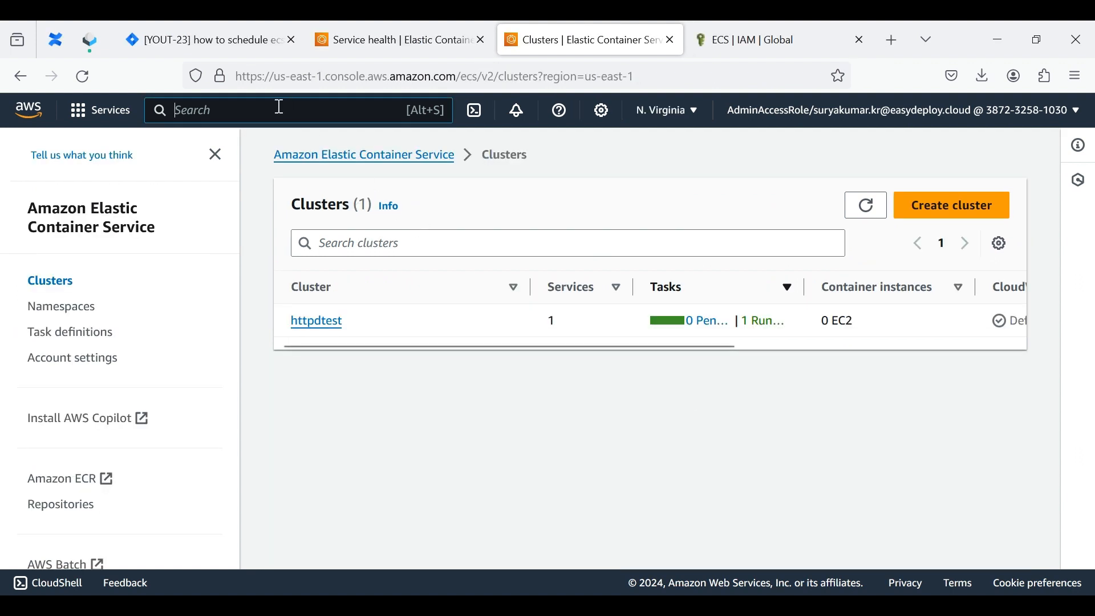
Step: Find Lambda via the search bar, open its Functions list and start creating a function
type("lambda")
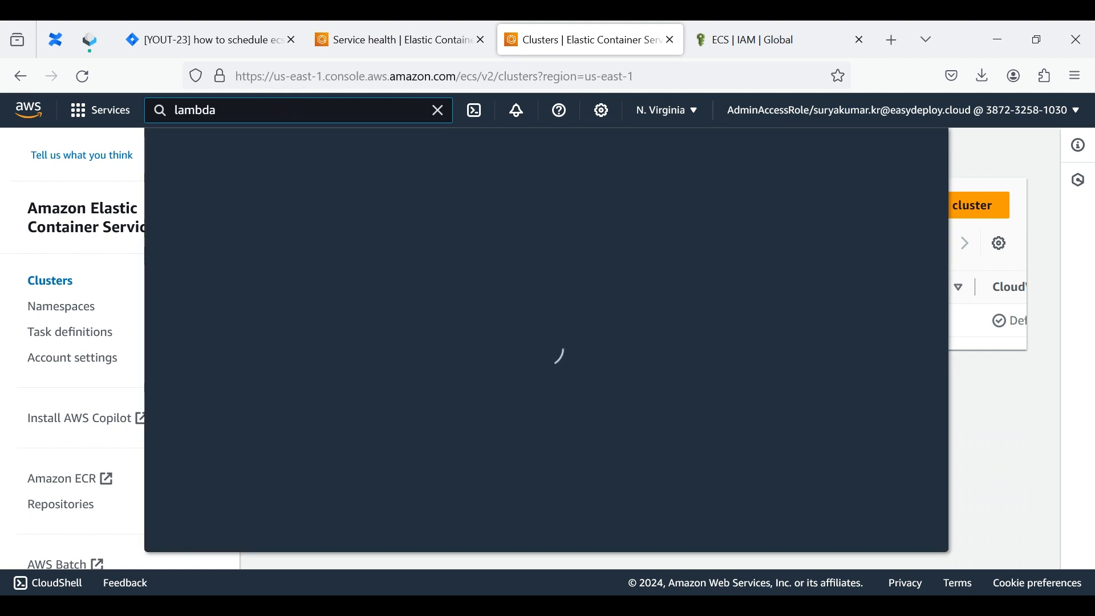
left_click(434, 240)
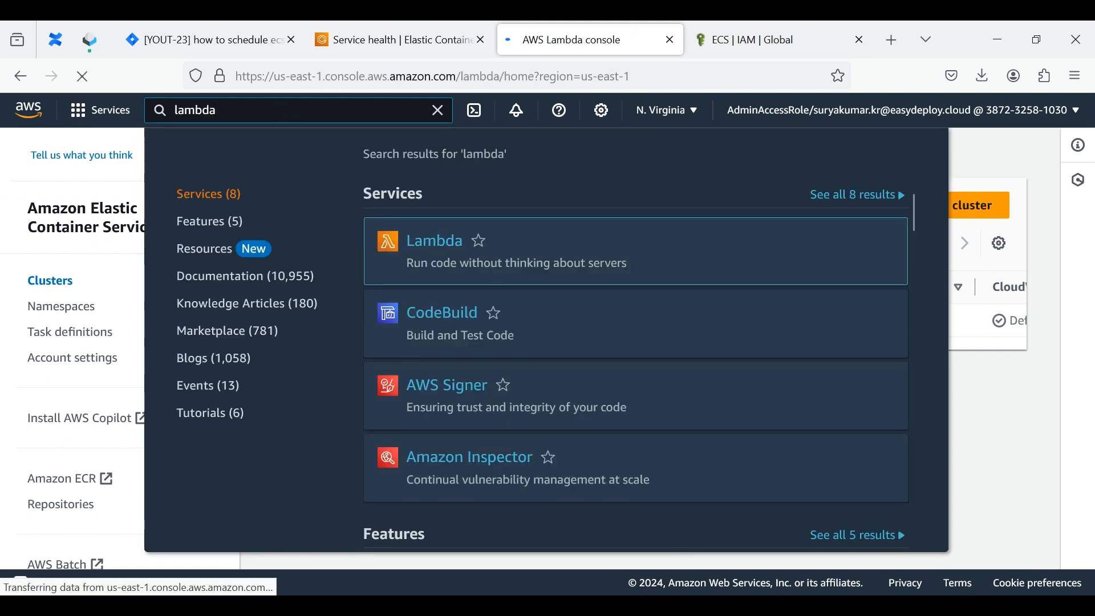
left_click(433, 240)
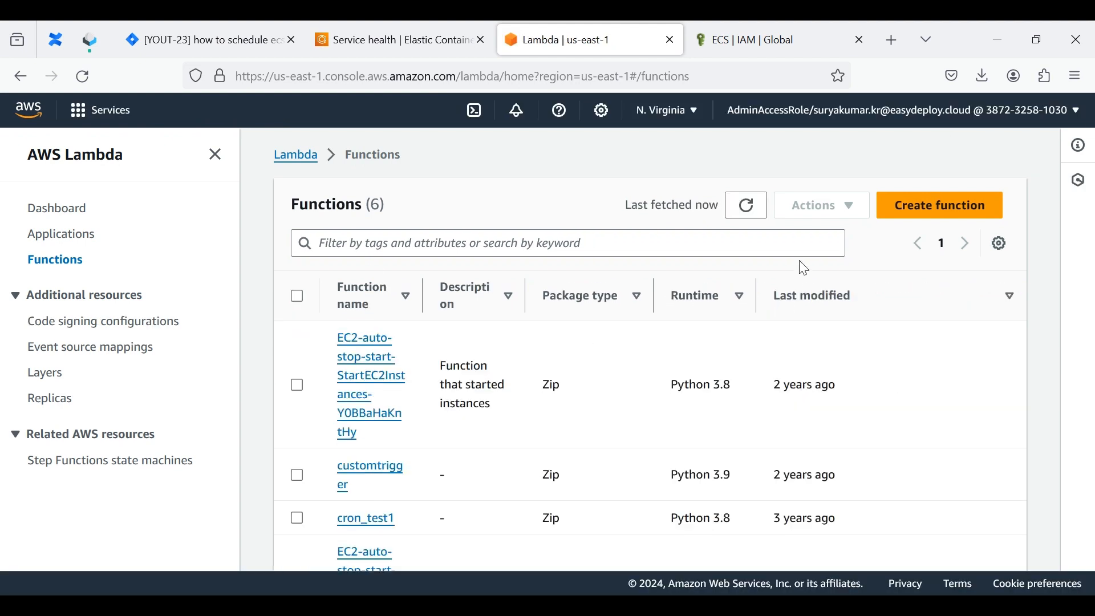
left_click(939, 204)
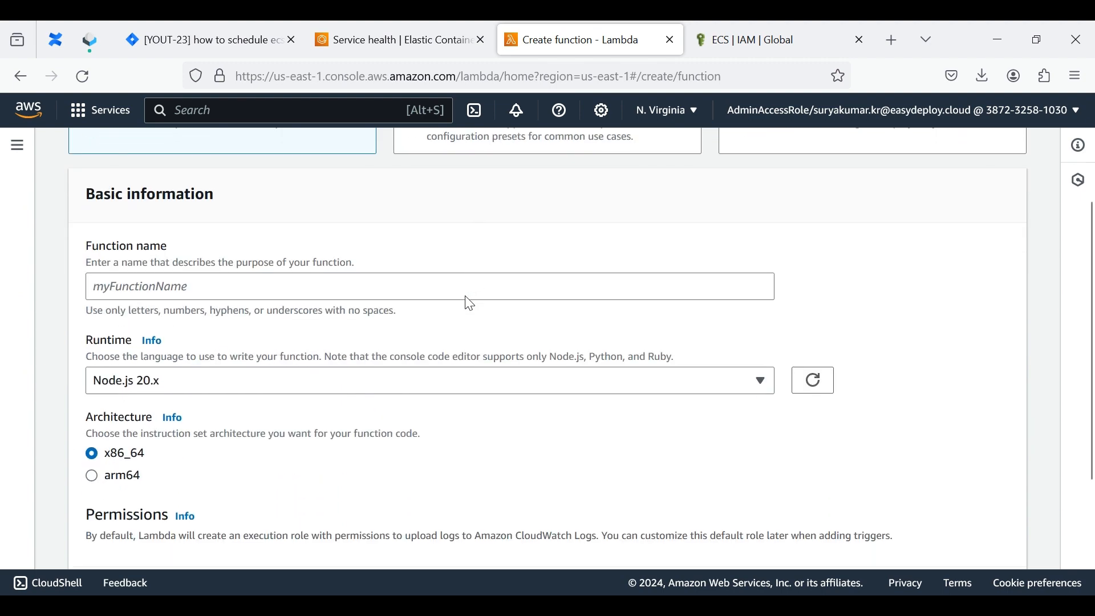
Step: Enter Ecsservicestart-stop as the new function's name
left_click(290, 286)
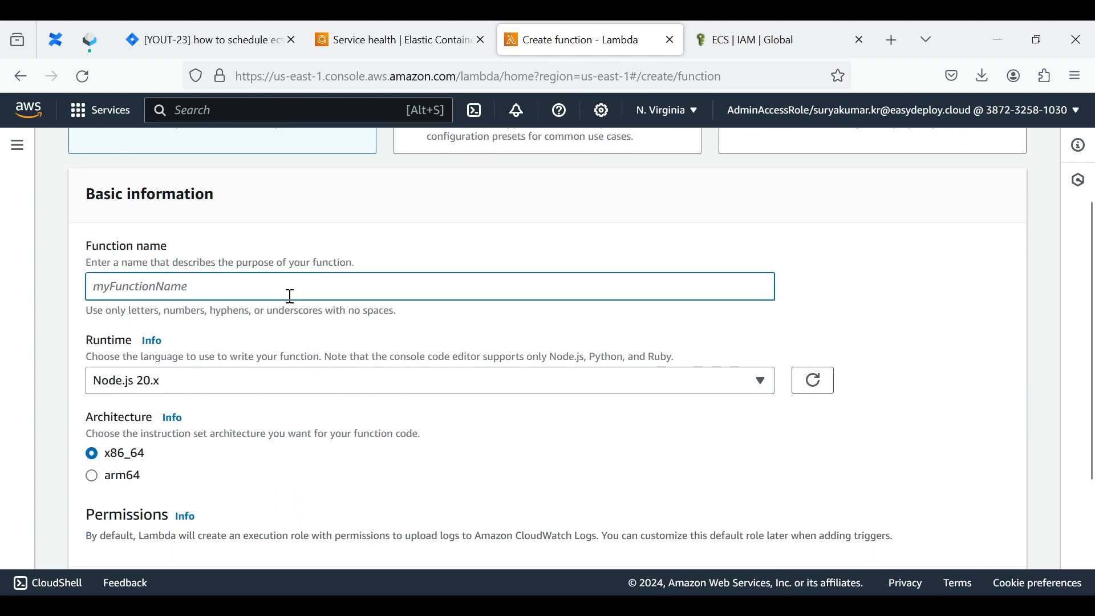
type("e")
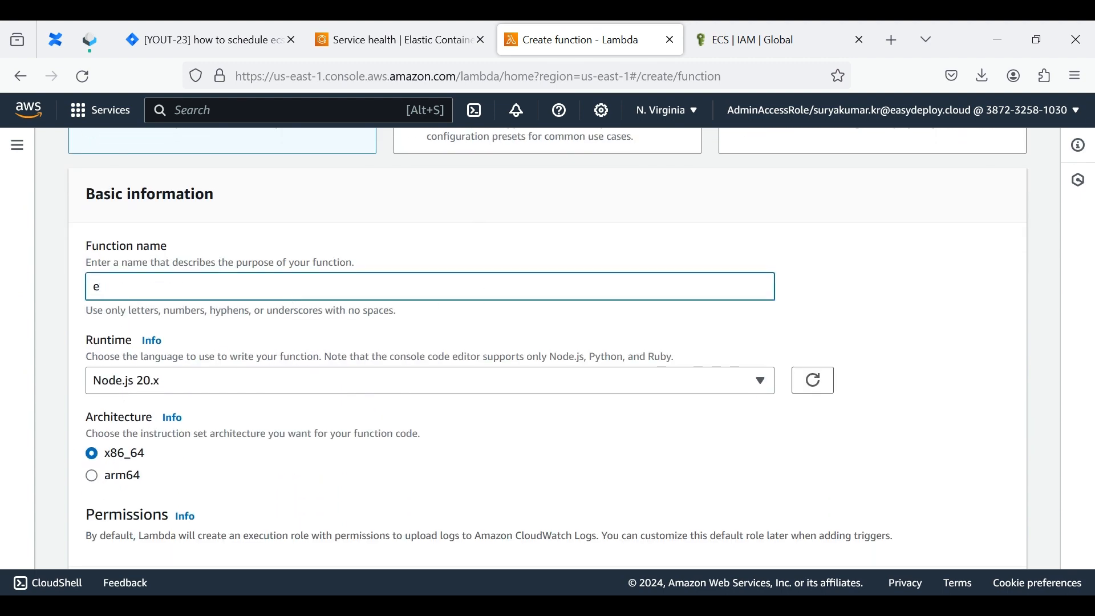
type("E")
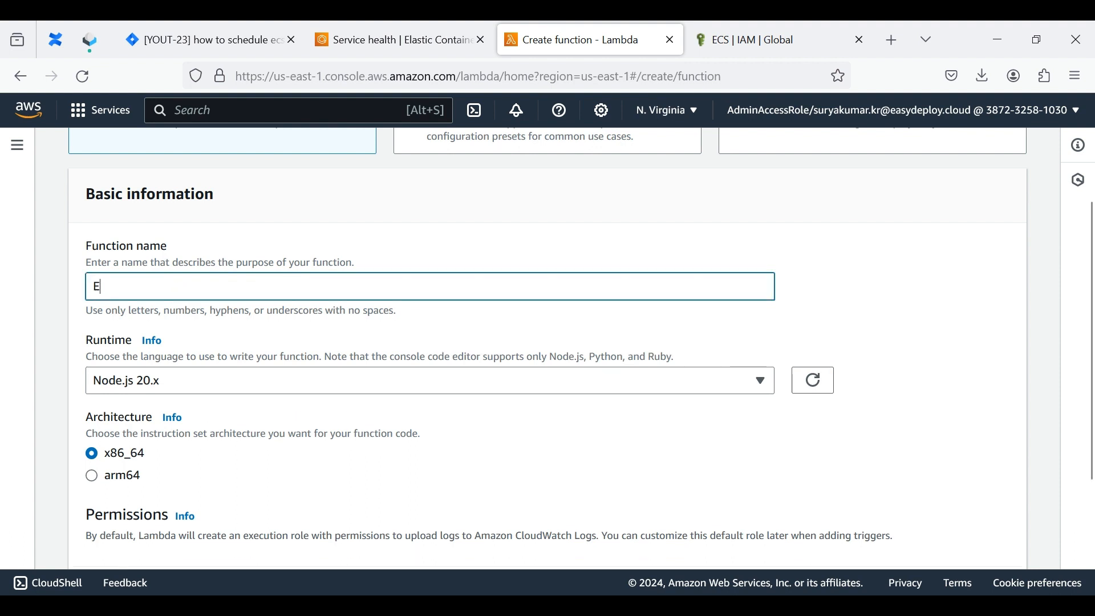
type("css")
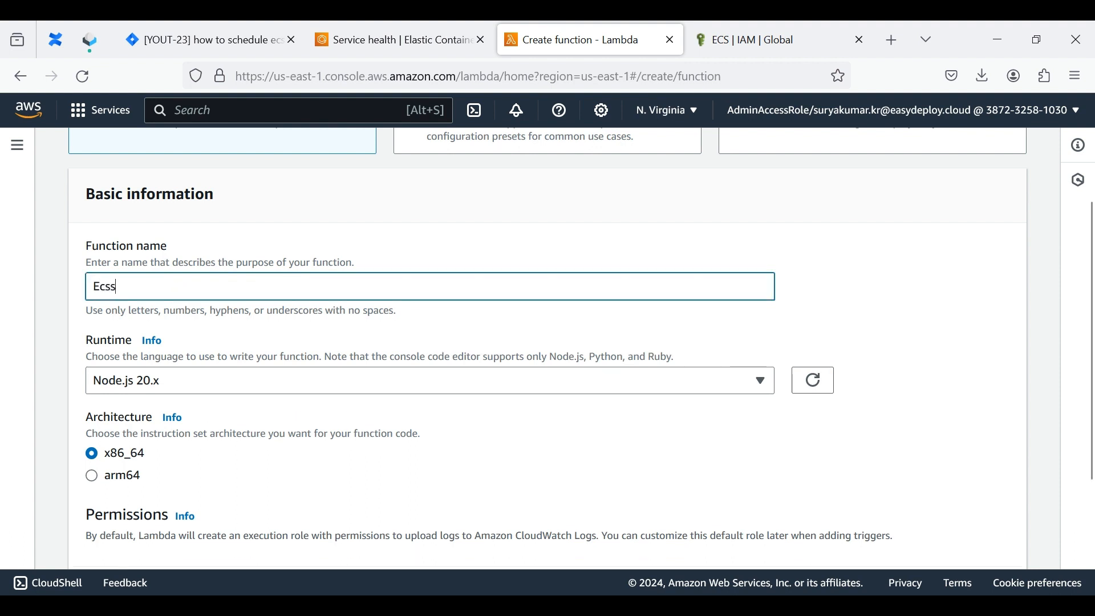
type("rvice")
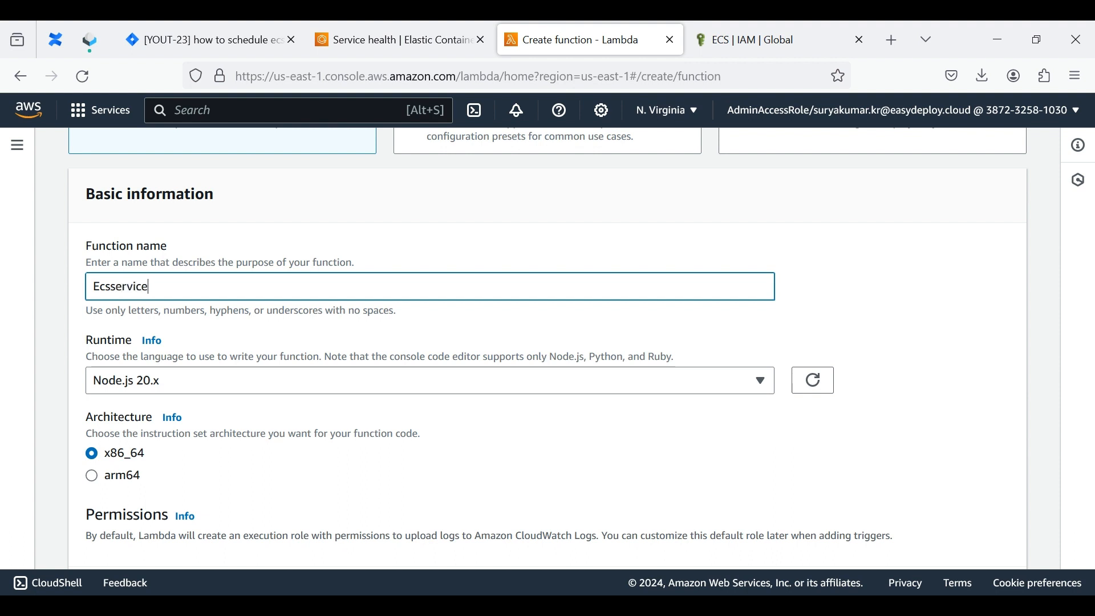
type("start")
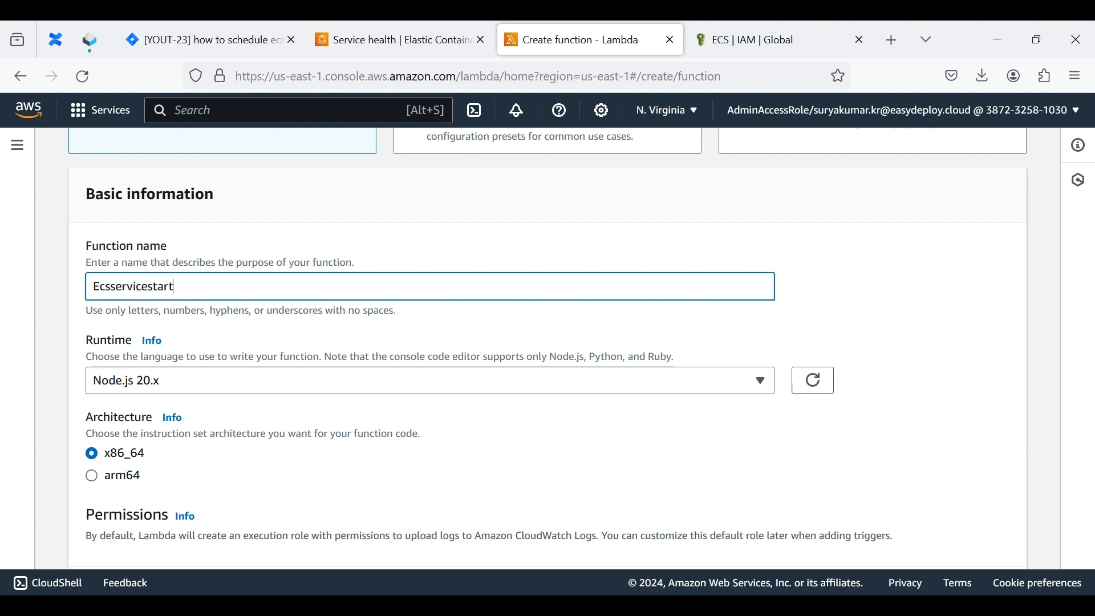
type("-sto")
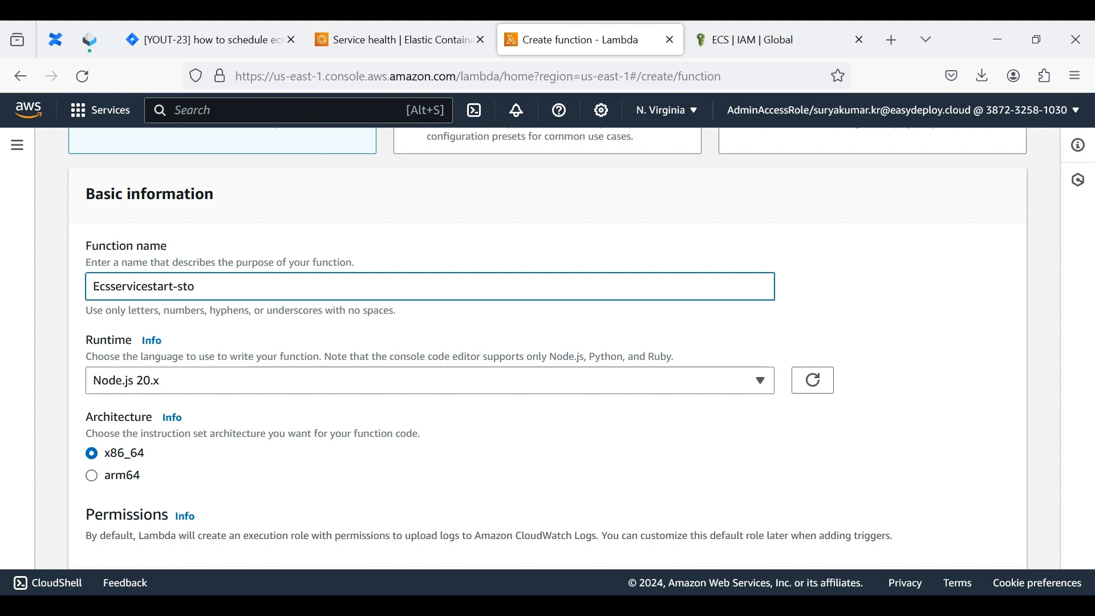
type("p")
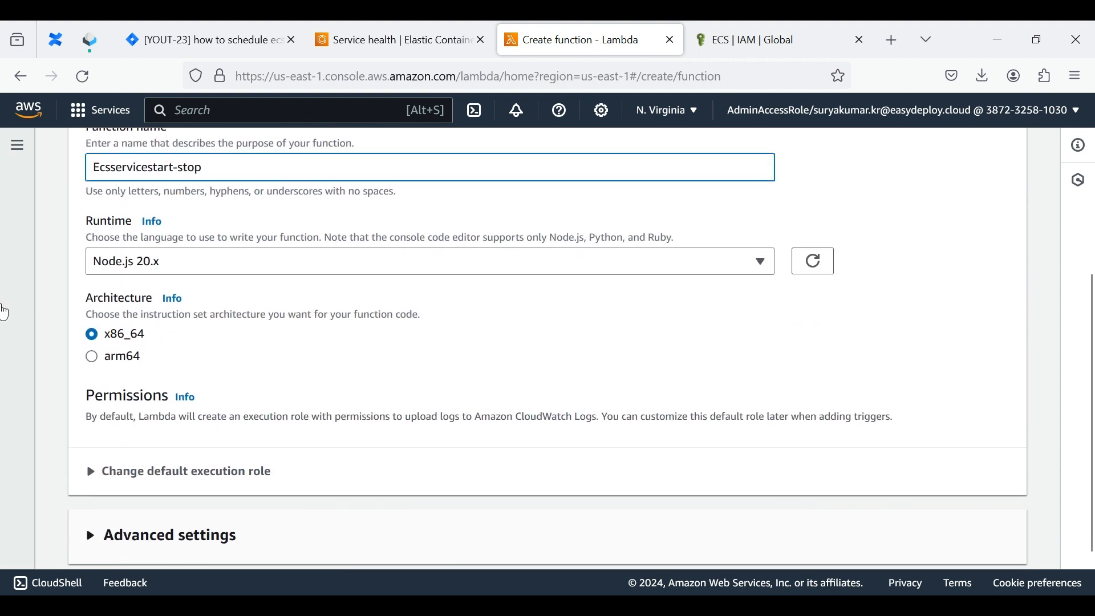
Step: Set the runtime to Python 3.12, assign the existing ECS execution role and create the function
left_click(426, 260)
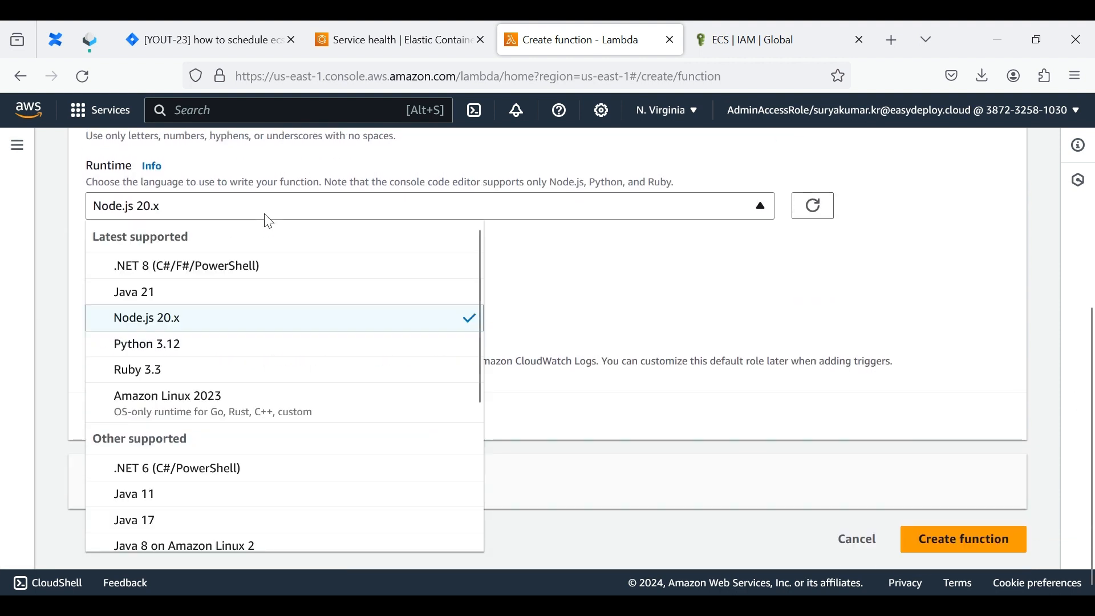
left_click(146, 344)
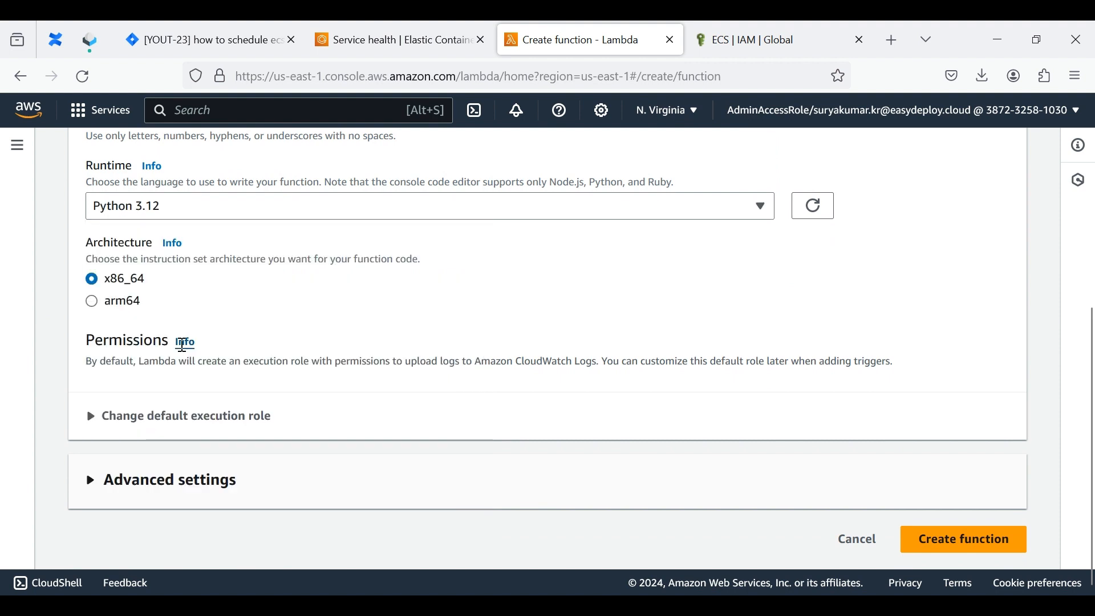
left_click(186, 415)
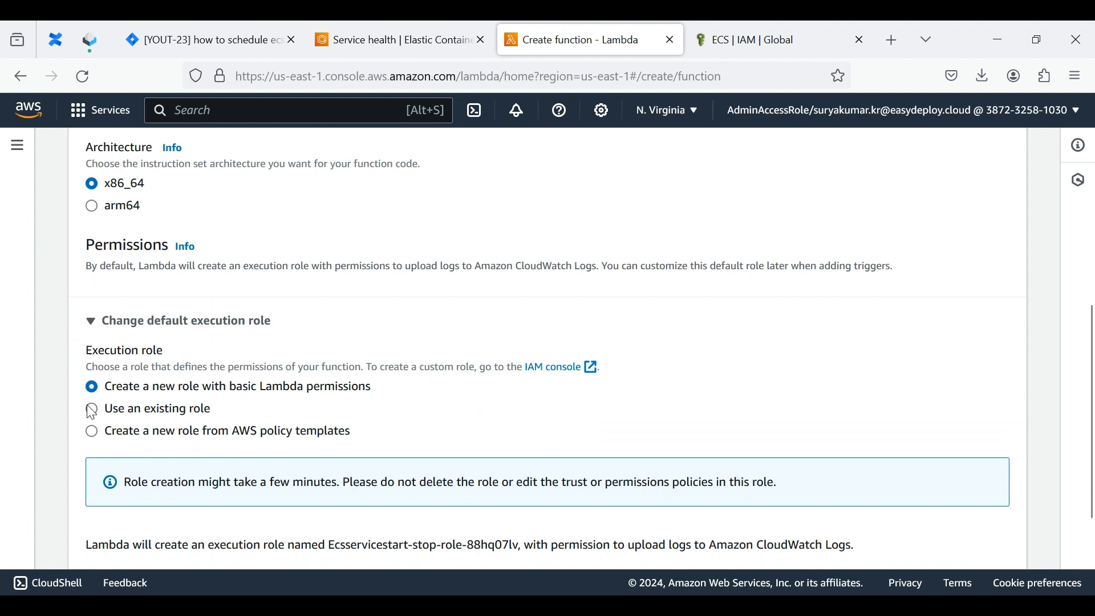
left_click(91, 409)
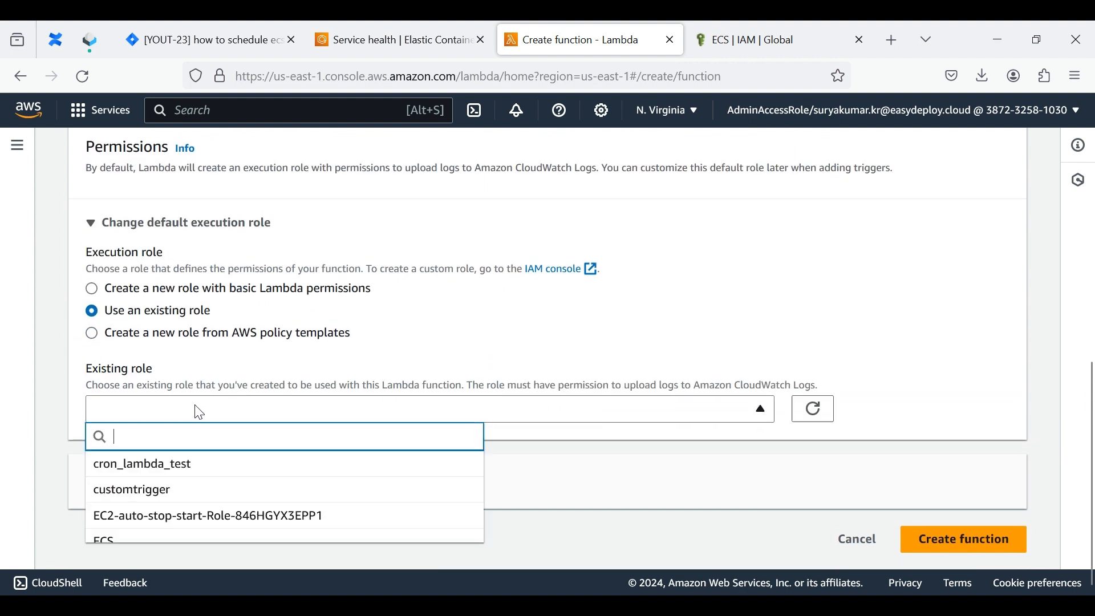
left_click(102, 539)
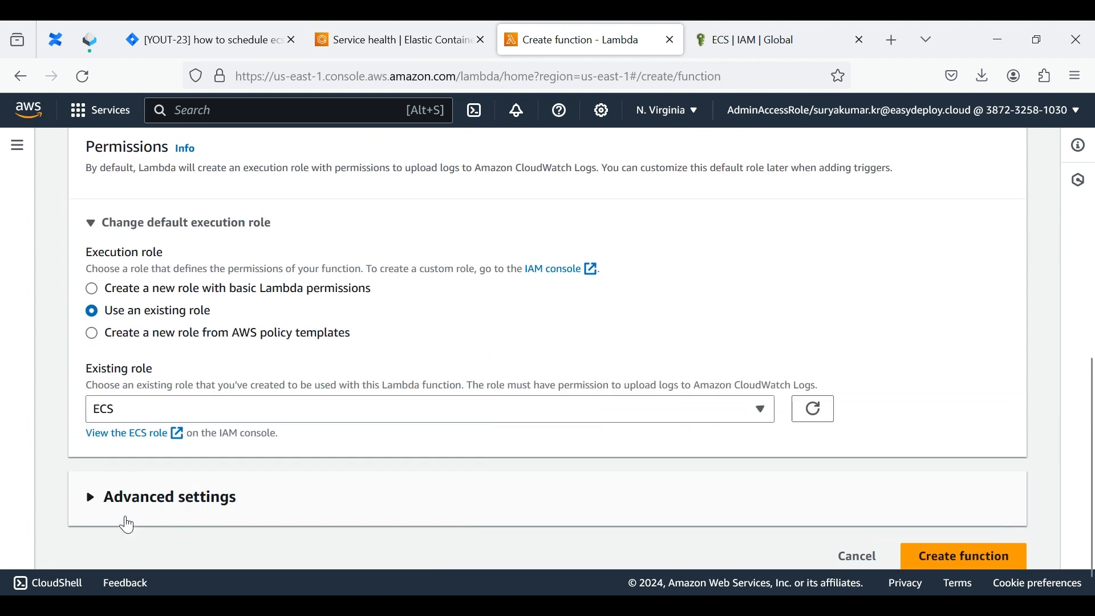
scroll("down", 3)
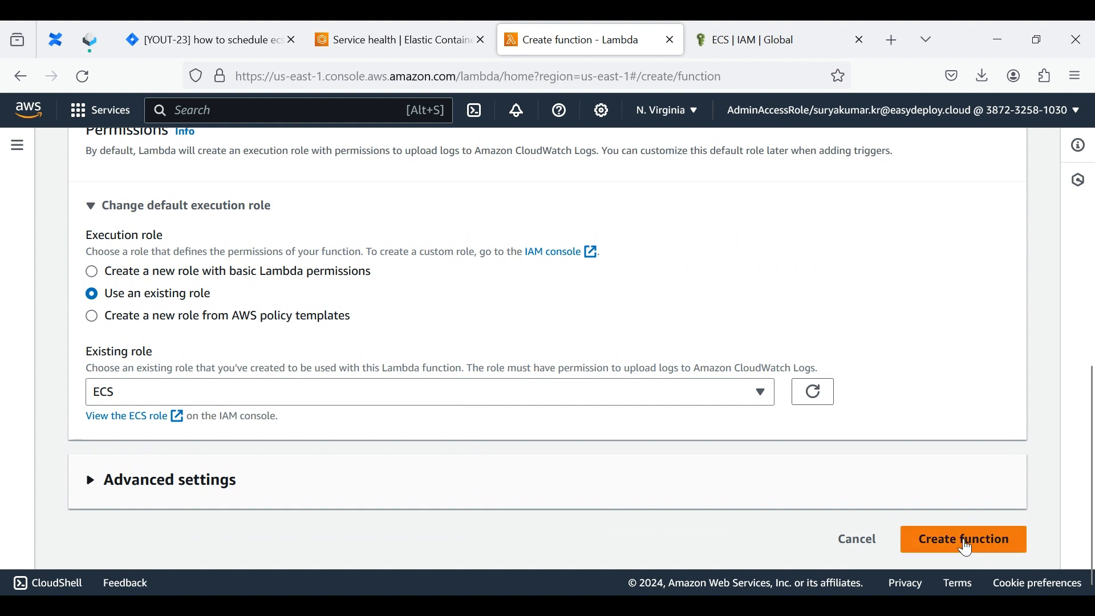
left_click(963, 538)
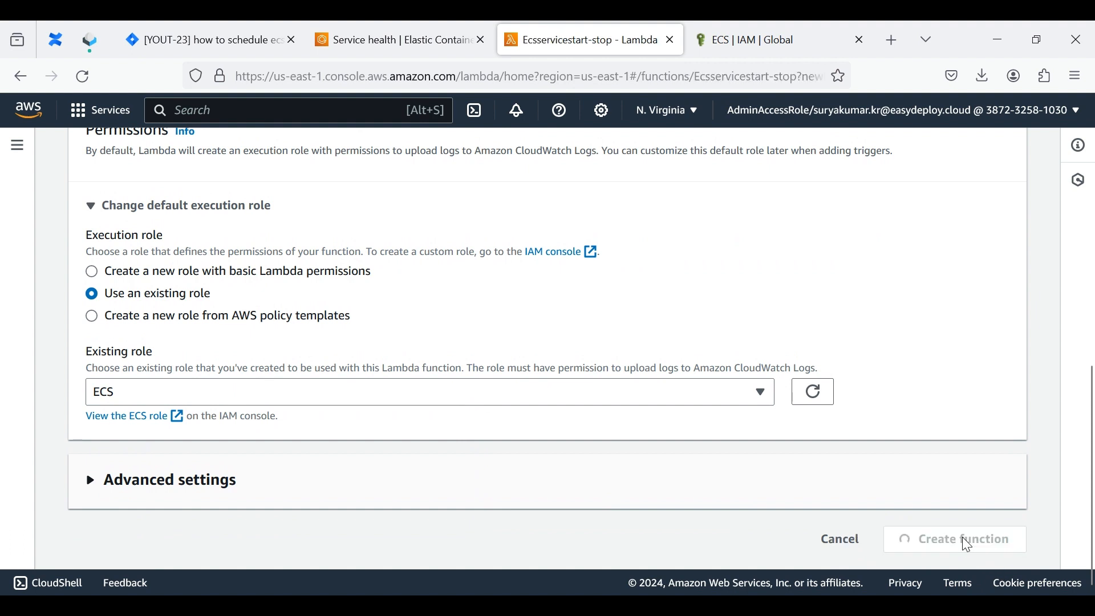
Step: Clear the starter code from the new function's code editor
left_click(963, 538)
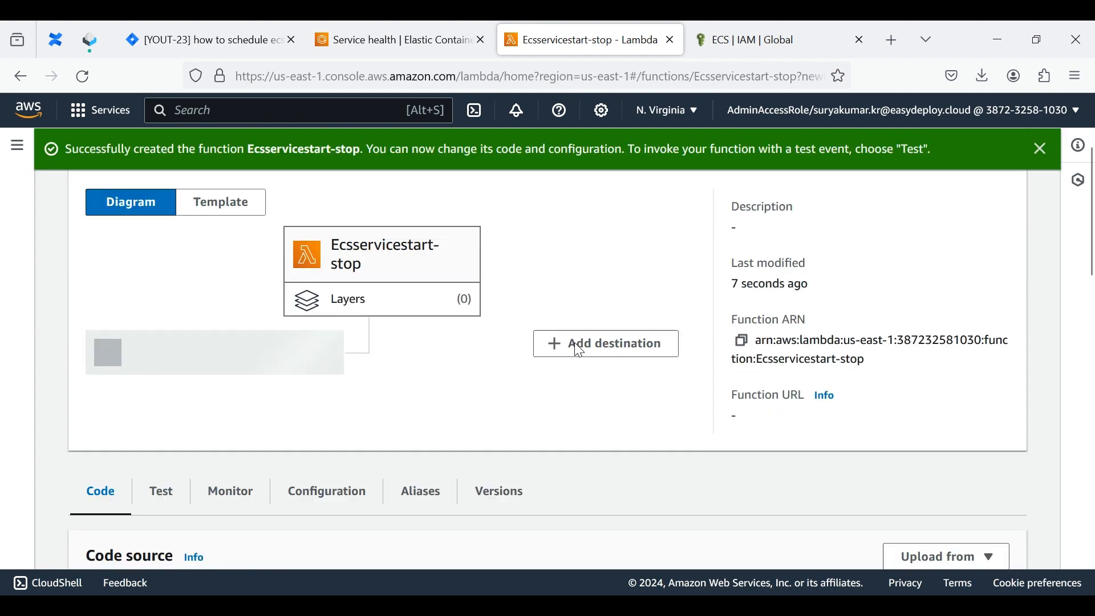
scroll("down", 3)
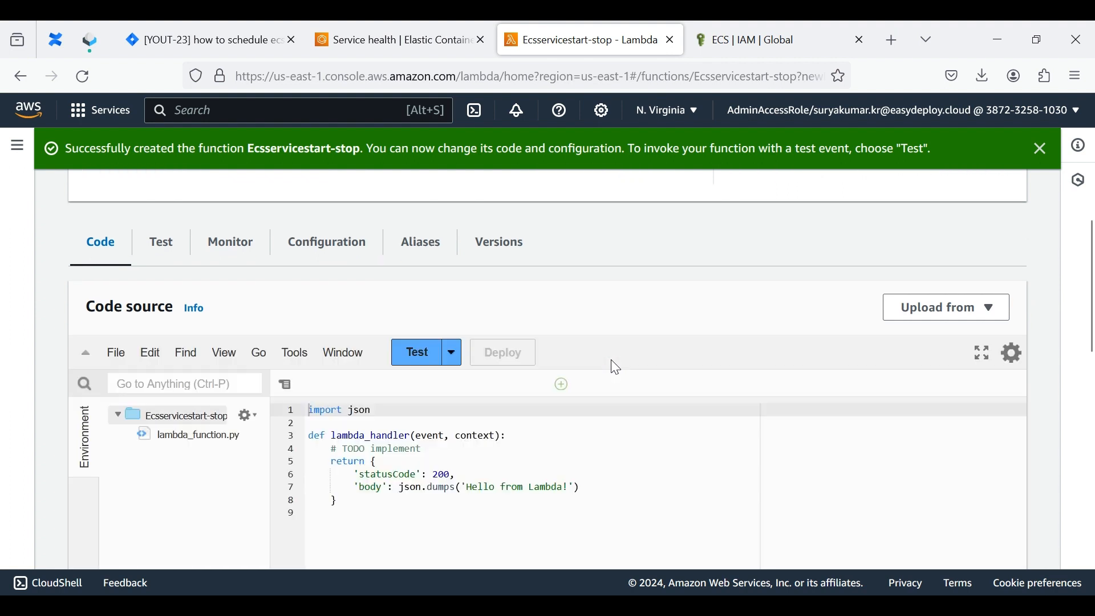
scroll("down", 3)
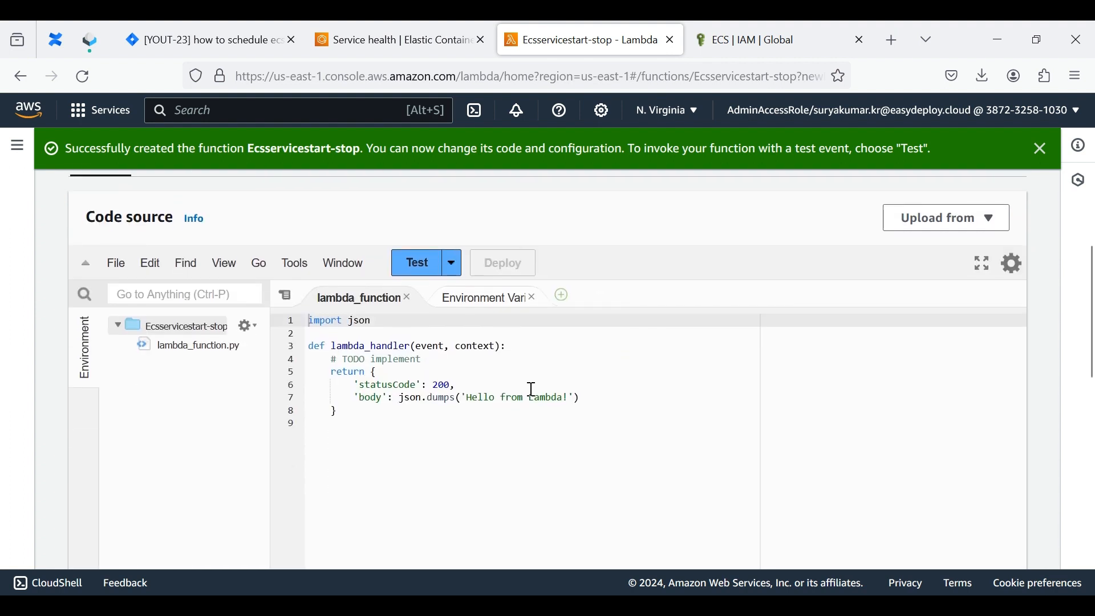
key("ctrl+a")
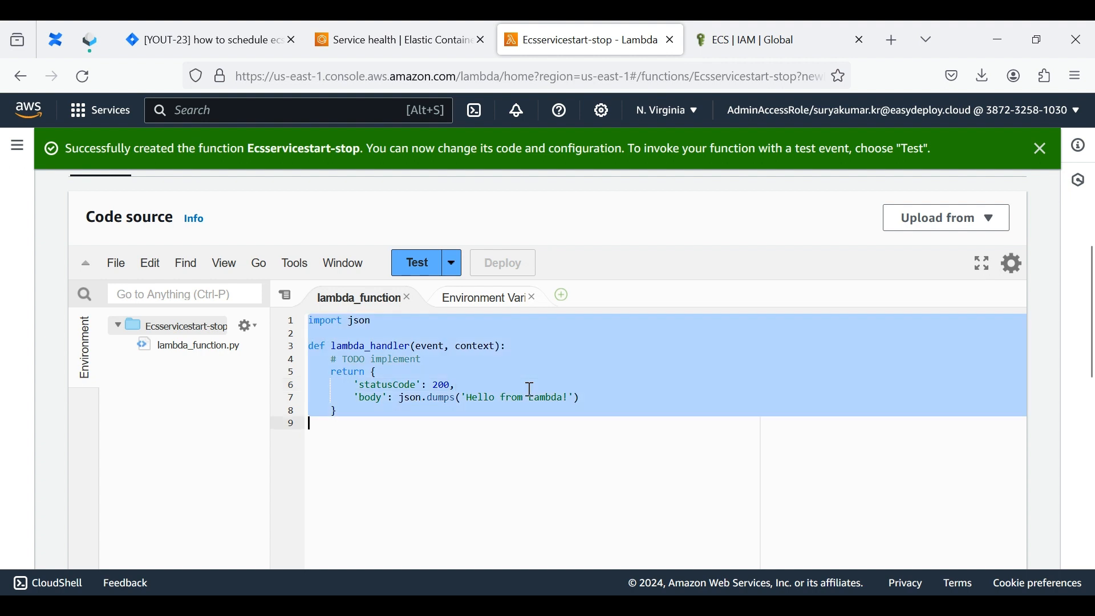
key("Delete")
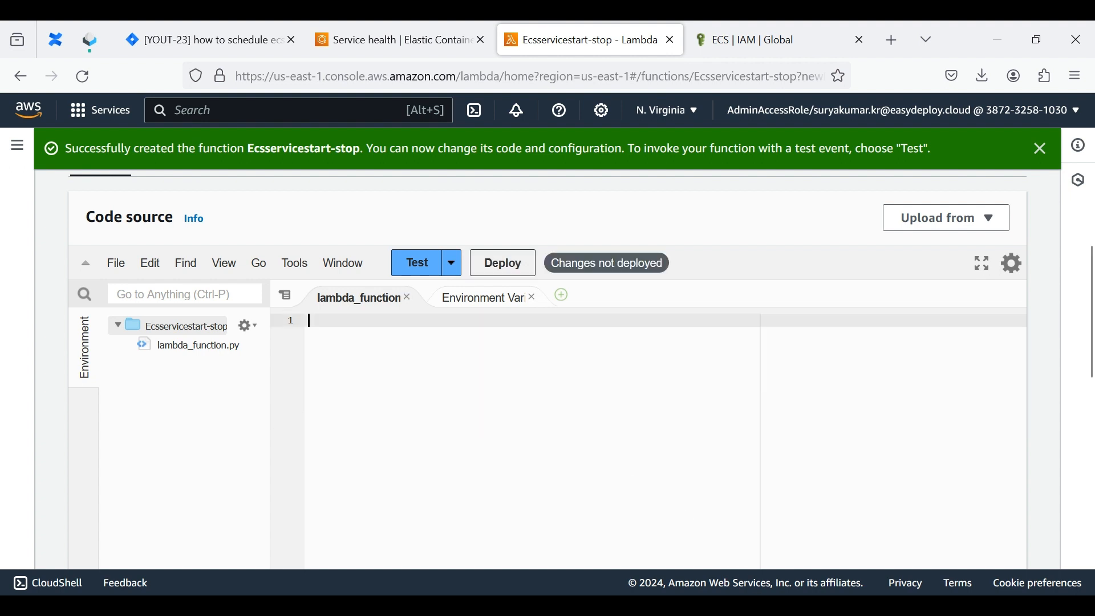
mouse_move(605, 373)
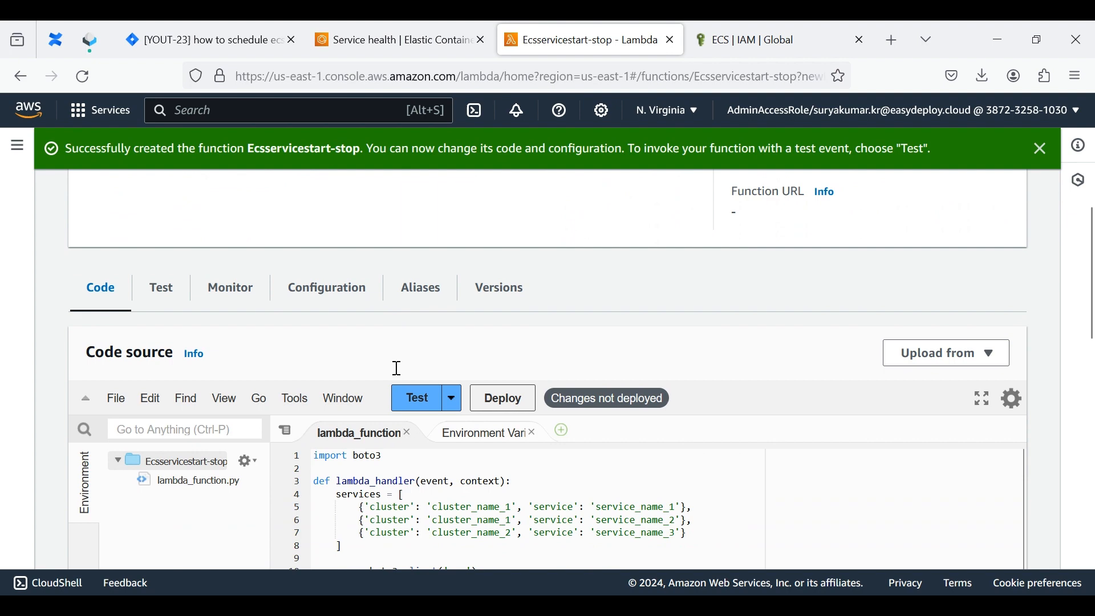
Step: Paste the boto3 ECS start/stop script, trim it to one service entry and blank its service name
scroll("down", 3)
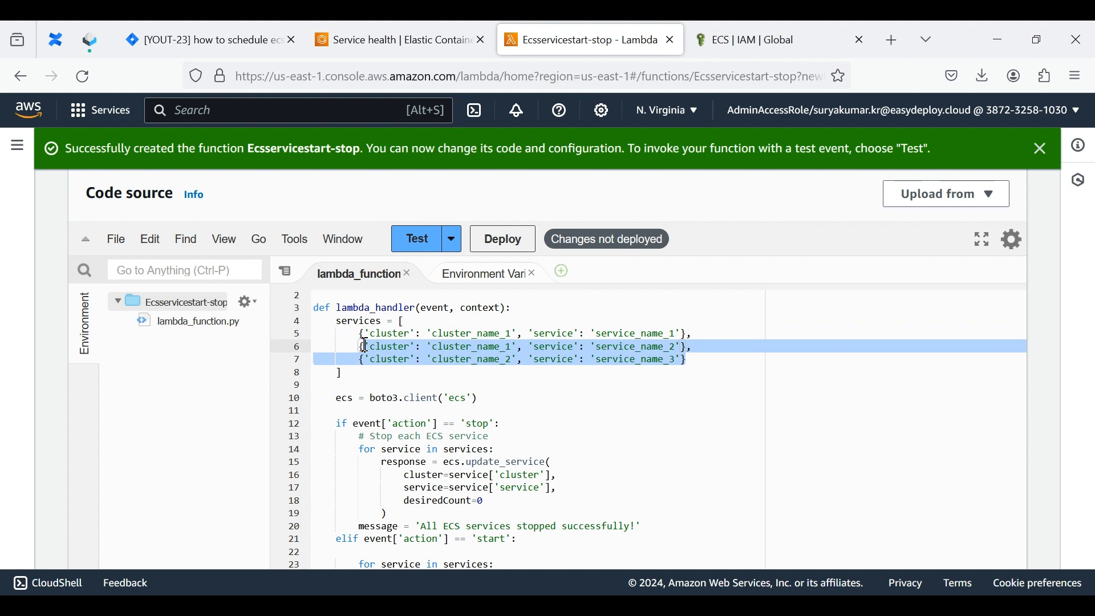
key("Delete")
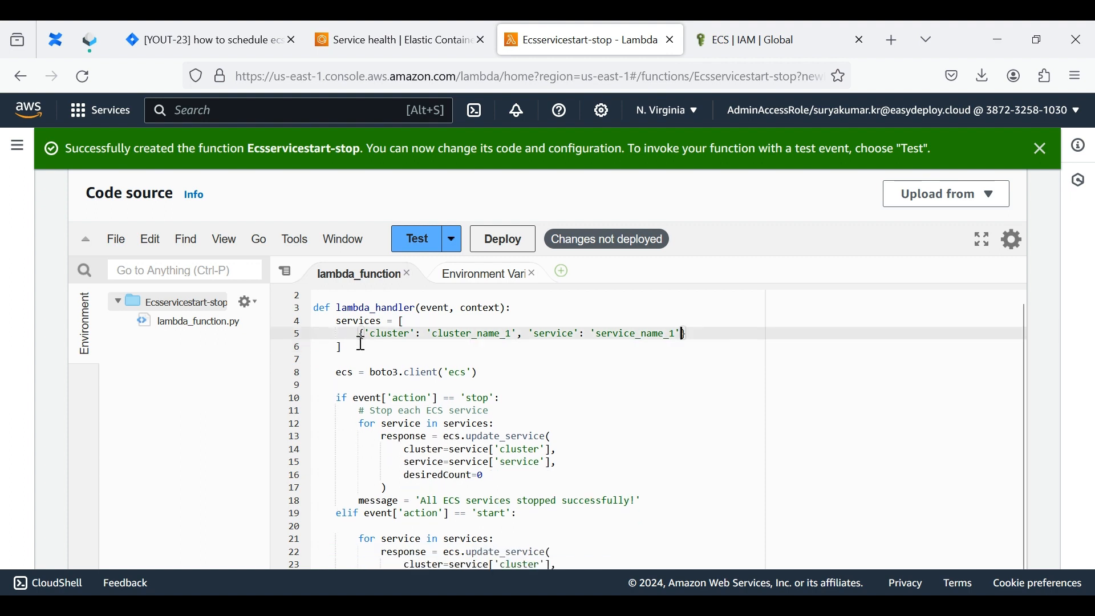
key("Backspace")
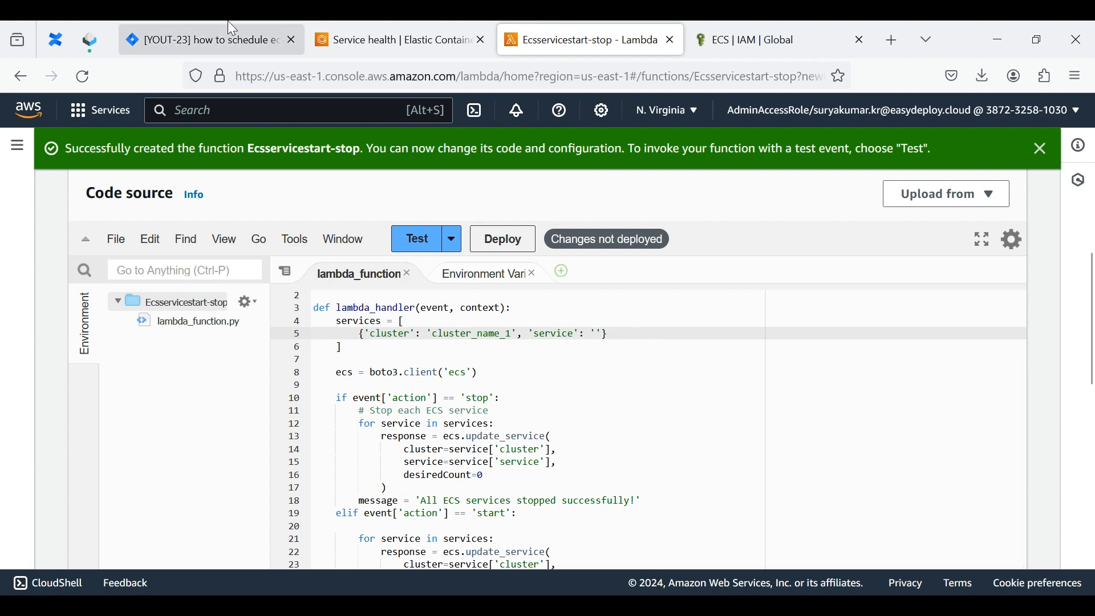
Step: Copy the service name httpdsample11 from ECS into the Lambda code's service field
left_click(391, 39)
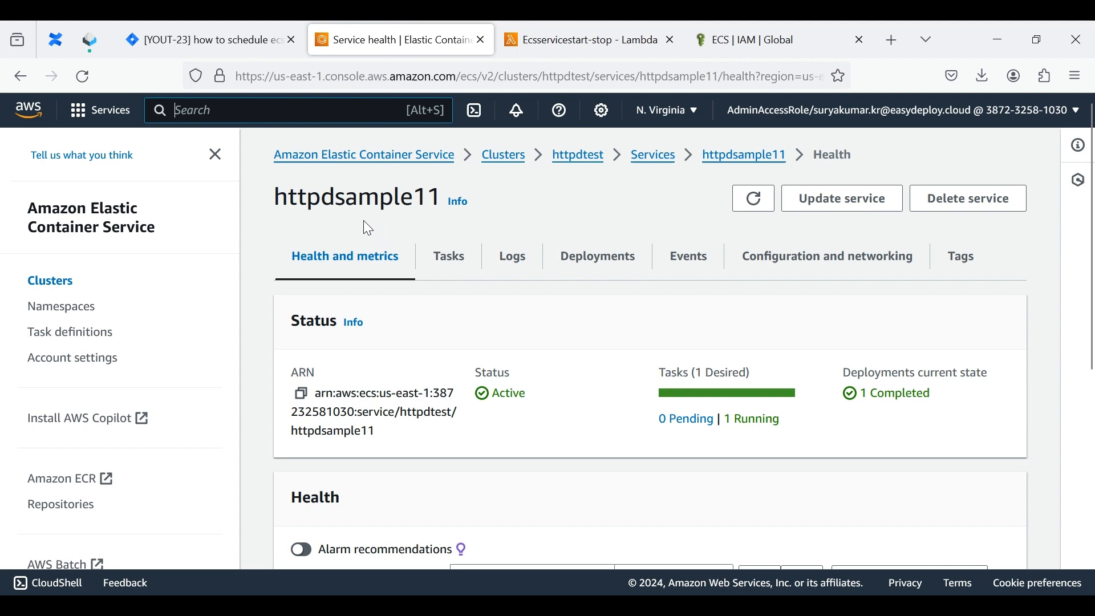
left_click(49, 280)
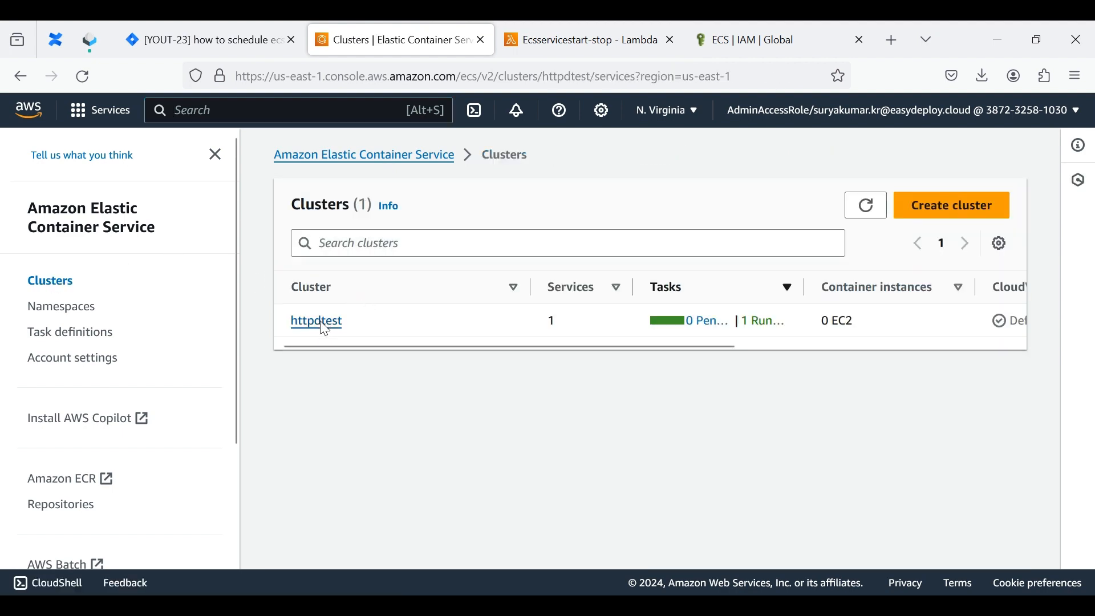
left_click(316, 320)
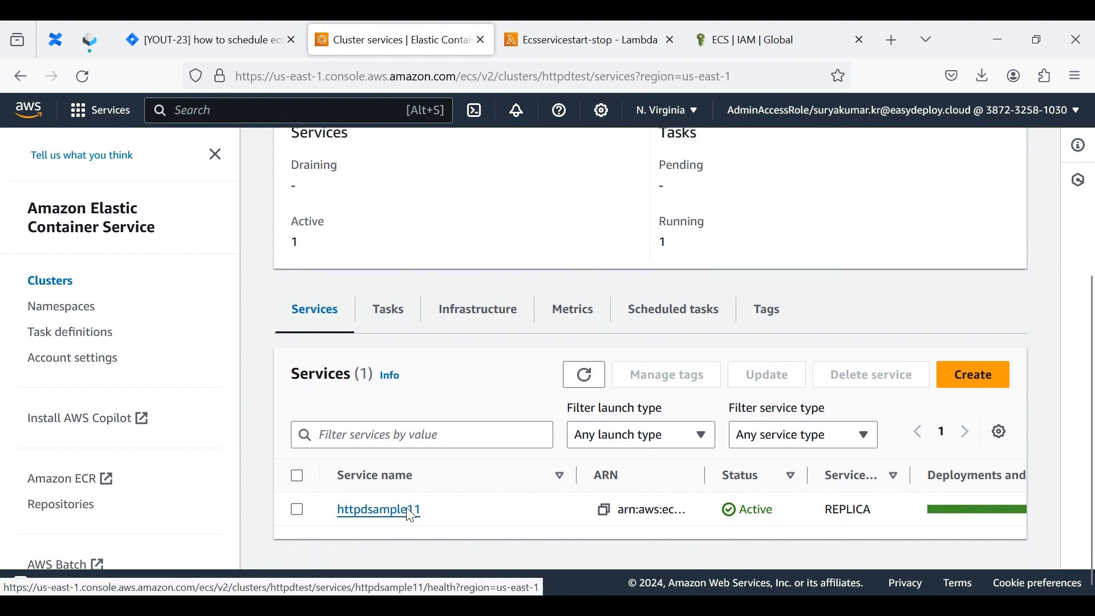
left_click(377, 509)
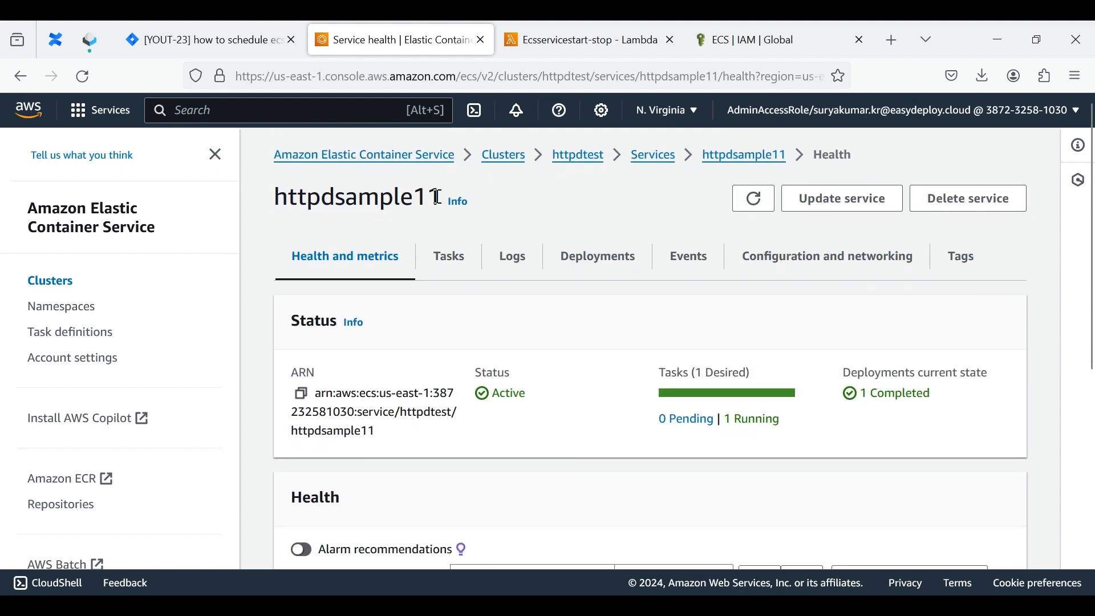
double_click(356, 198)
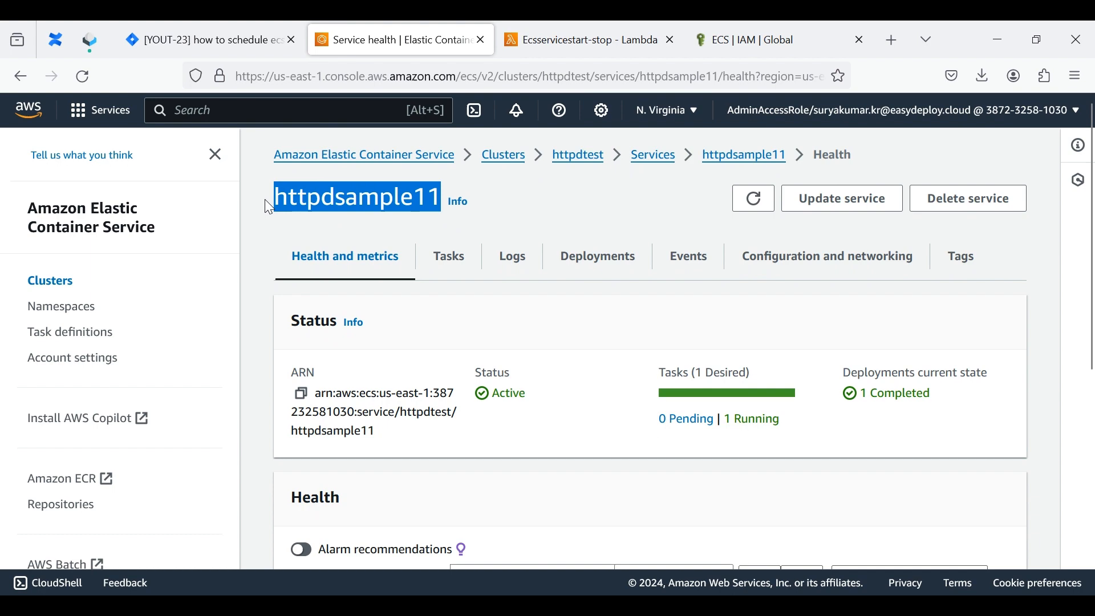
left_click(579, 39)
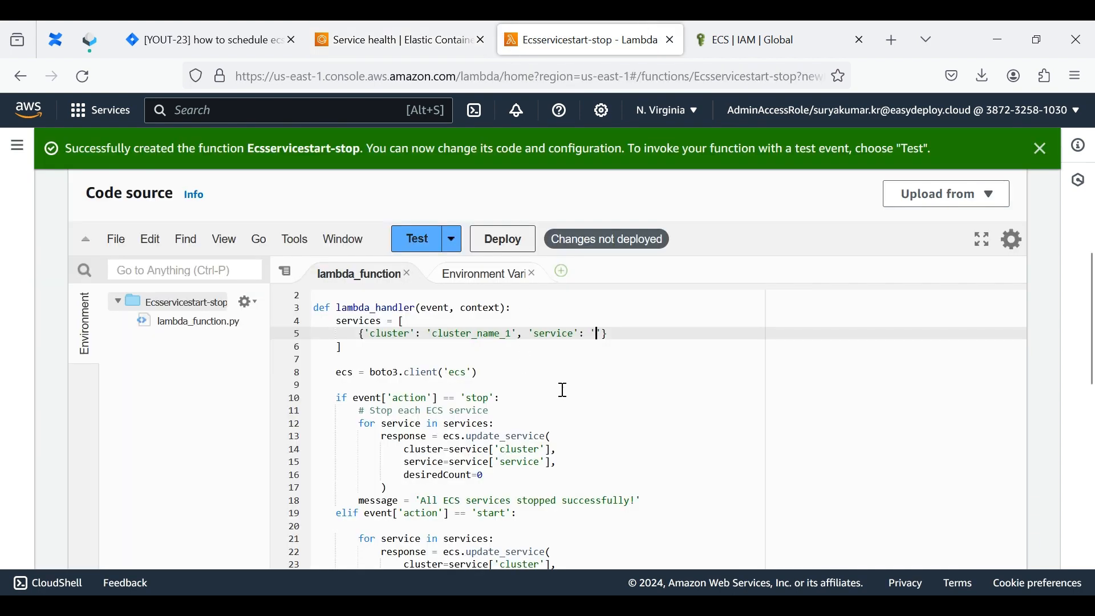
type("httpdsample11")
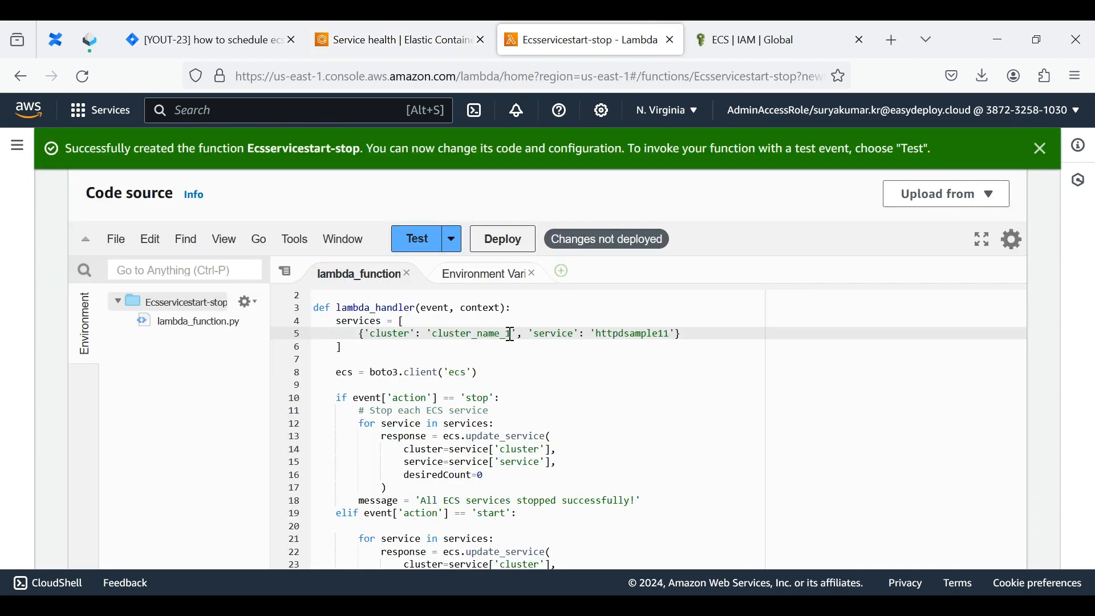
Step: Copy the cluster name httpdtest from ECS into the Lambda code's cluster field
type("clu")
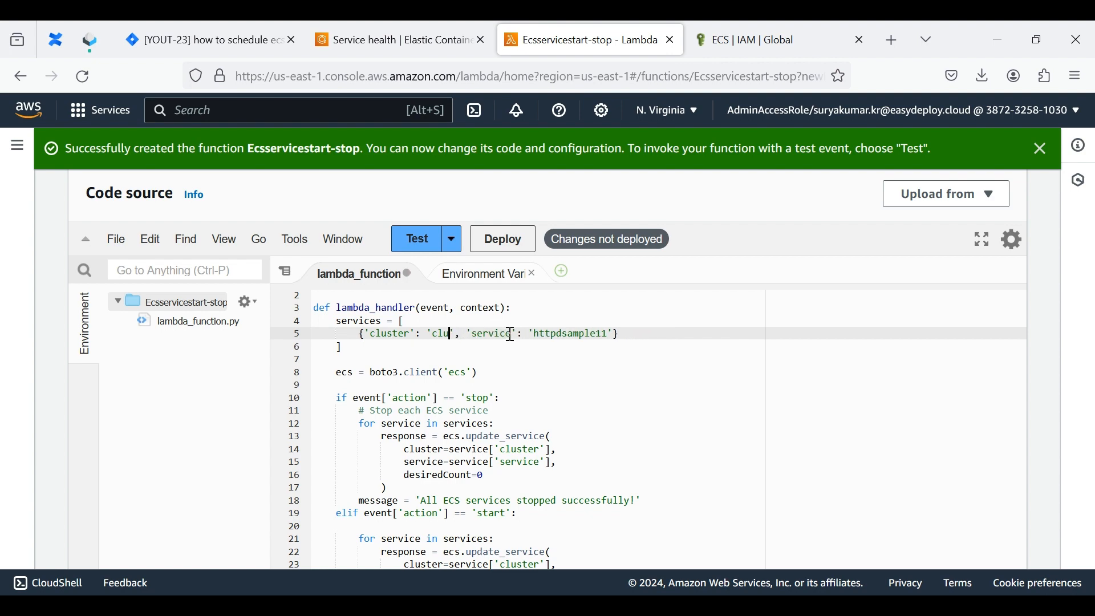
left_click(392, 39)
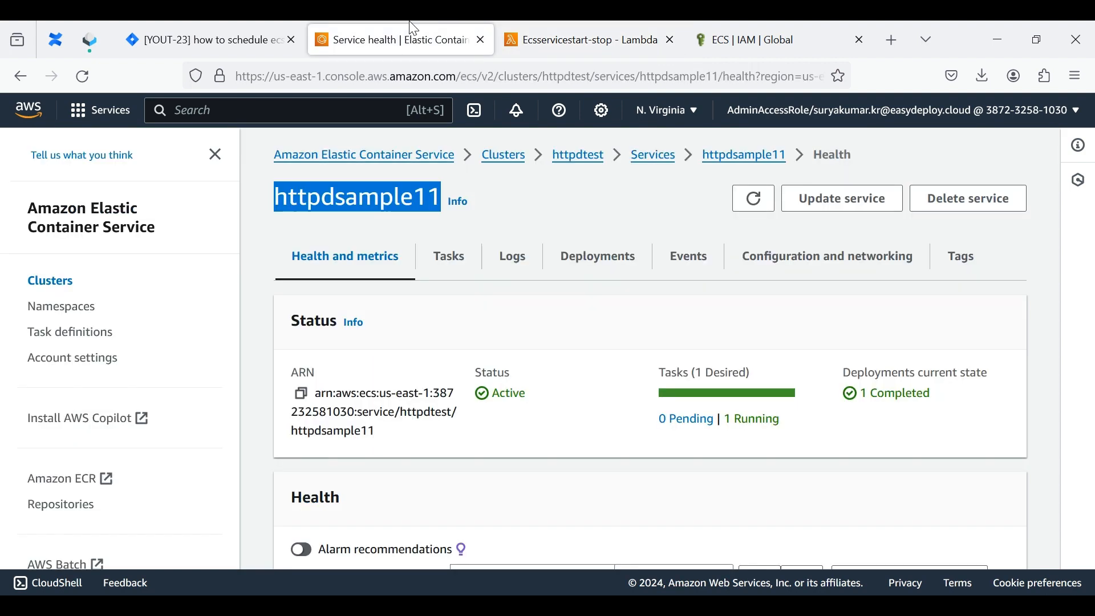
mouse_move(49, 280)
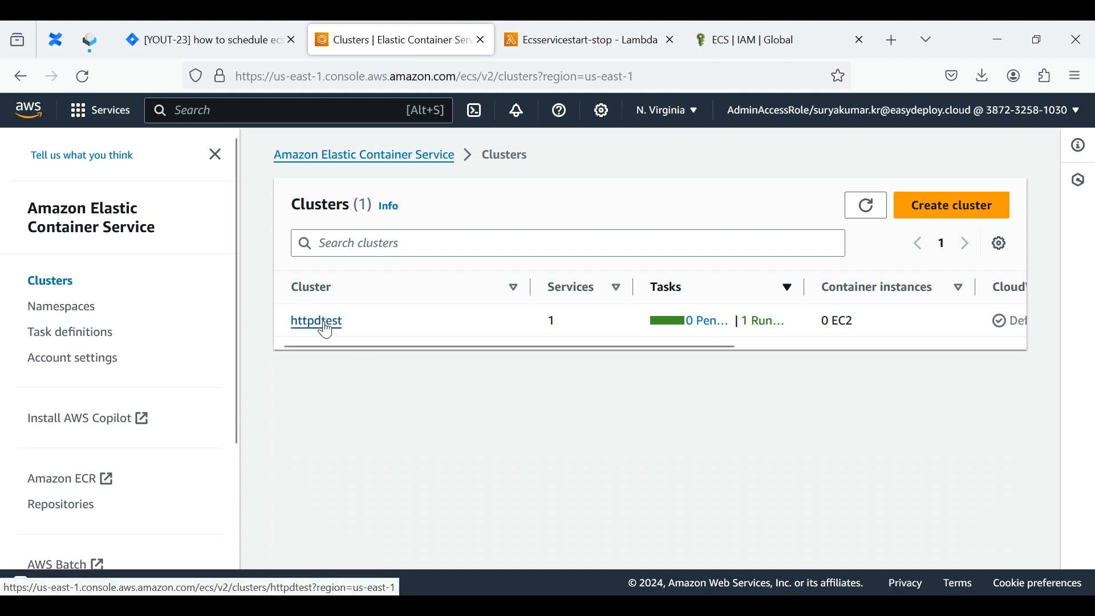
left_click(315, 320)
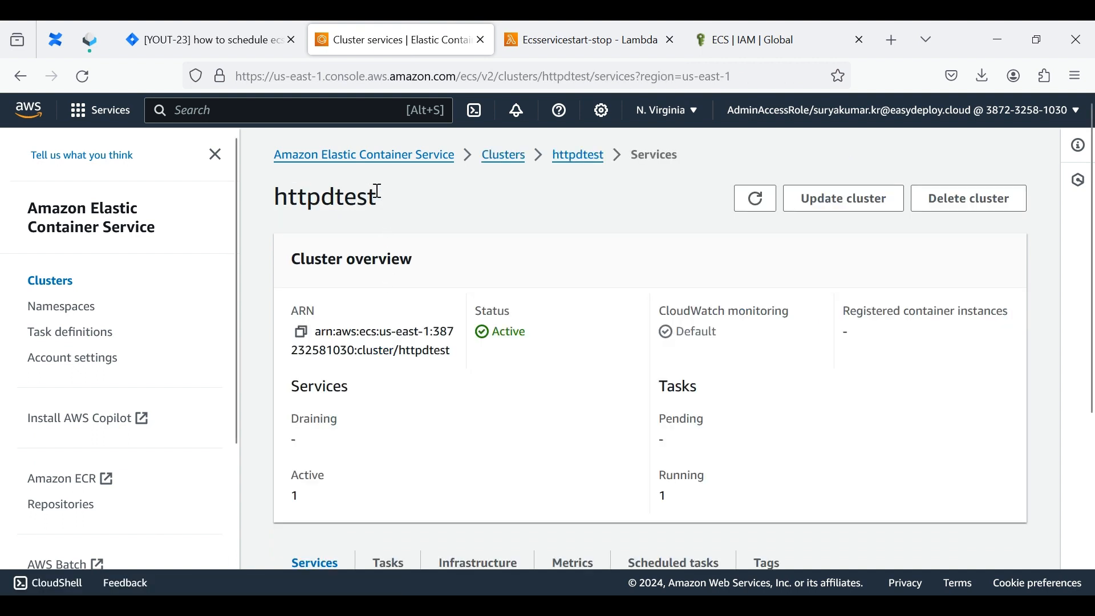
double_click(324, 197)
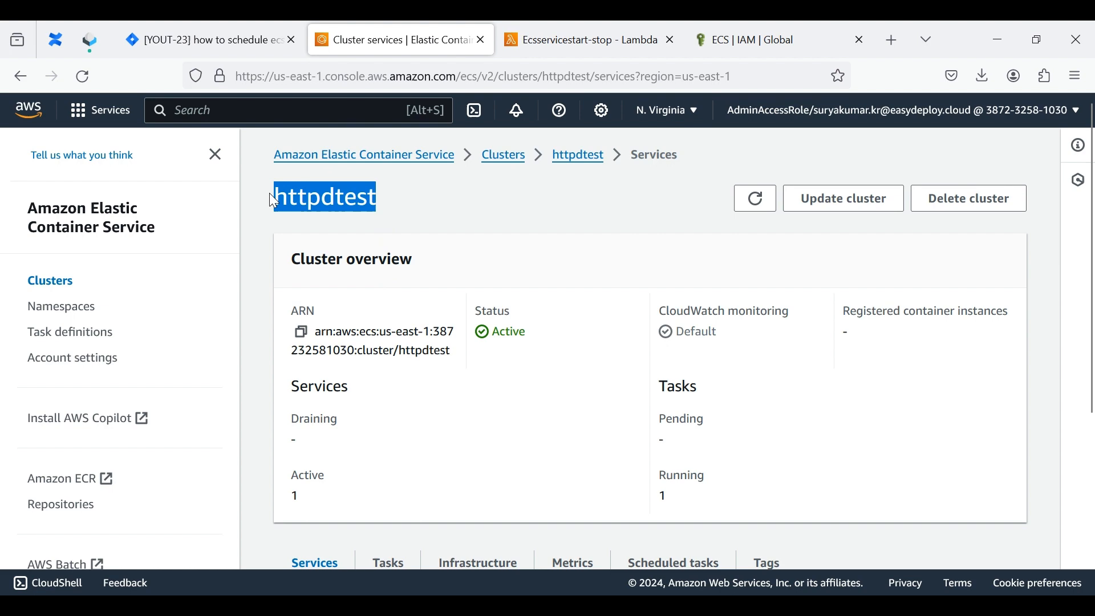
left_click(573, 39)
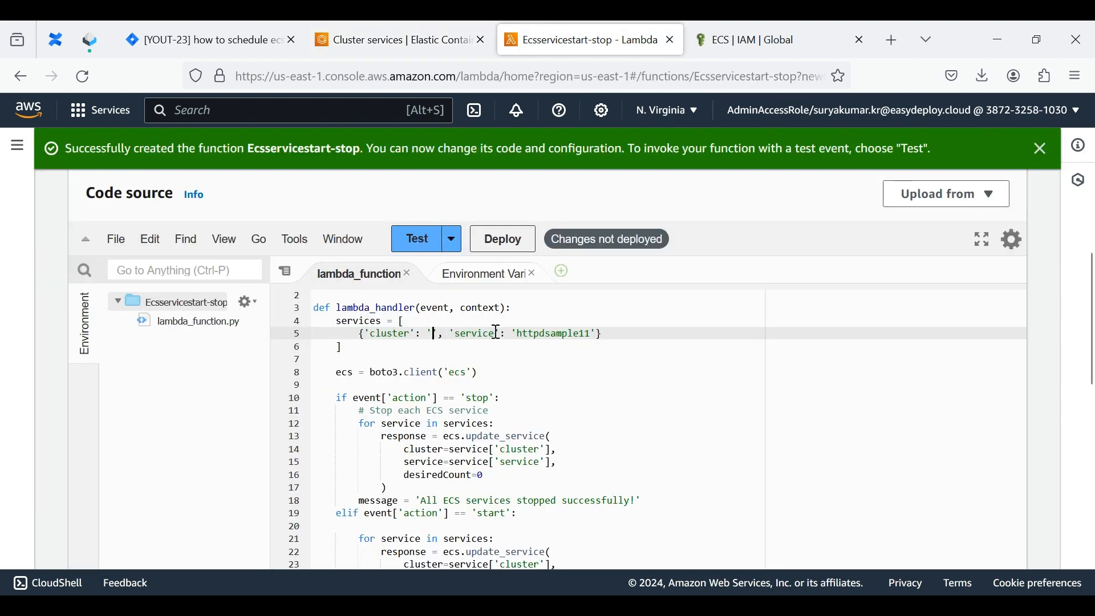
type("httpdtest")
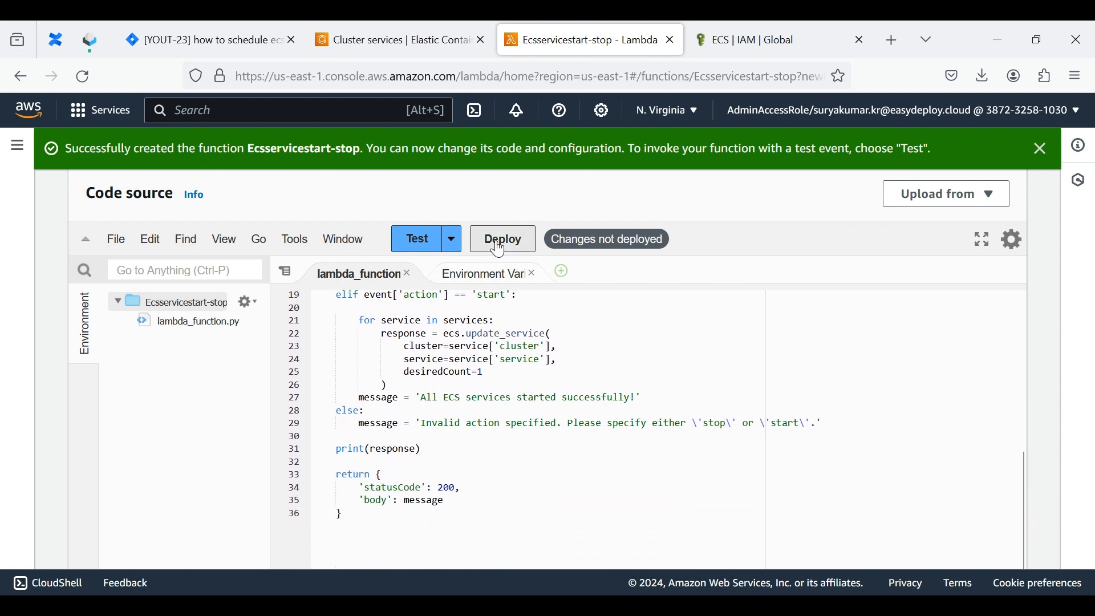
Step: Deploy the edited Ecsservicestart-stop code and wait for the successful update
left_click(502, 239)
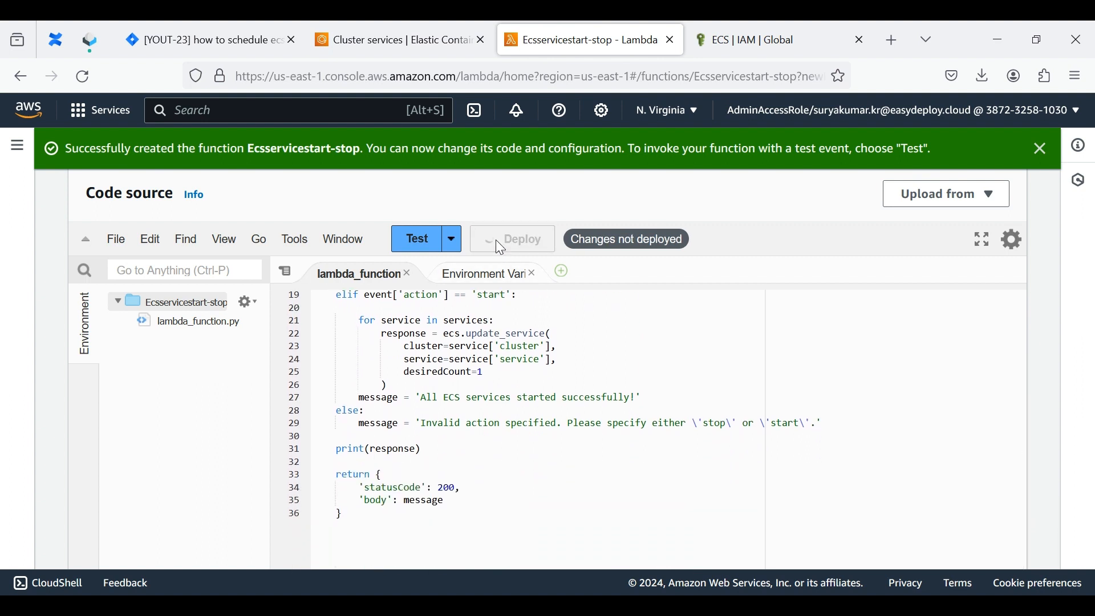
left_click(511, 239)
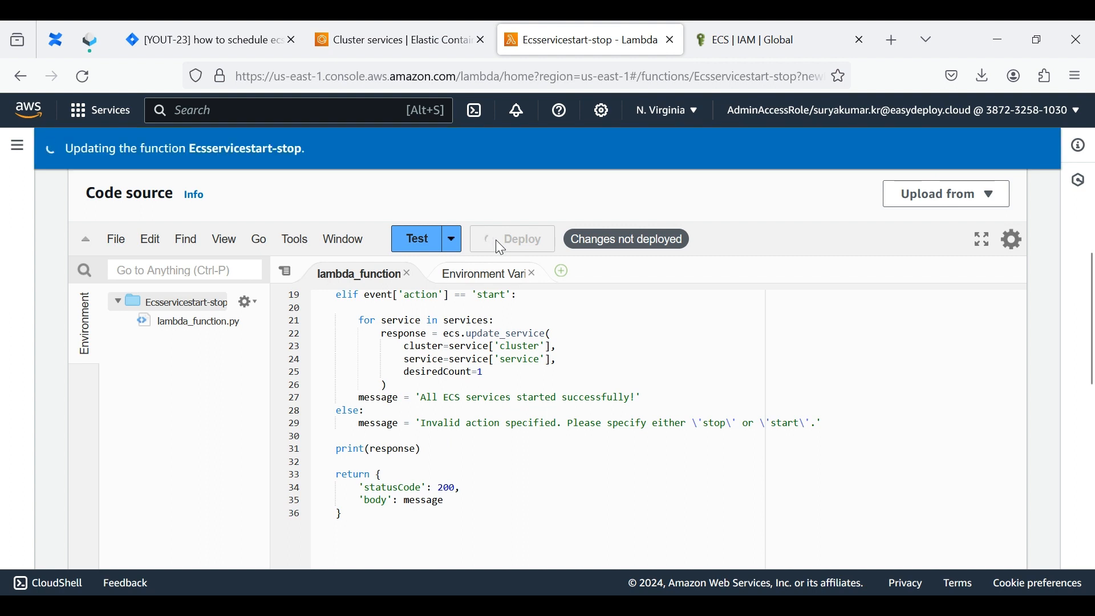
left_click(512, 238)
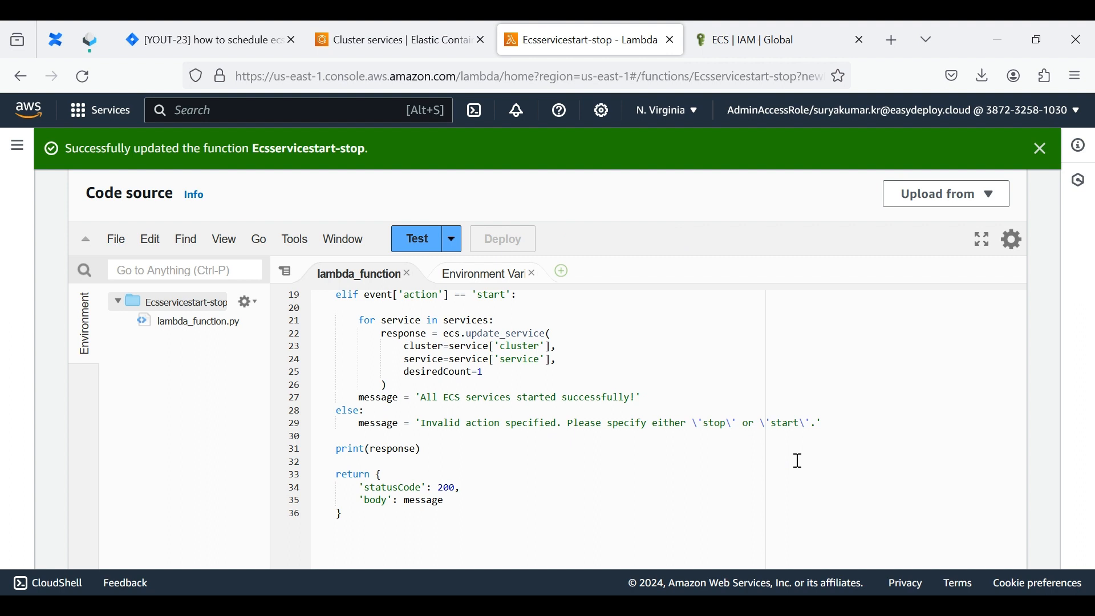
mouse_move(380, 186)
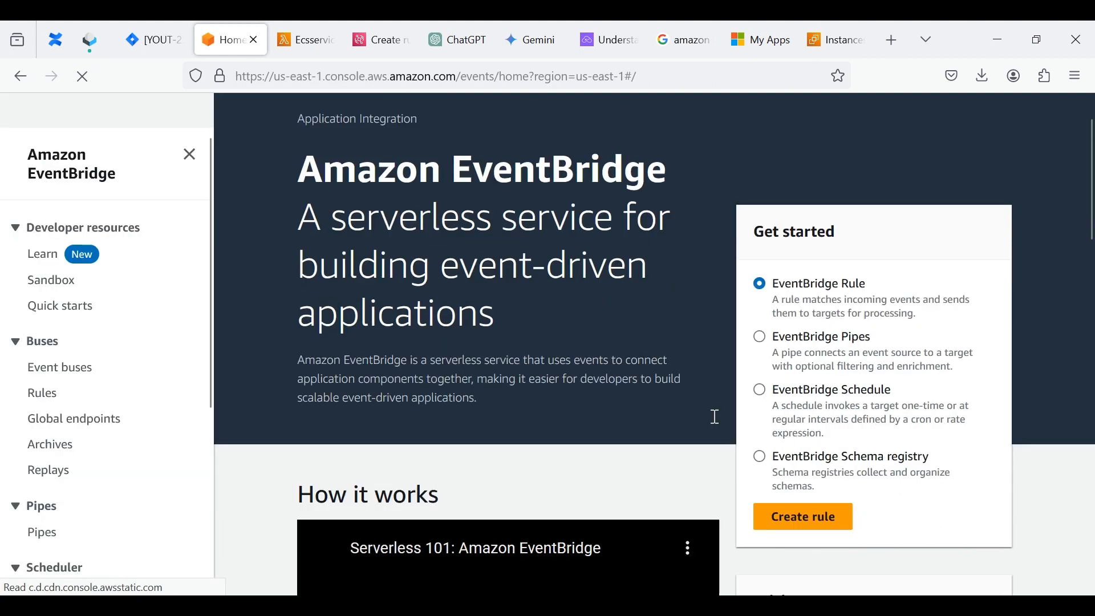
Step: Create a new EventBridge rule named ECSService-start described as 'to start the ecs service'
left_click(803, 516)
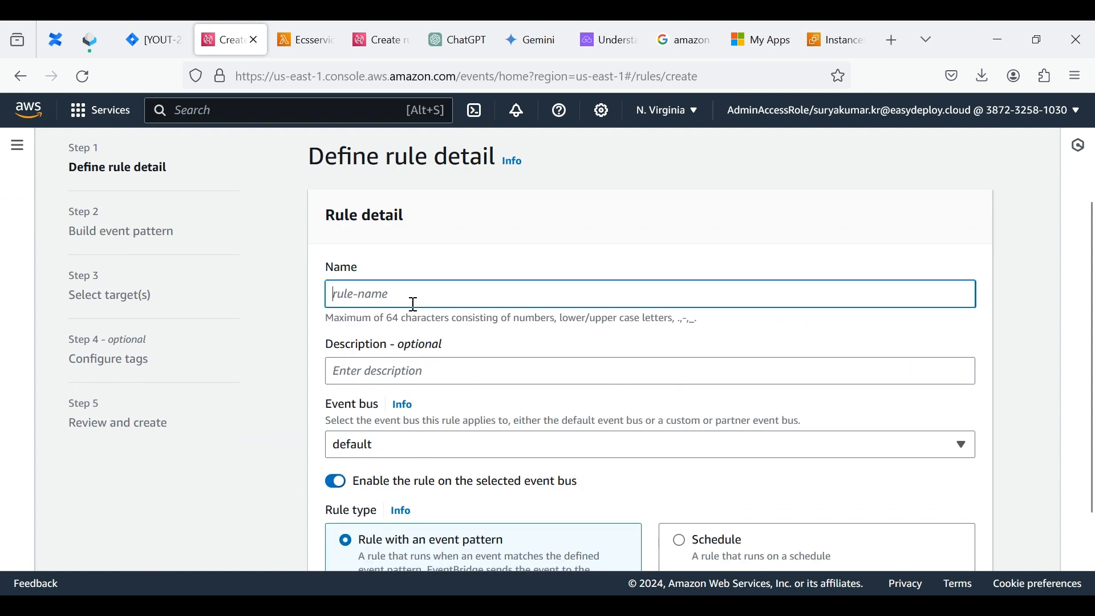
type("ECSS")
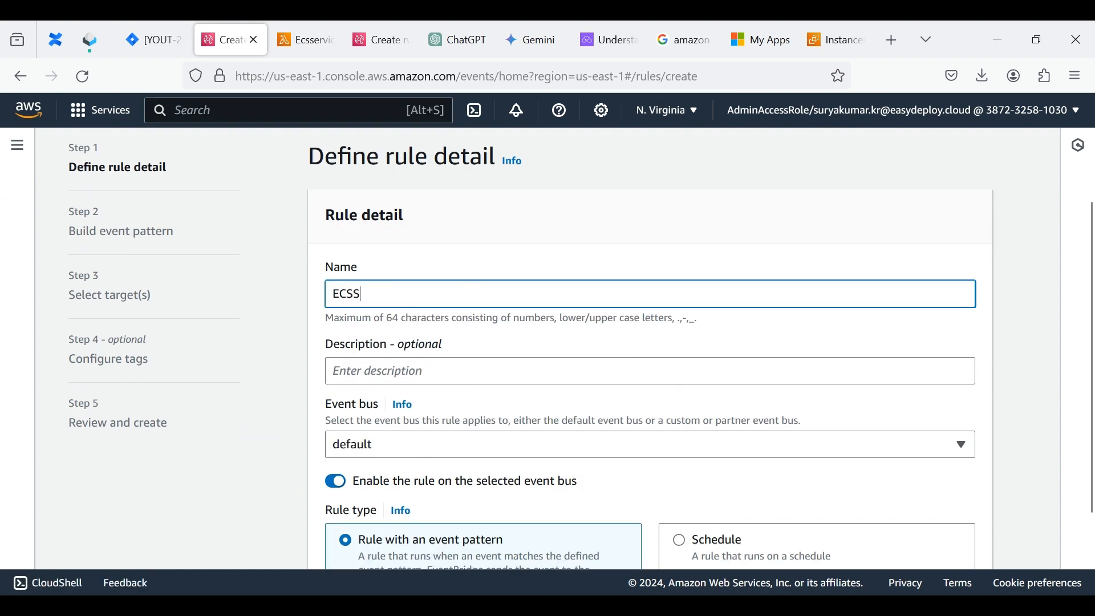
type("ervice-star")
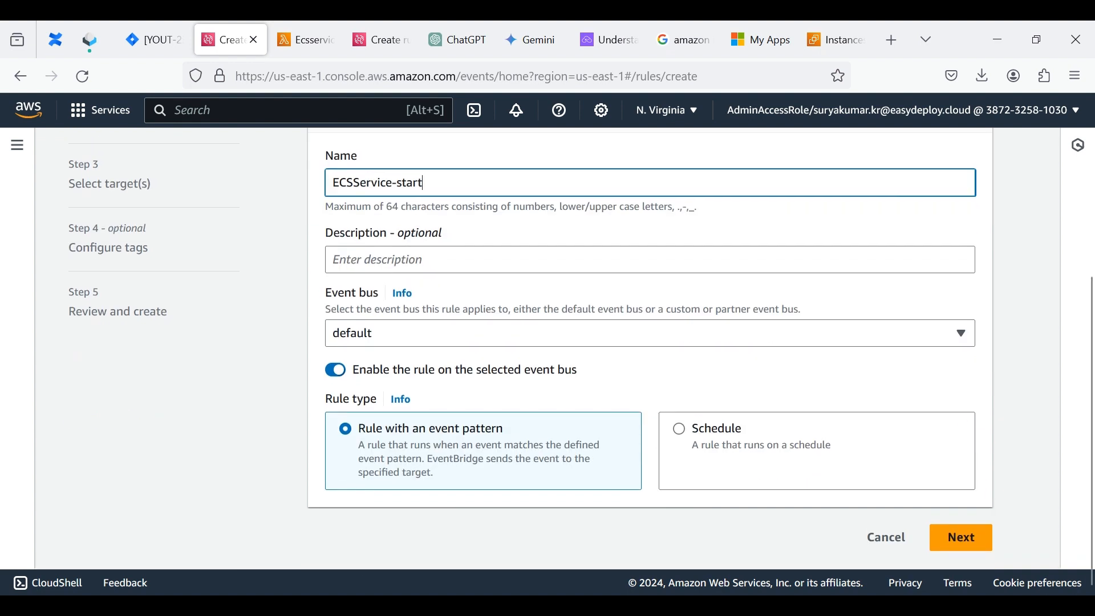
type("to")
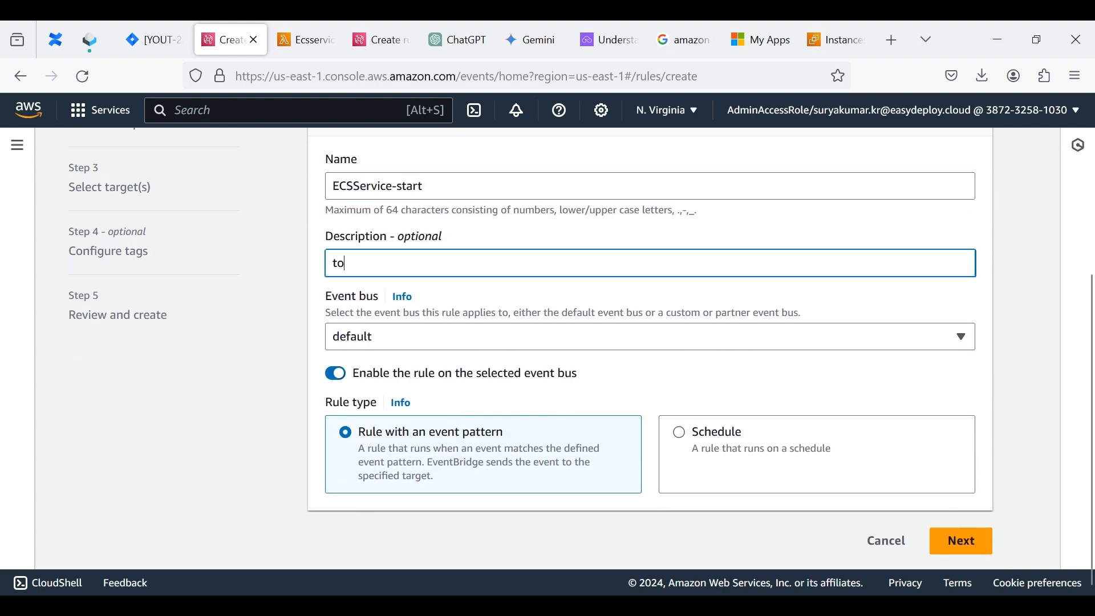
type("start the s")
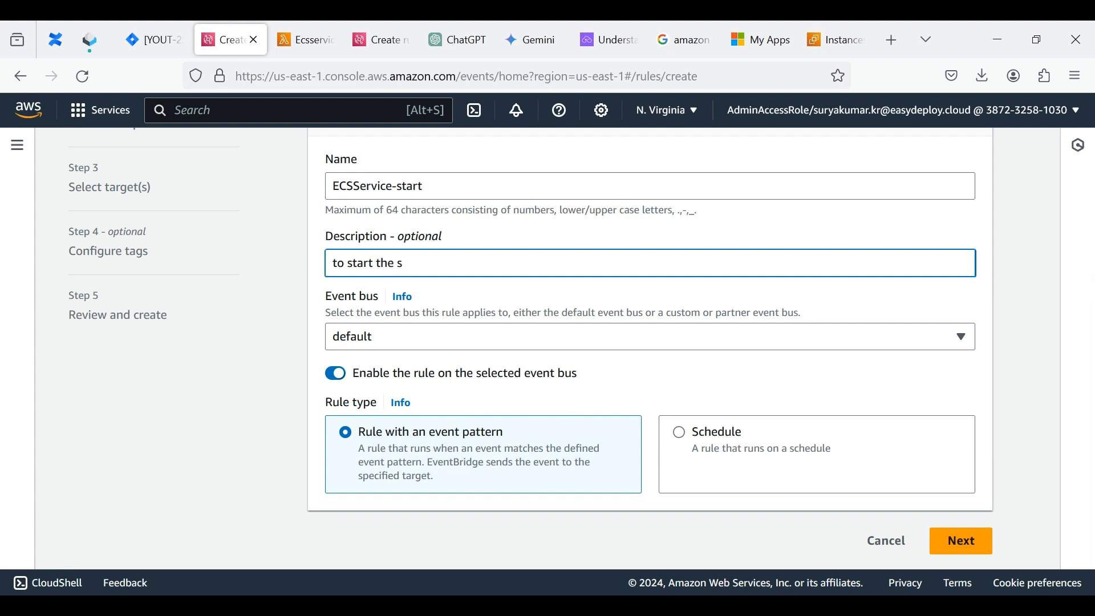
type("ecs")
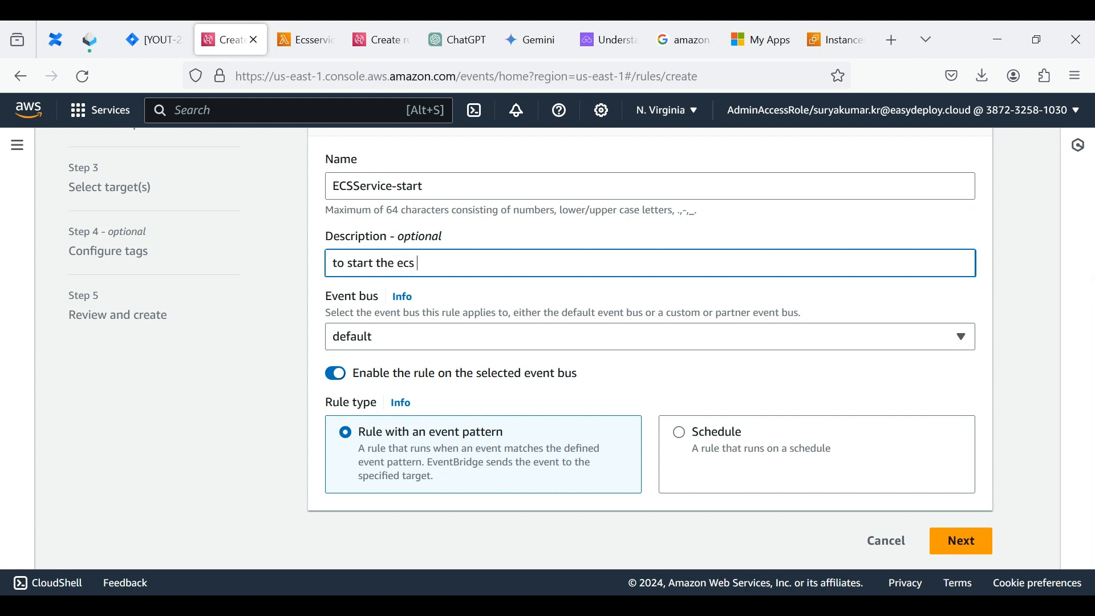
type("service")
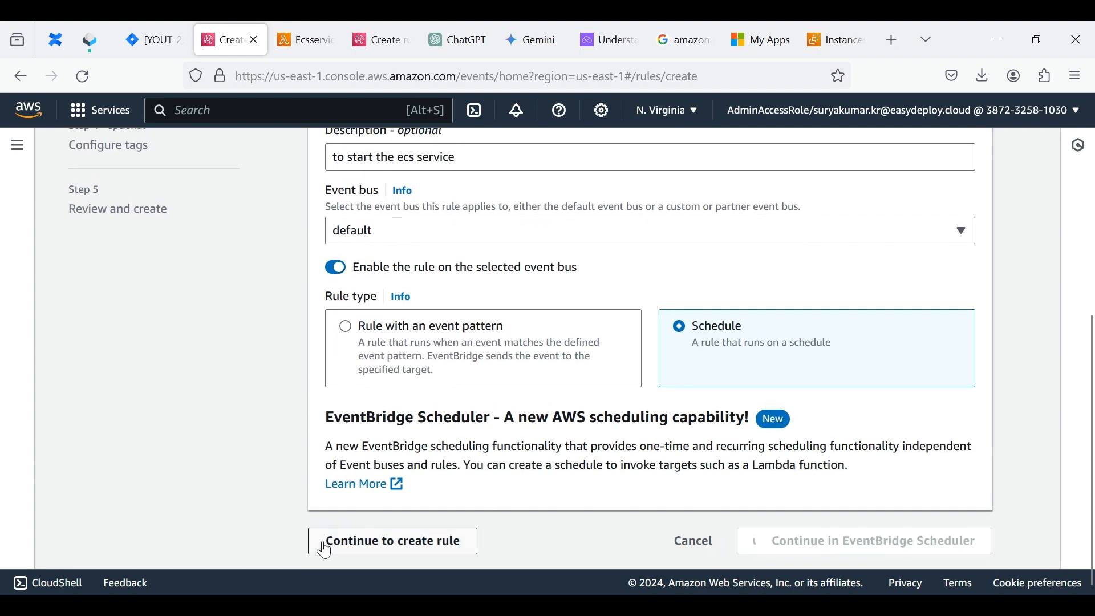
Step: Continue as a regular rule and enter the cron fields 30 9 * * ? *
left_click(393, 541)
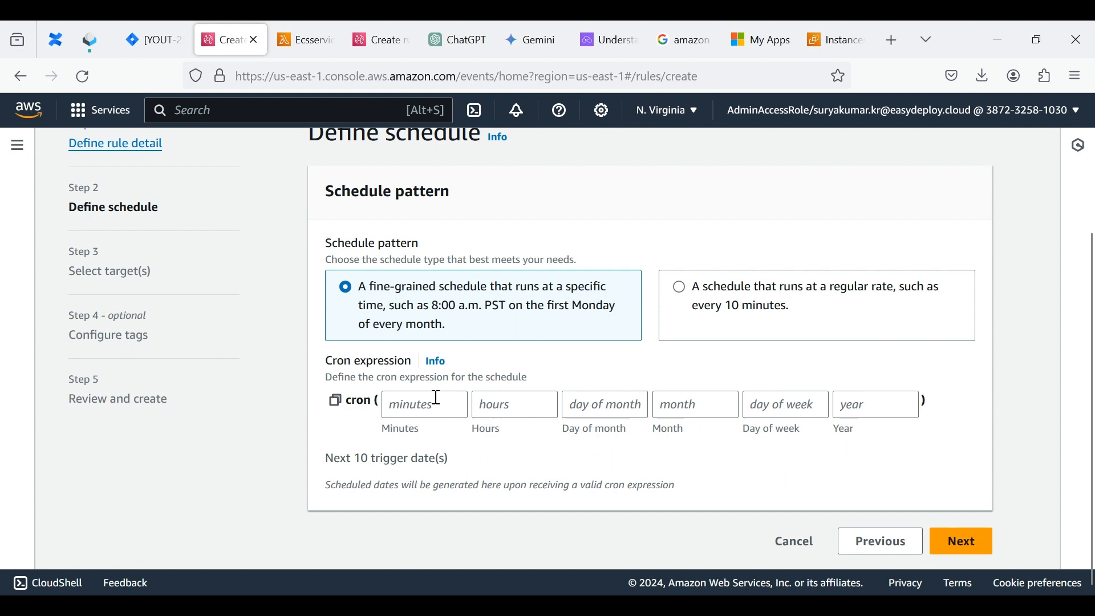
type("30")
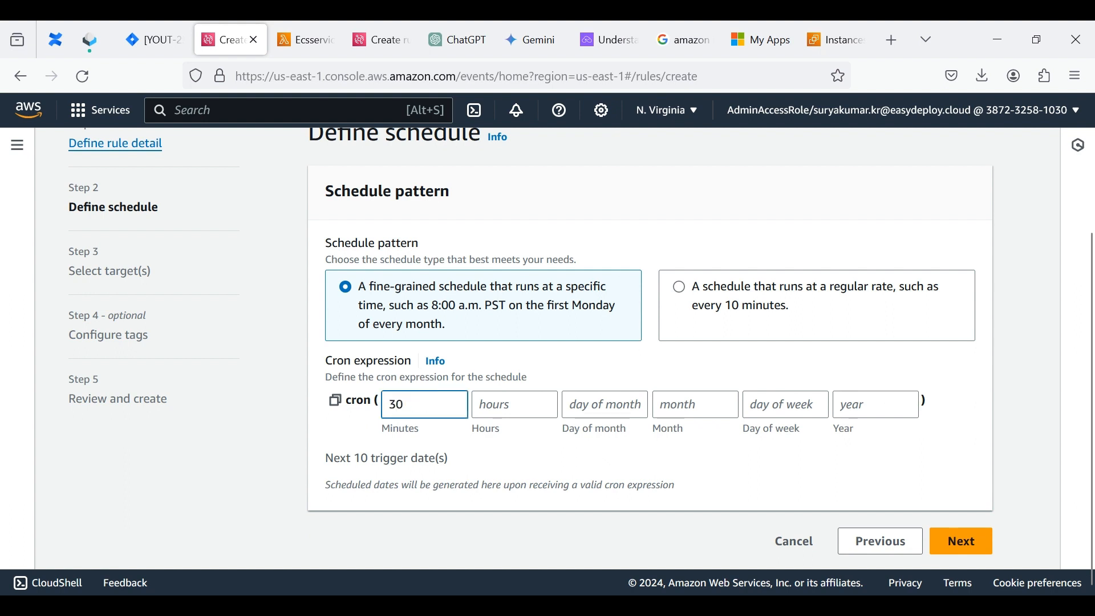
type("9")
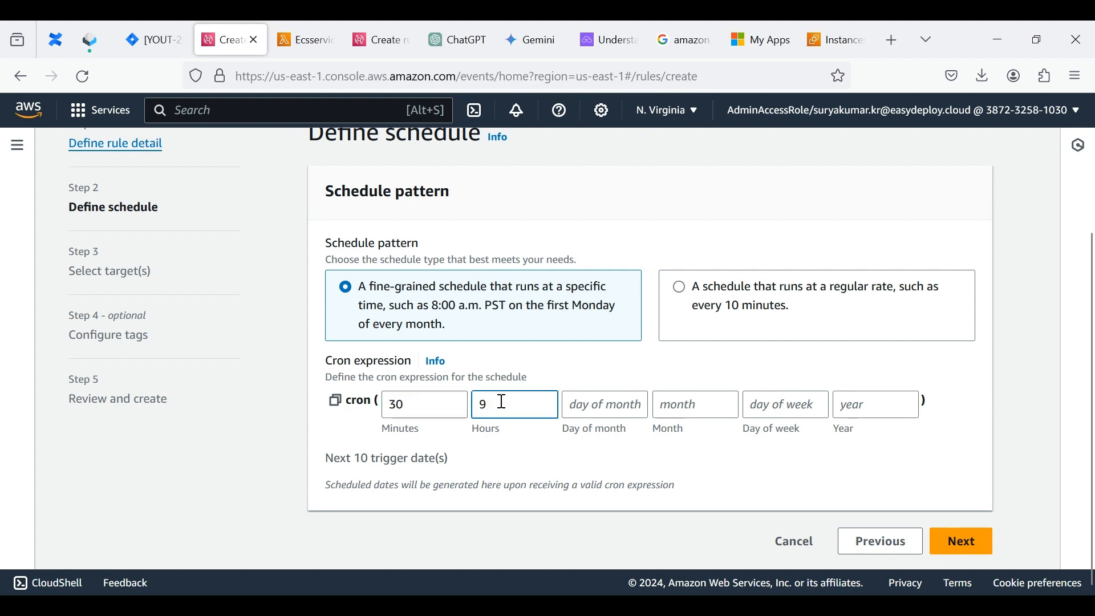
type("*")
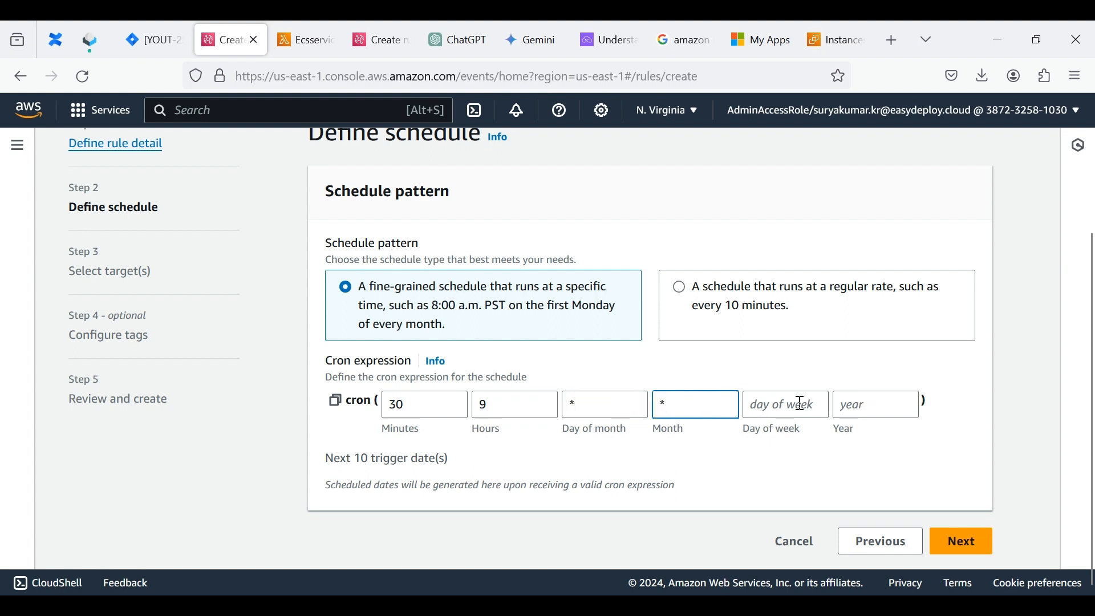
left_click(875, 404)
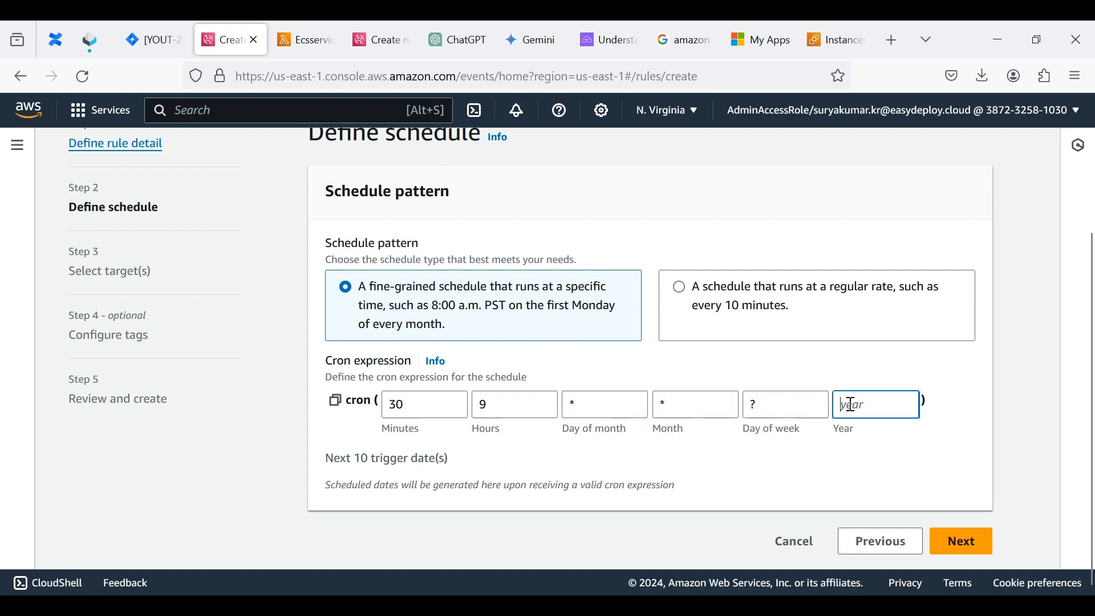
type("*")
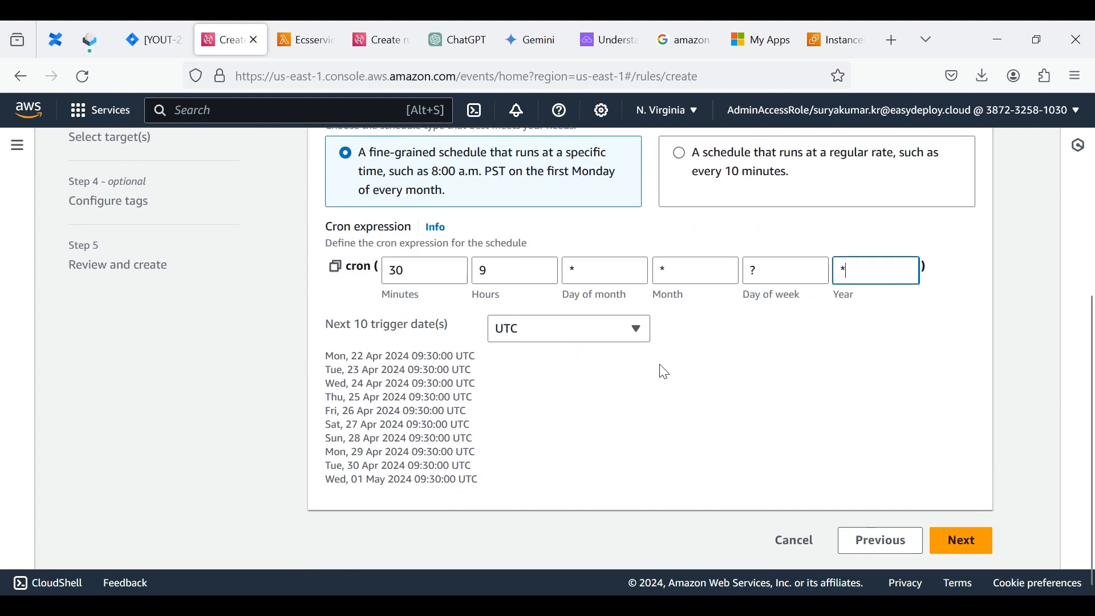
Step: Show trigger dates in local time, correct minutes to 35 for a 09:35 UTC schedule, and proceed to targets
left_click(566, 329)
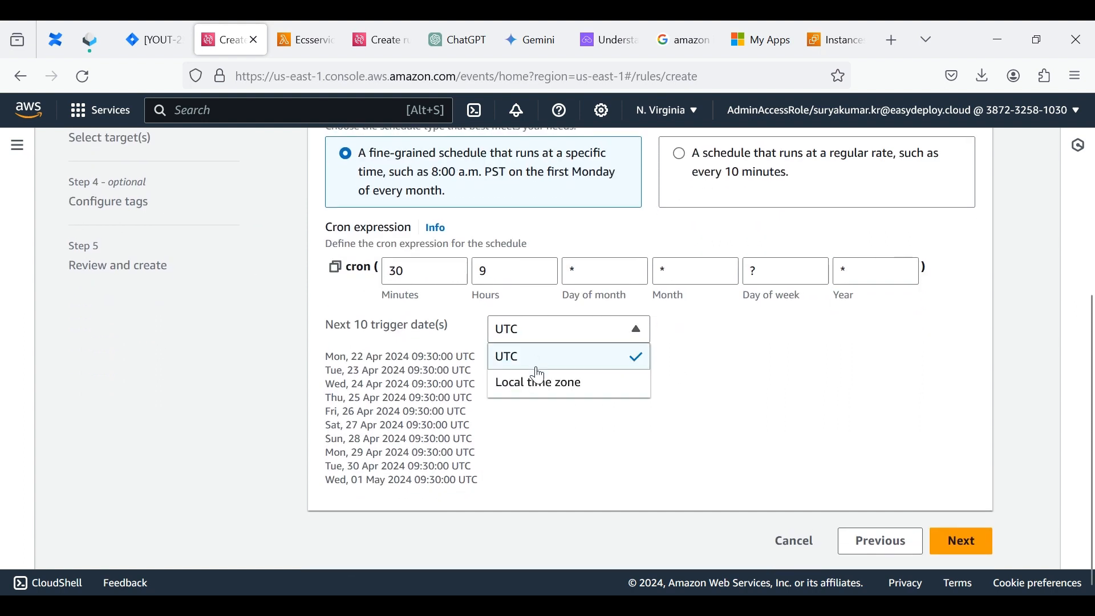
left_click(538, 382)
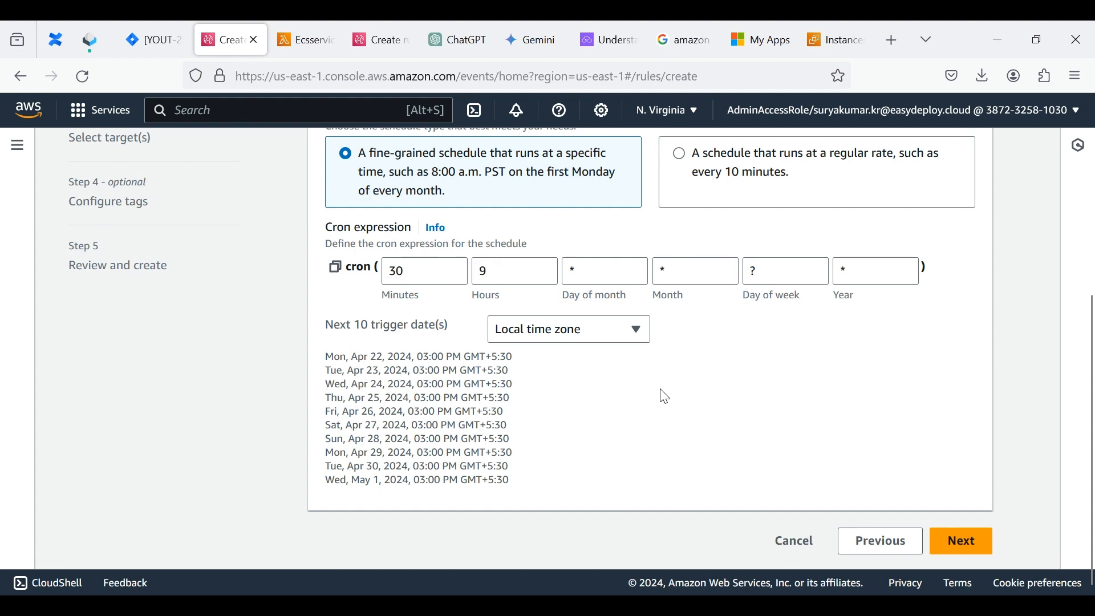
left_click(423, 270)
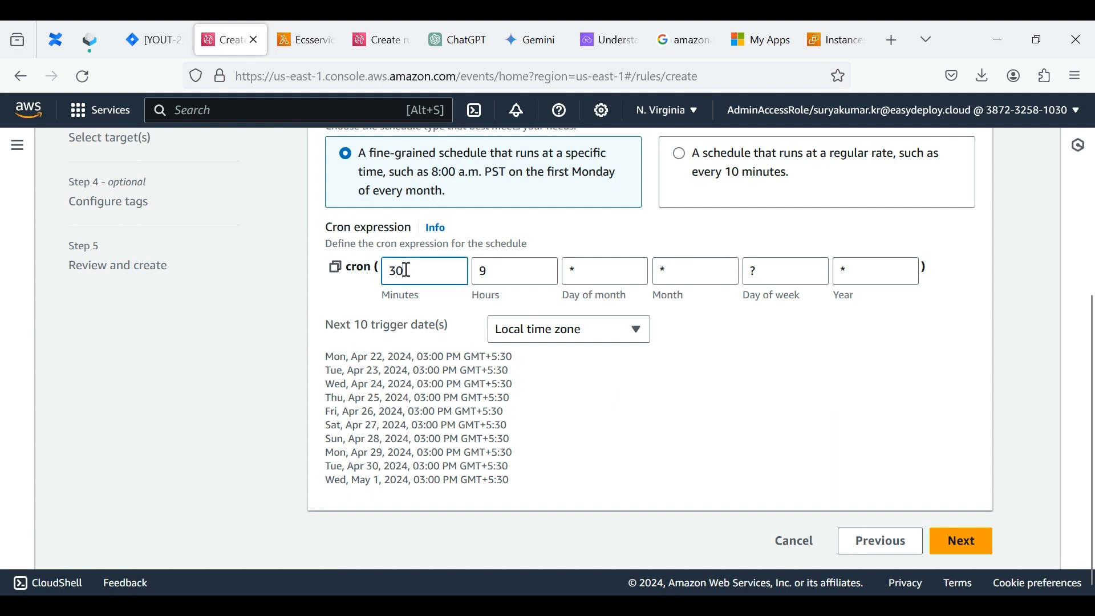
type("35")
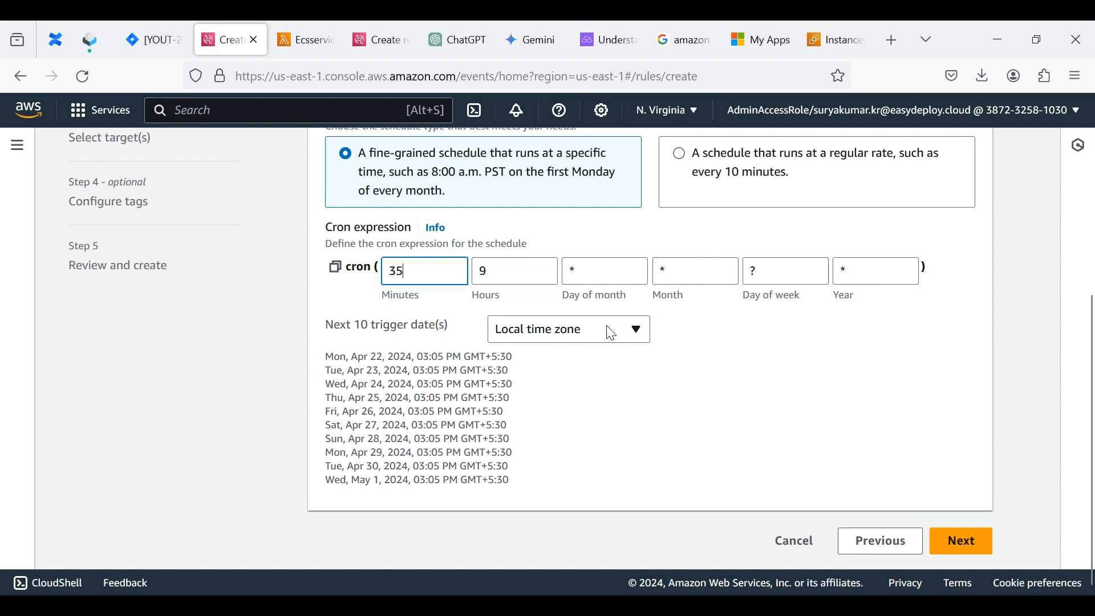
mouse_move(830, 413)
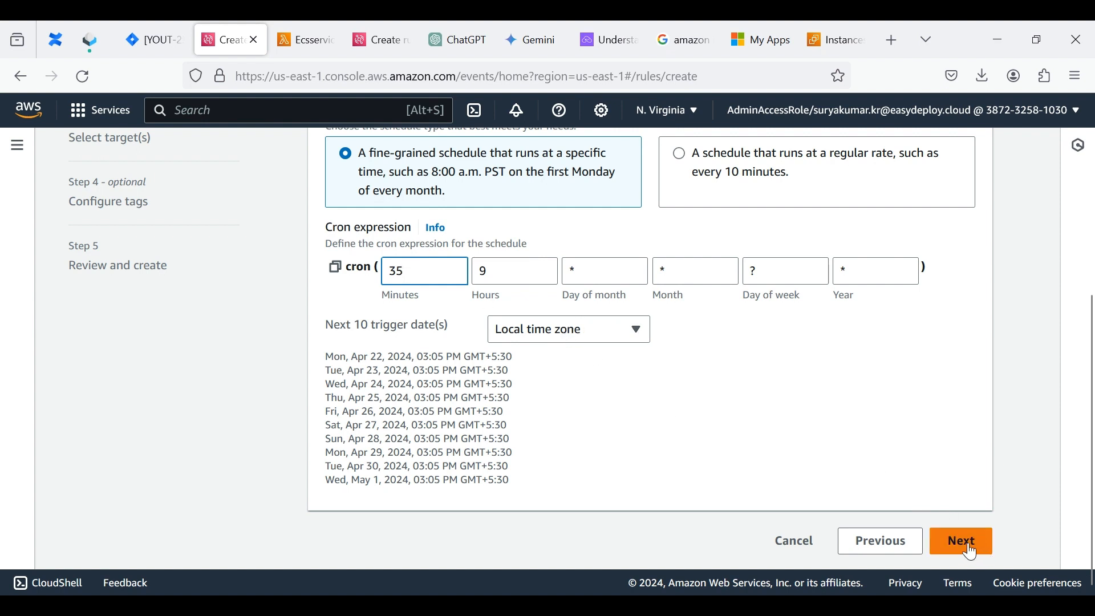
left_click(959, 540)
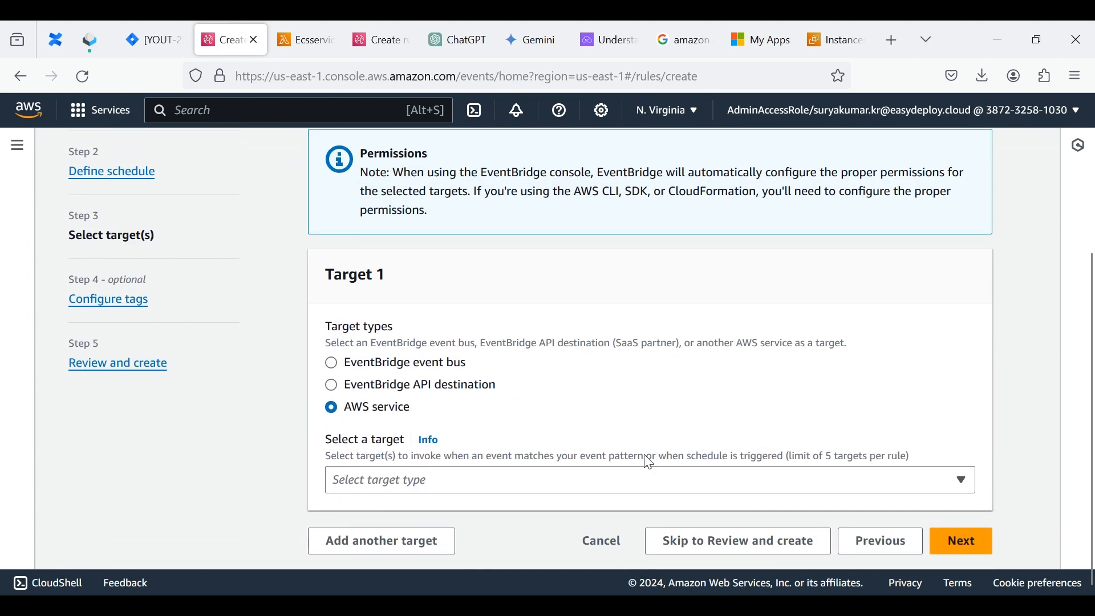
Step: Set the rule's target to the Lambda function Ecsservicestart-stop
left_click(647, 479)
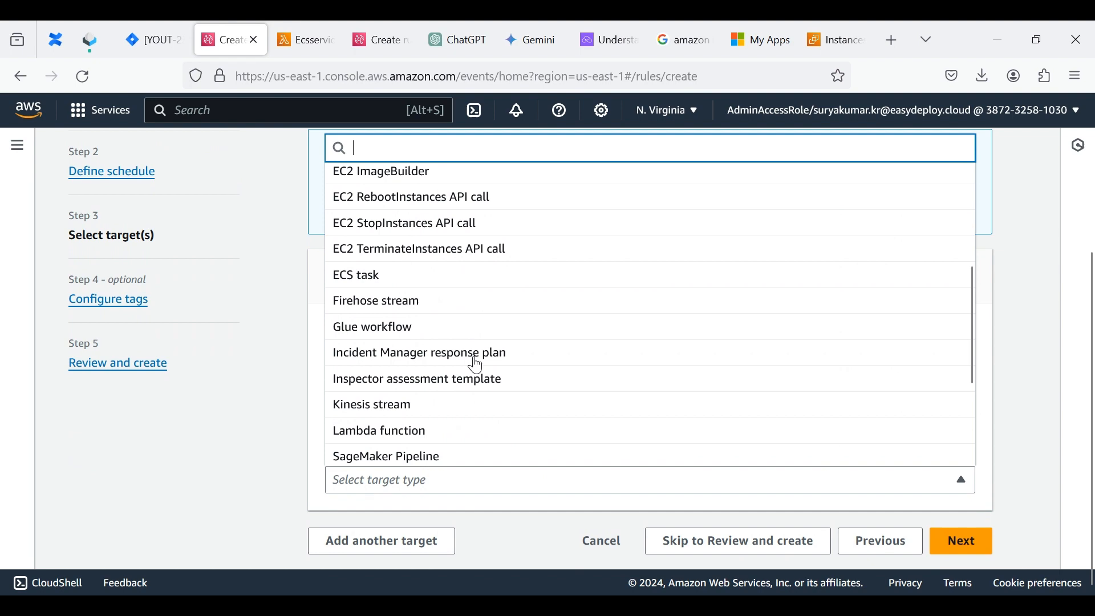
mouse_move(379, 431)
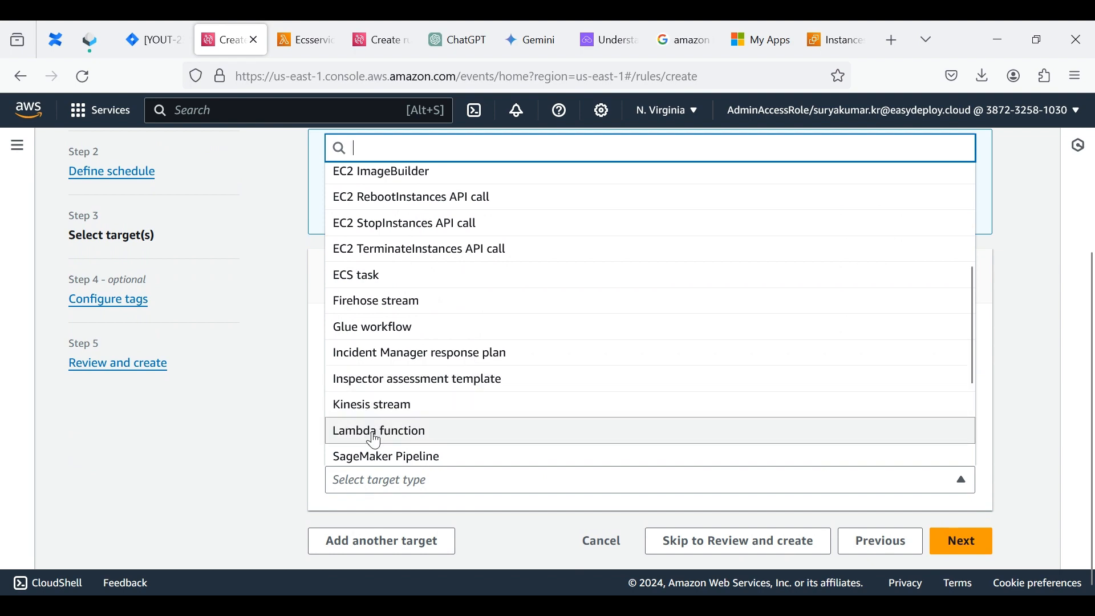
left_click(379, 430)
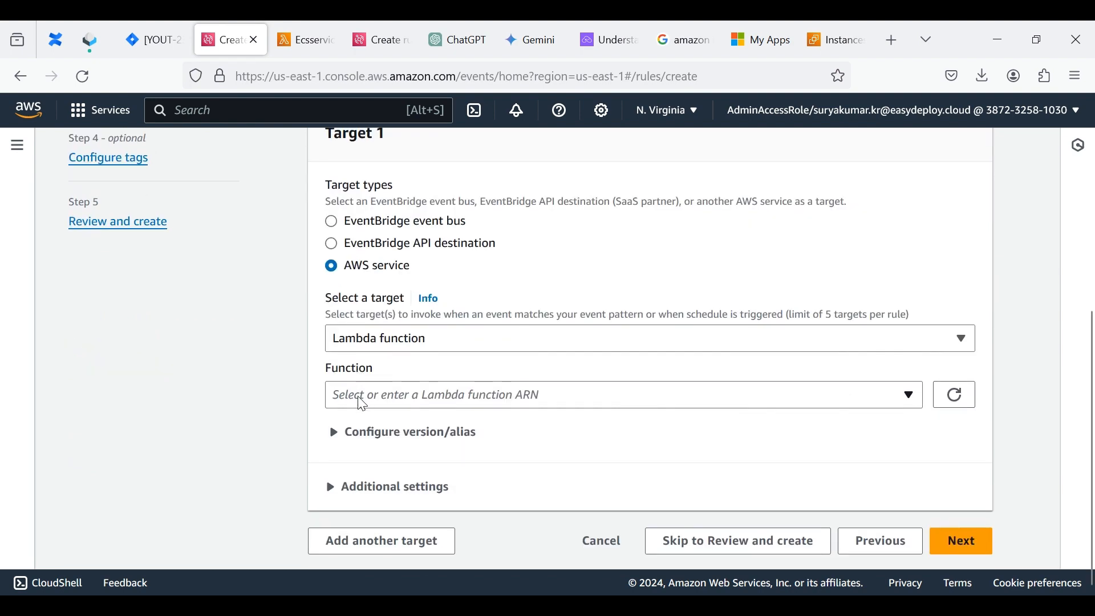
left_click(622, 395)
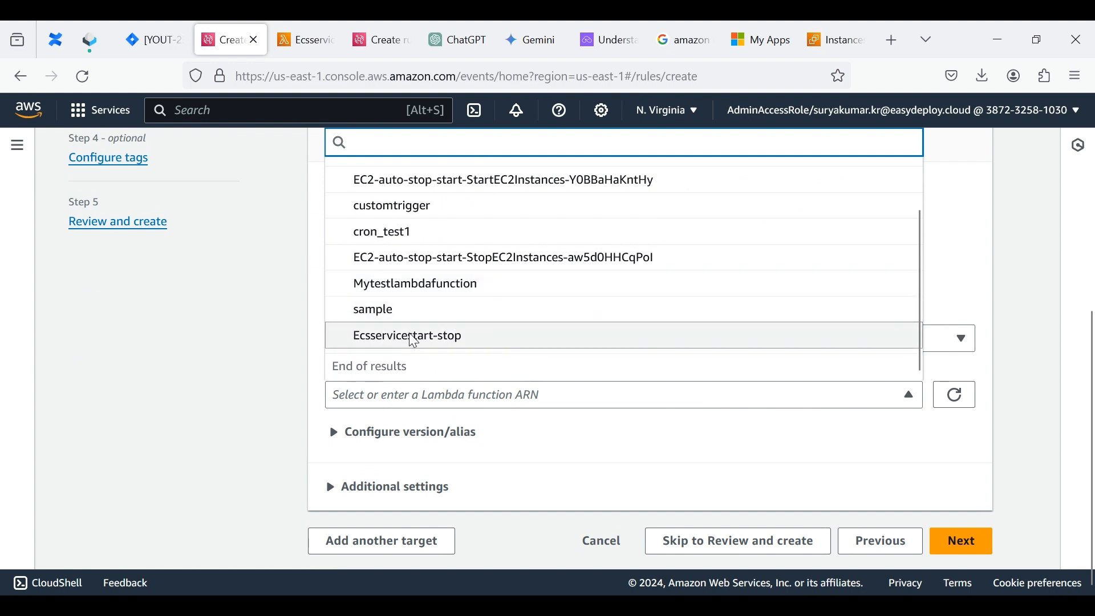
left_click(407, 335)
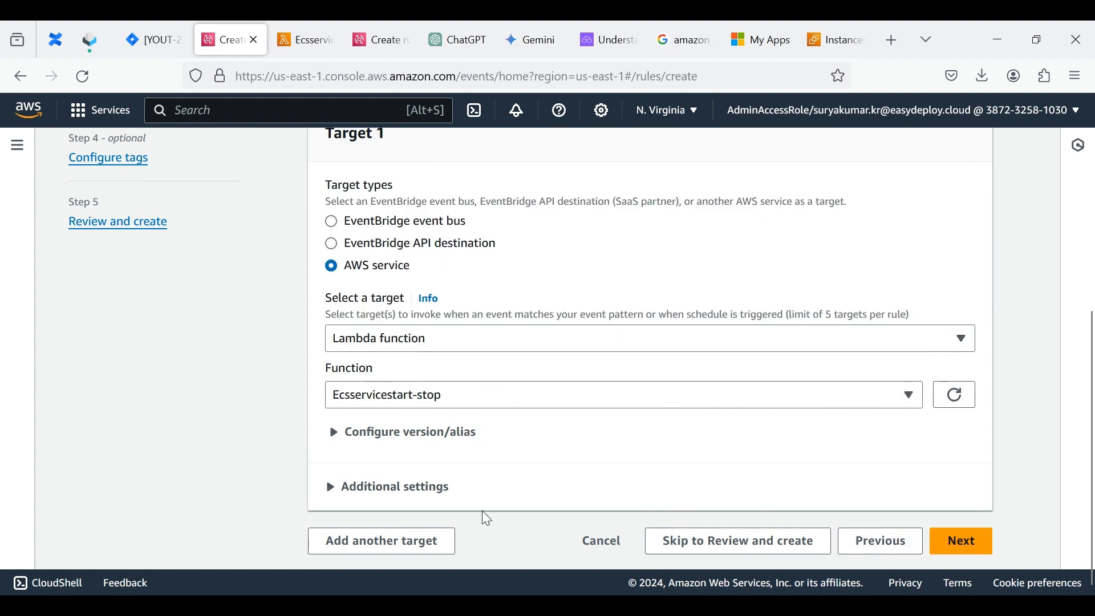
scroll("down", 3)
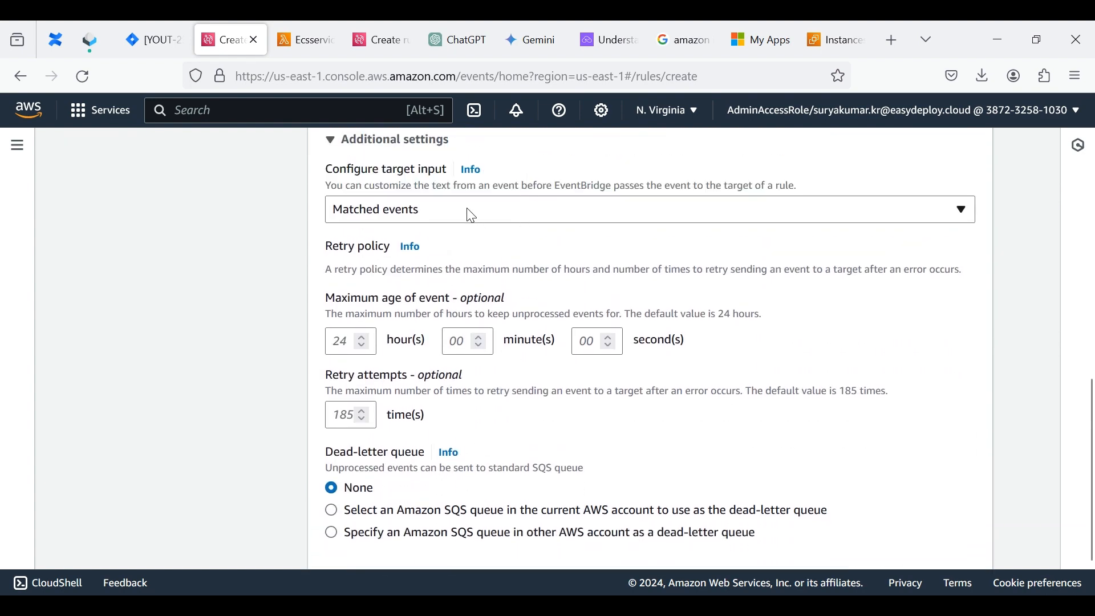
Step: Give the Lambda target the constant JSON input {"action": "start"} and continue
left_click(648, 208)
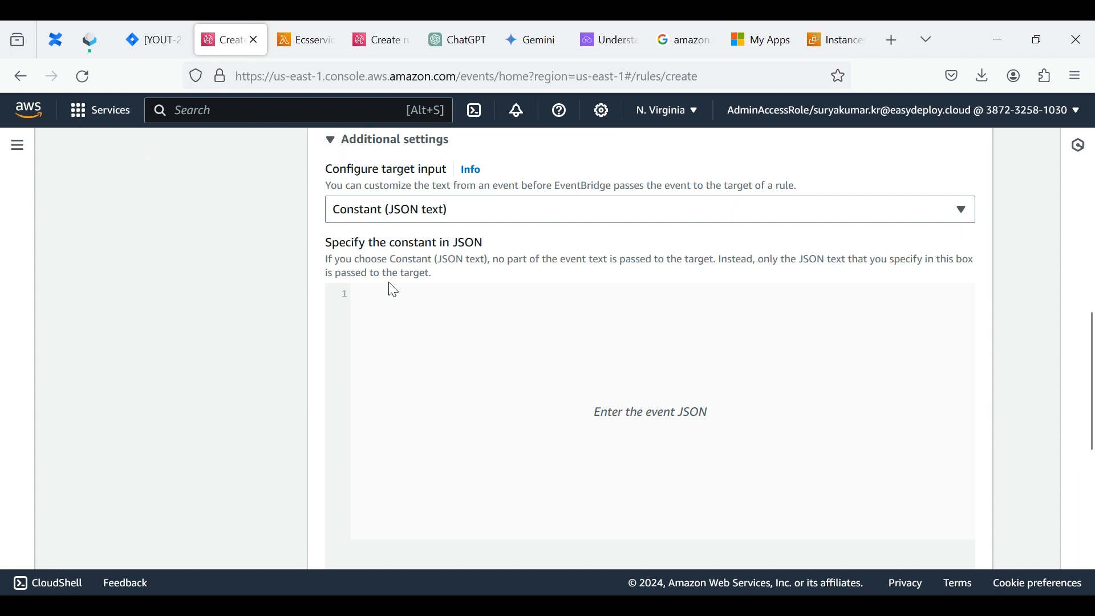
type("{\"action\": \"stop\"}")
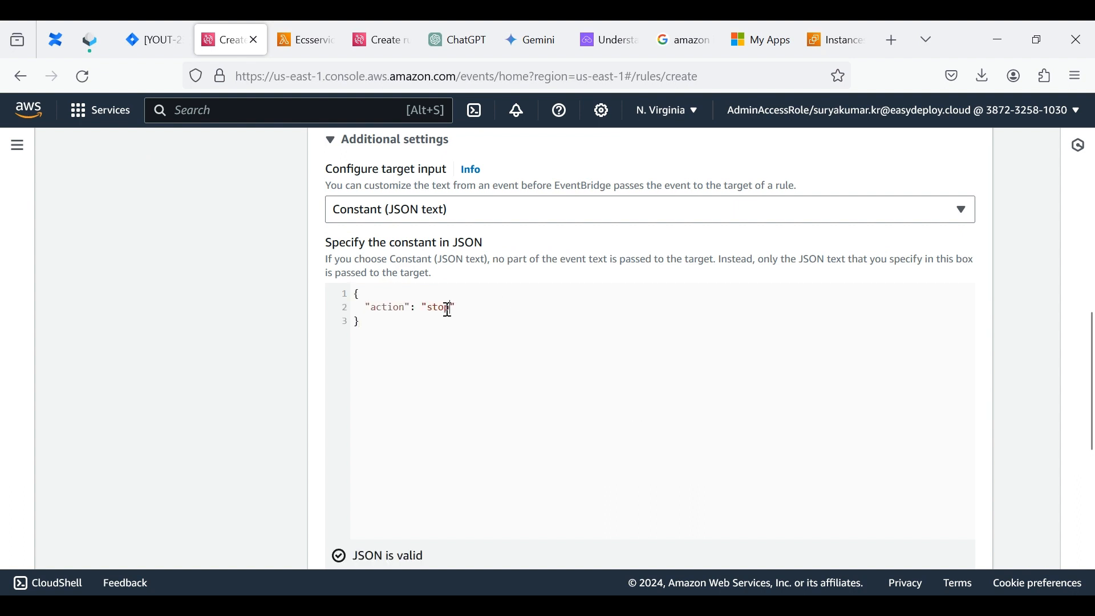
type("start")
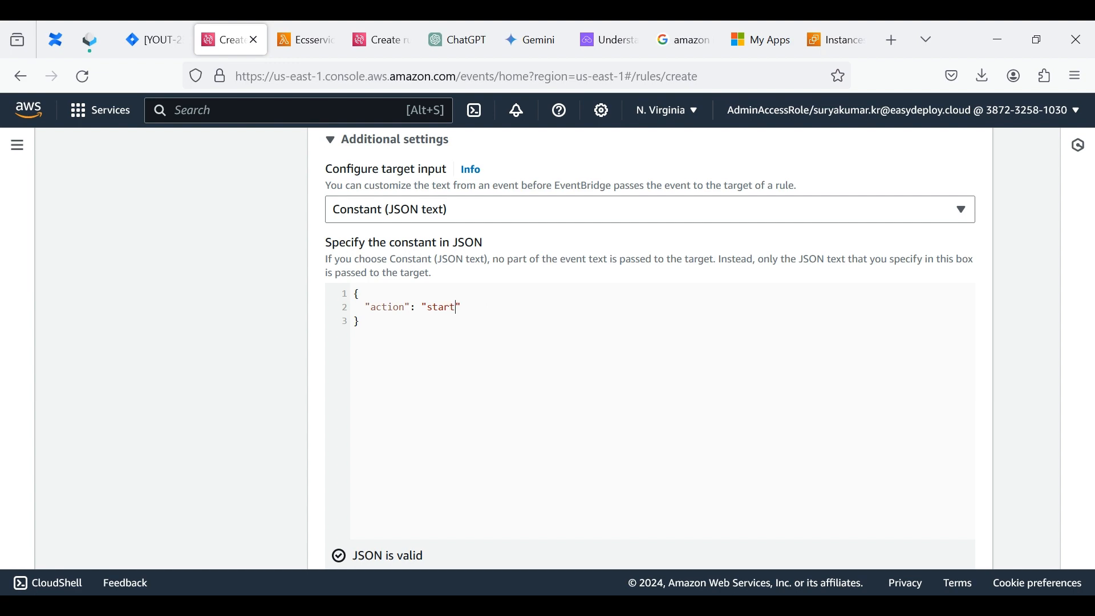
scroll("down", 3)
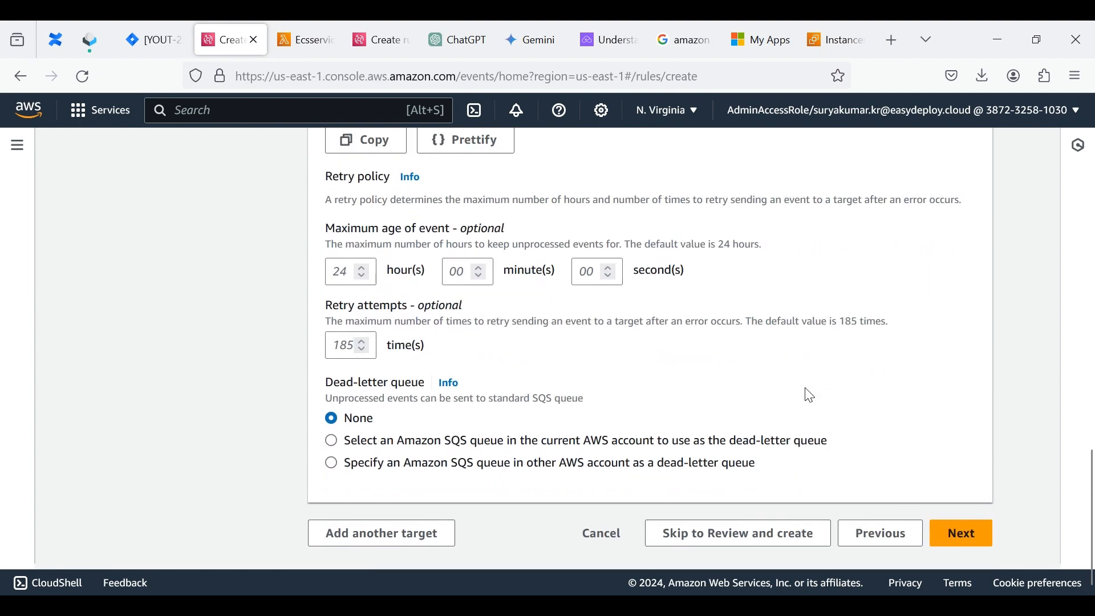
left_click(961, 532)
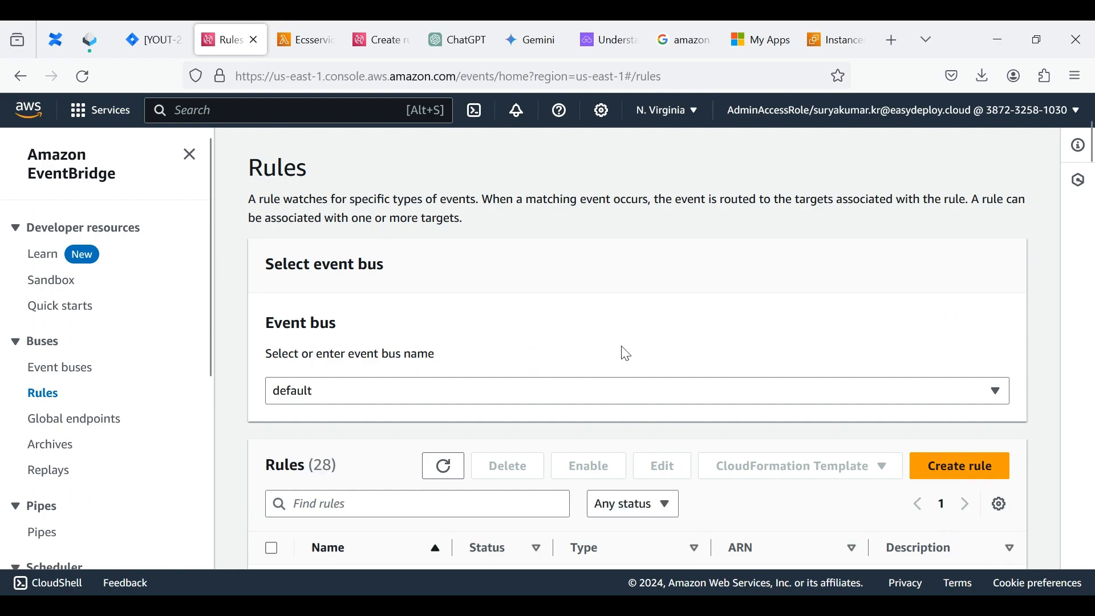
Step: Start creating another rule from the EventBridge Rules list
scroll("down", 3)
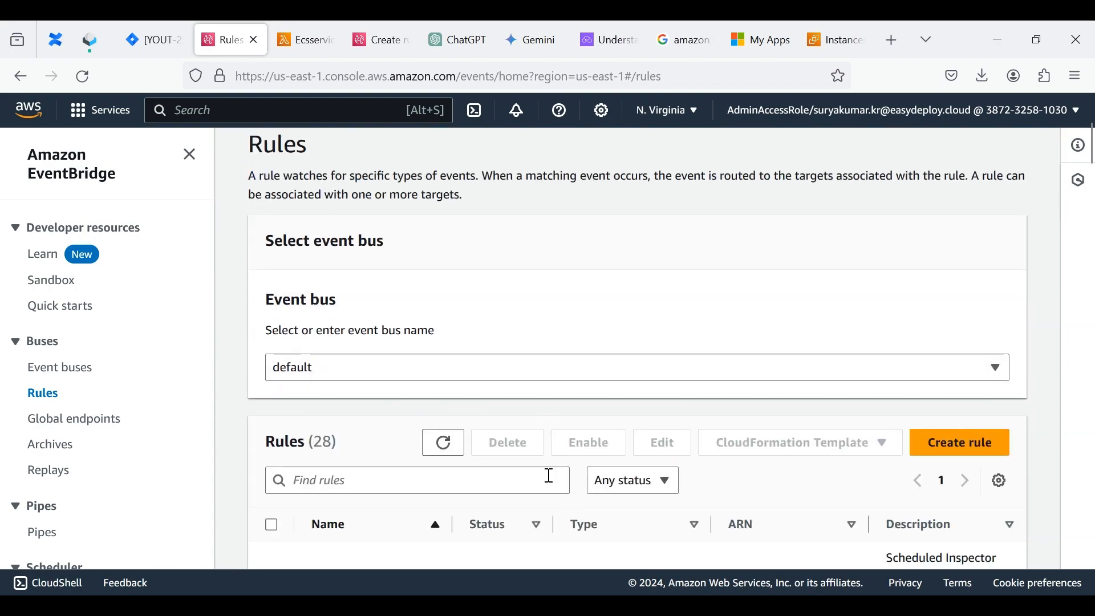
left_click(959, 442)
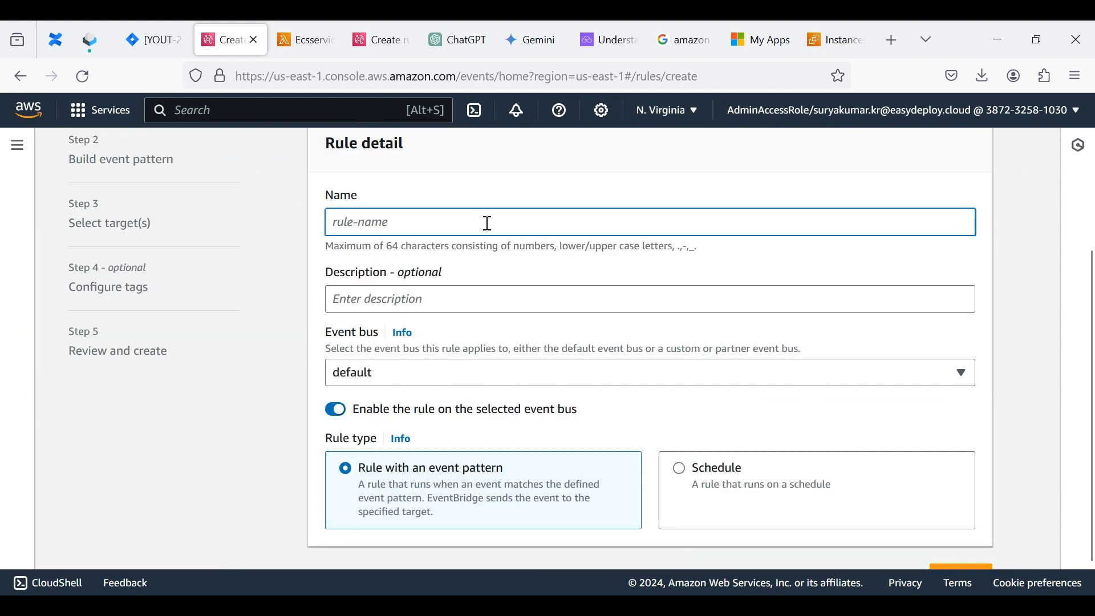
Step: Name the rule ECSService-stop, describe it 'tp stop the ecs service', and continue to its schedule
type("ECSService-sto")
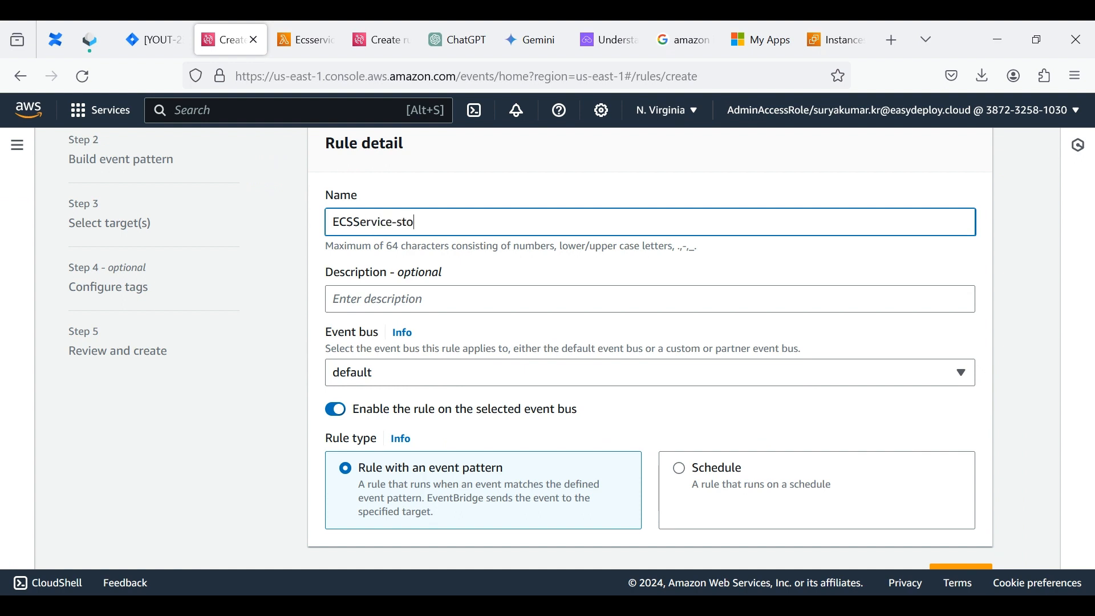
type("p")
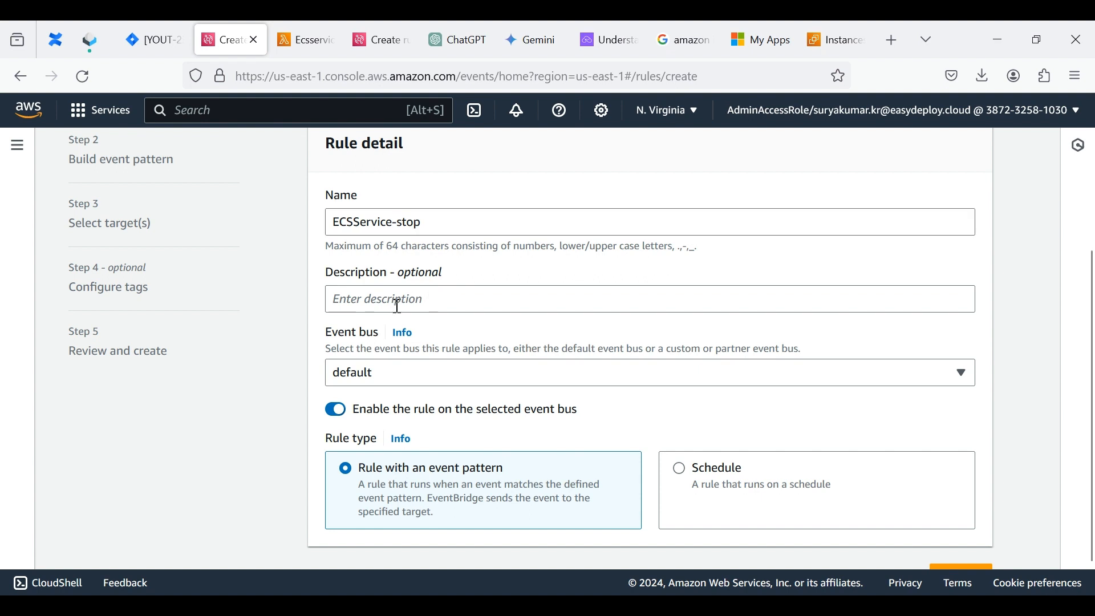
type("tp stop the e")
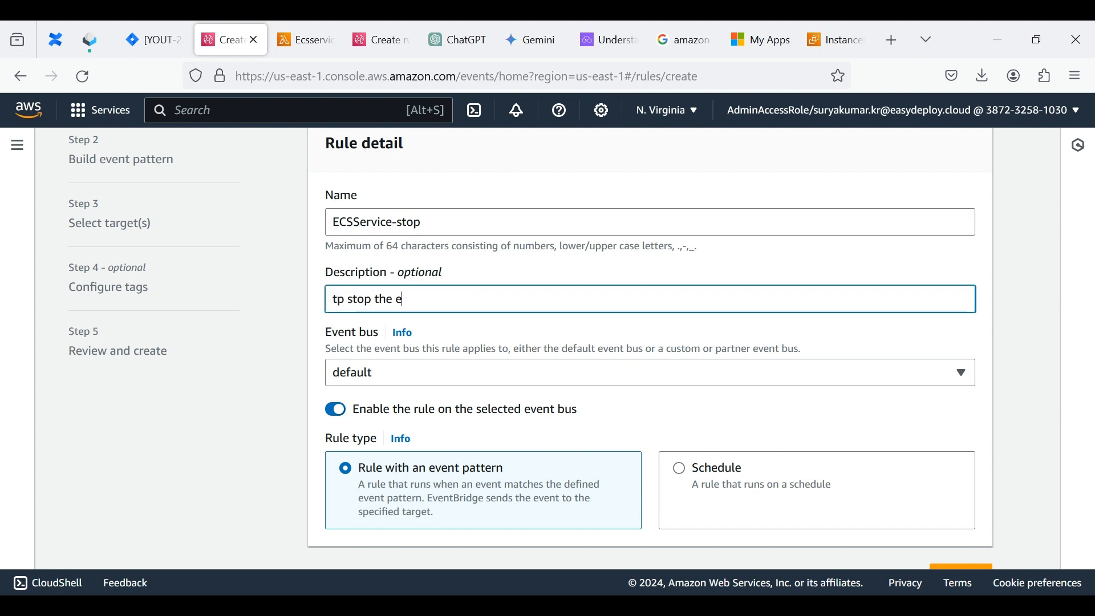
type("cs serv")
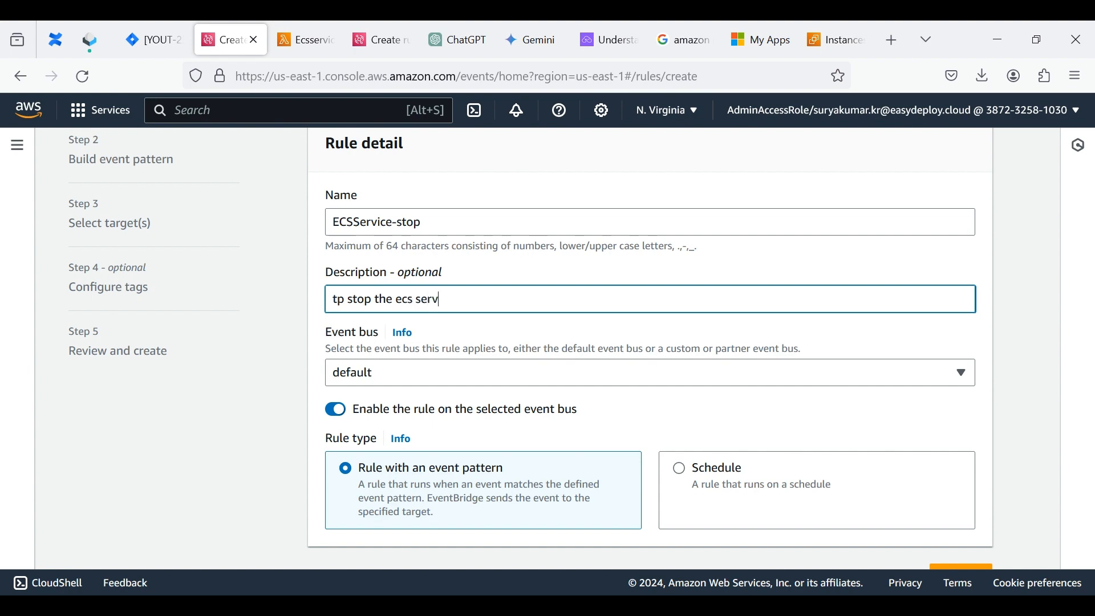
type("ice")
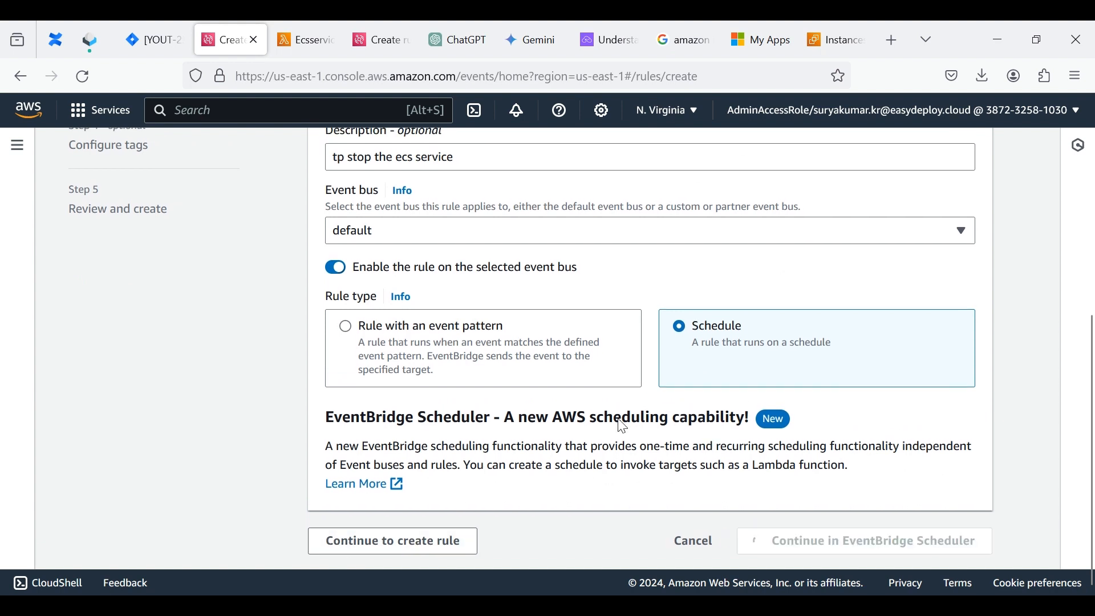
left_click(392, 541)
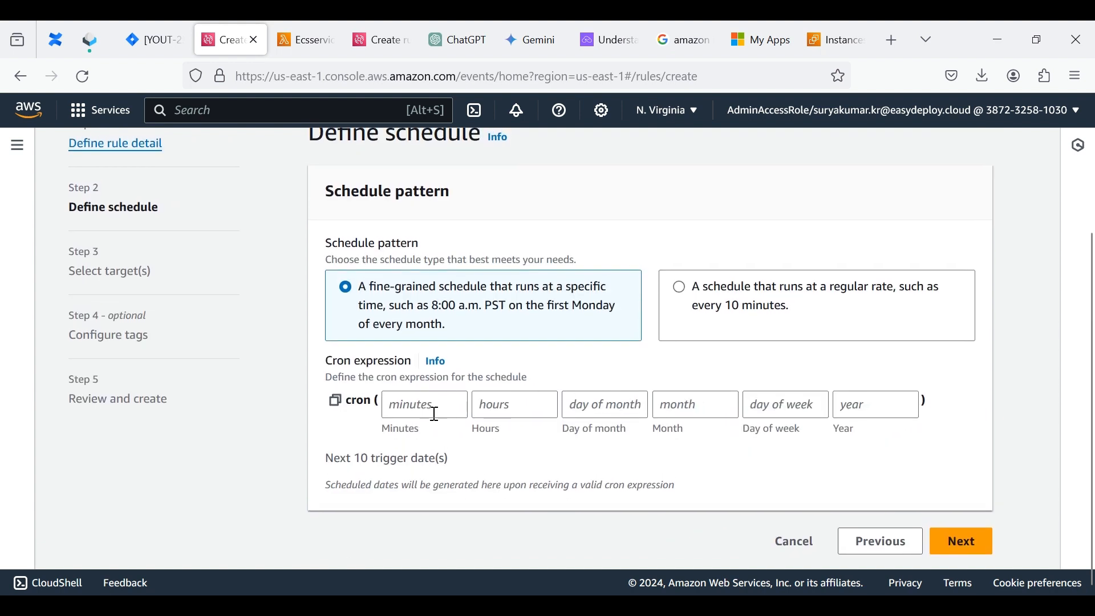
Step: Enter the cron fields 40 9 * * ? * for the stop rule's schedule
left_click(423, 404)
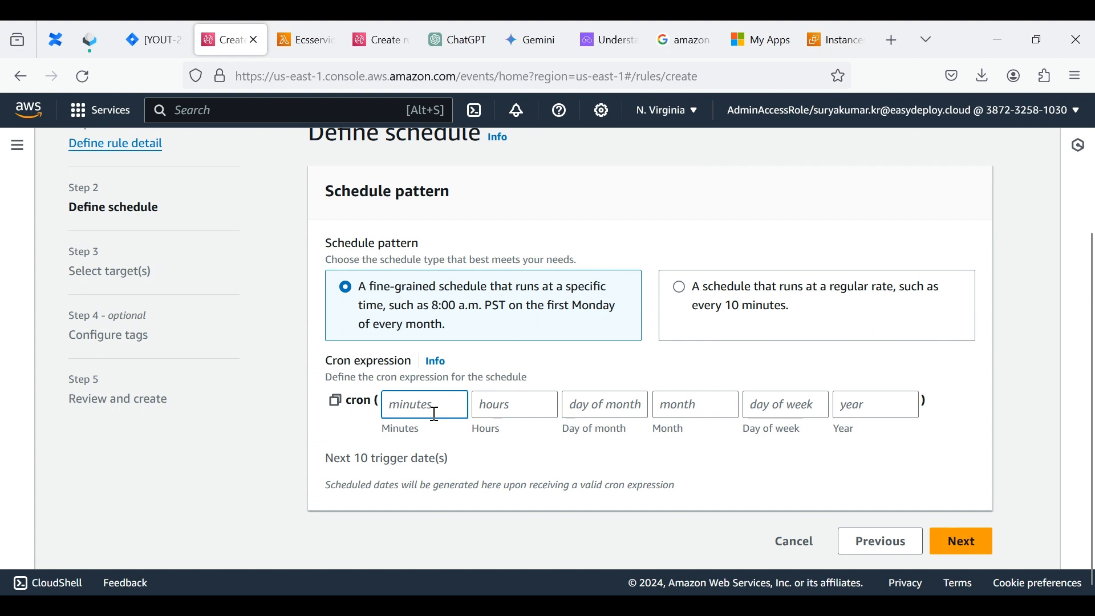
type("40")
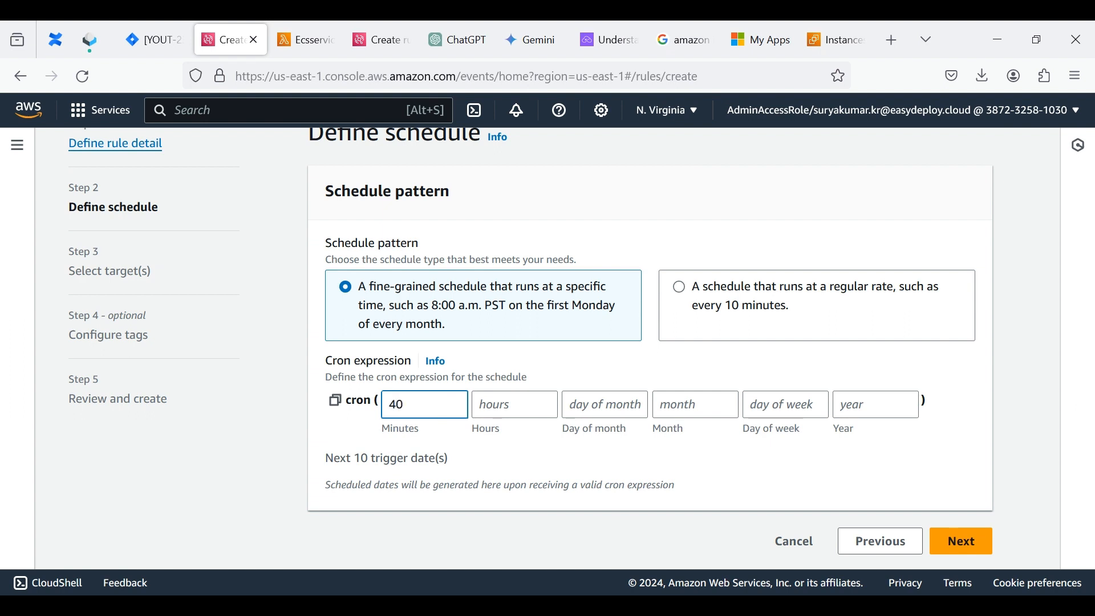
type("9")
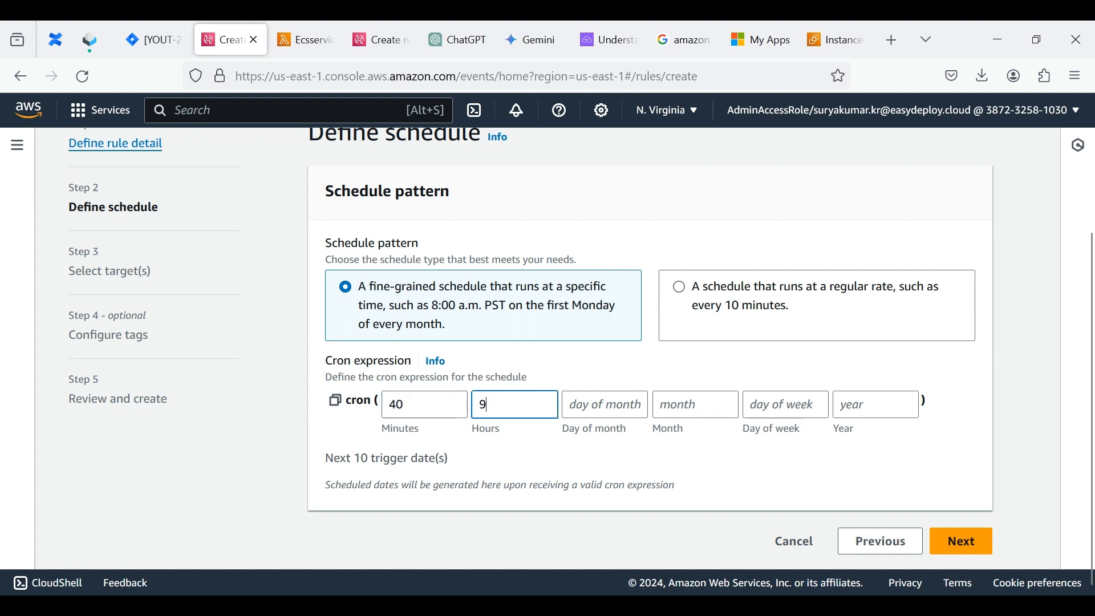
left_click(604, 404)
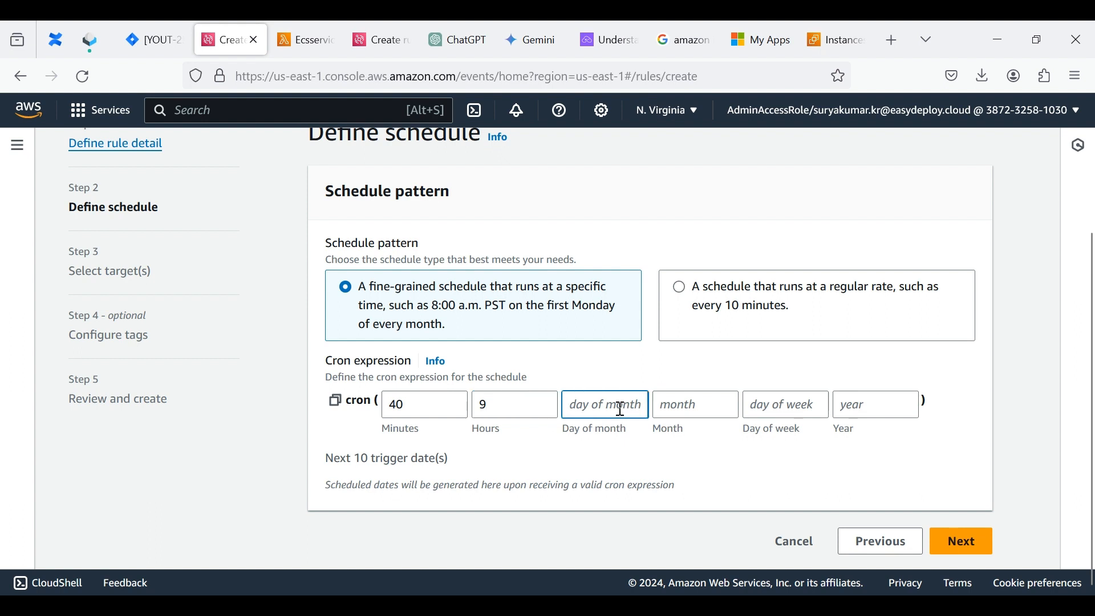
type("*")
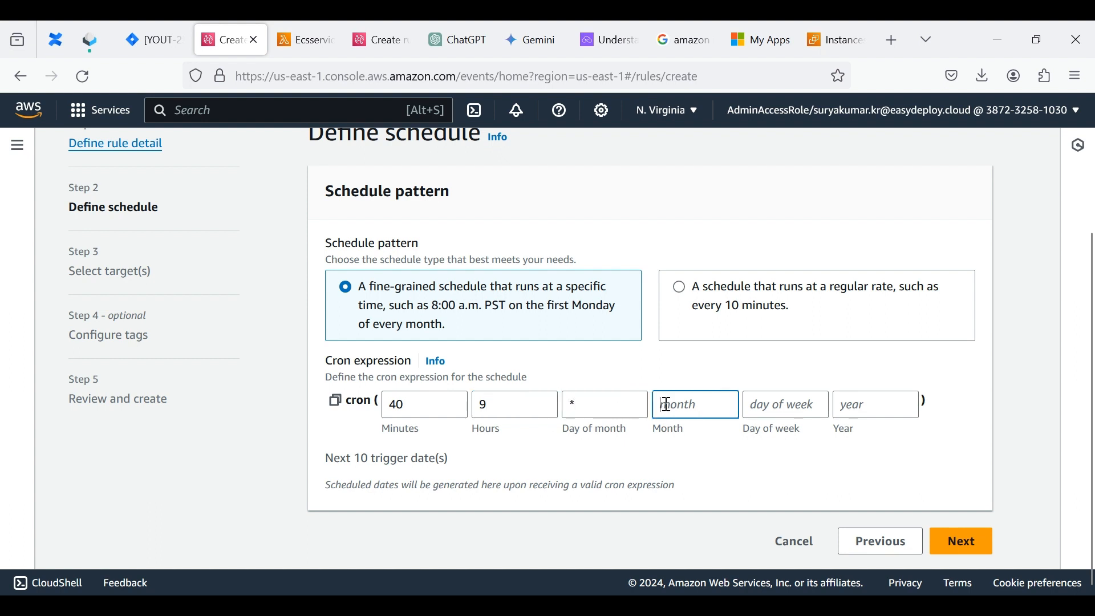
left_click(785, 403)
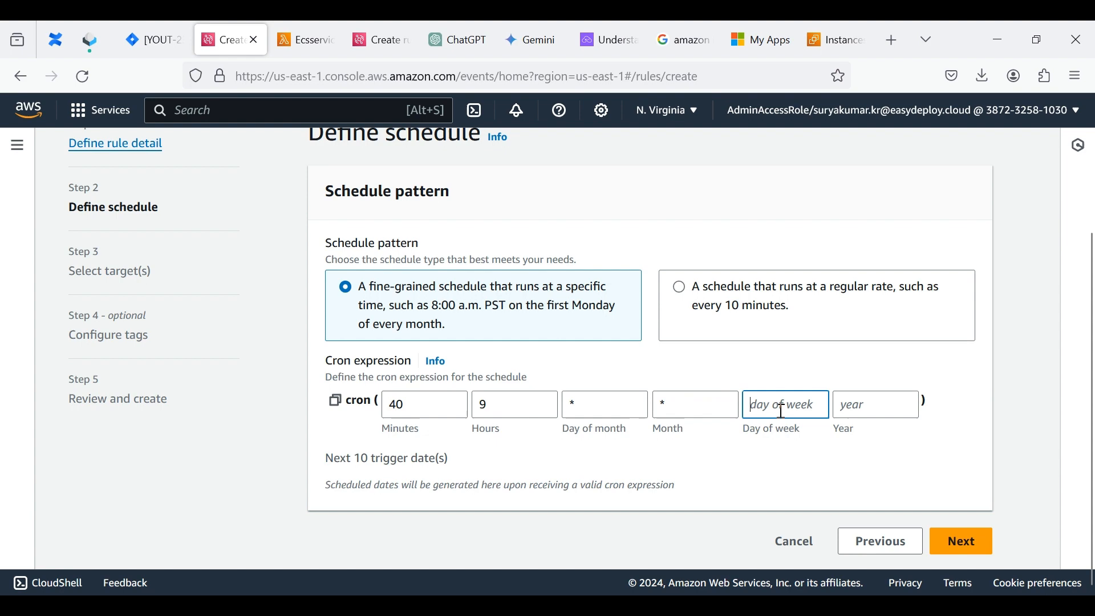
type("?")
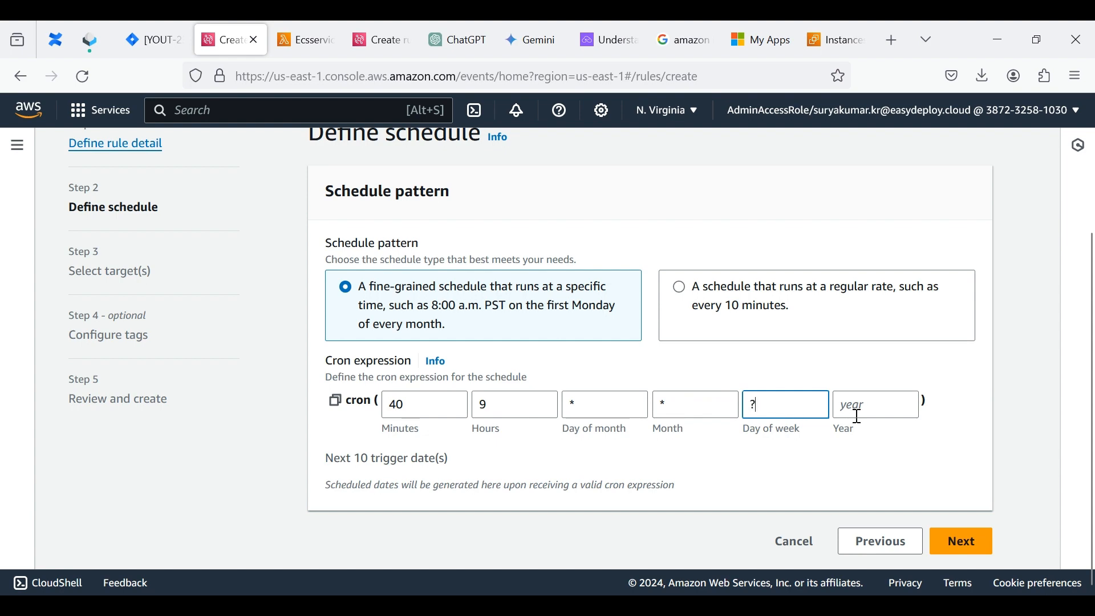
type("*")
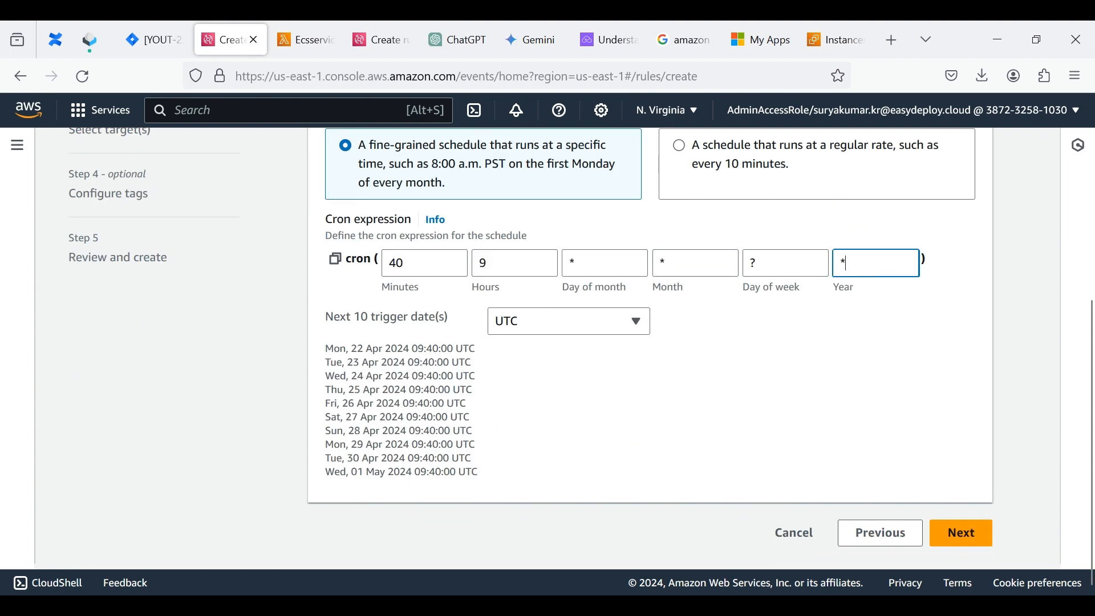
Step: Show trigger dates in local time, set minutes to 45 for 9:45 UTC daily, and proceed to targets
left_click(567, 321)
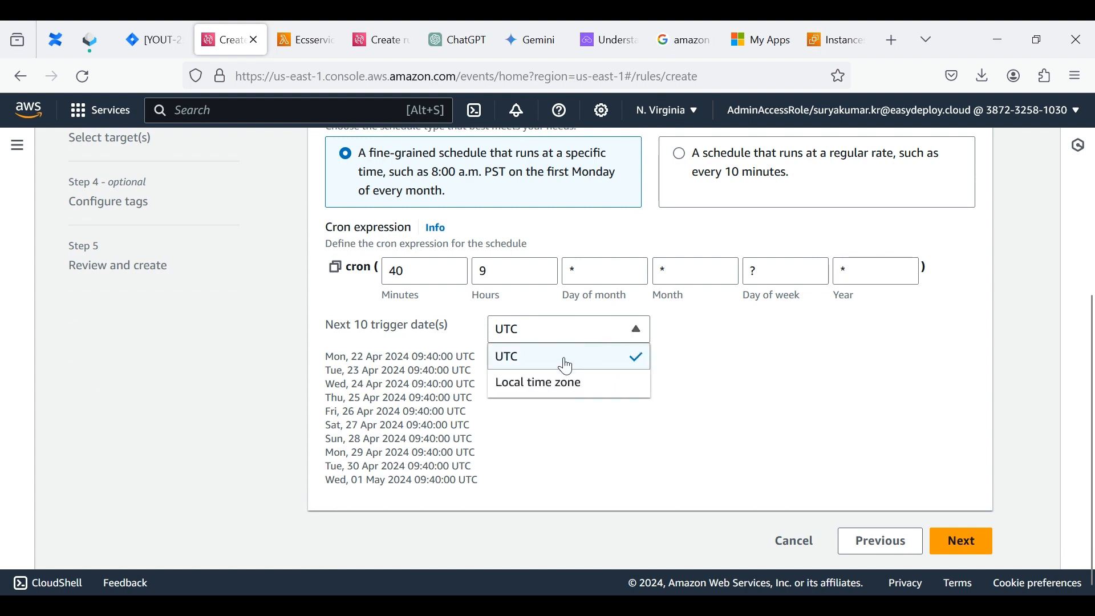
left_click(537, 382)
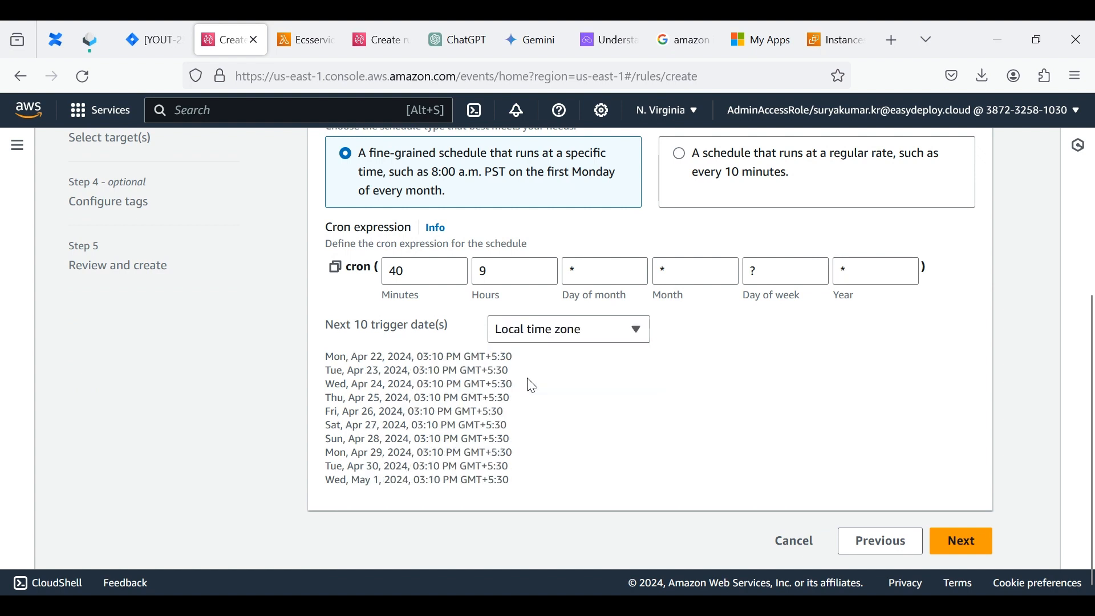
mouse_move(571, 342)
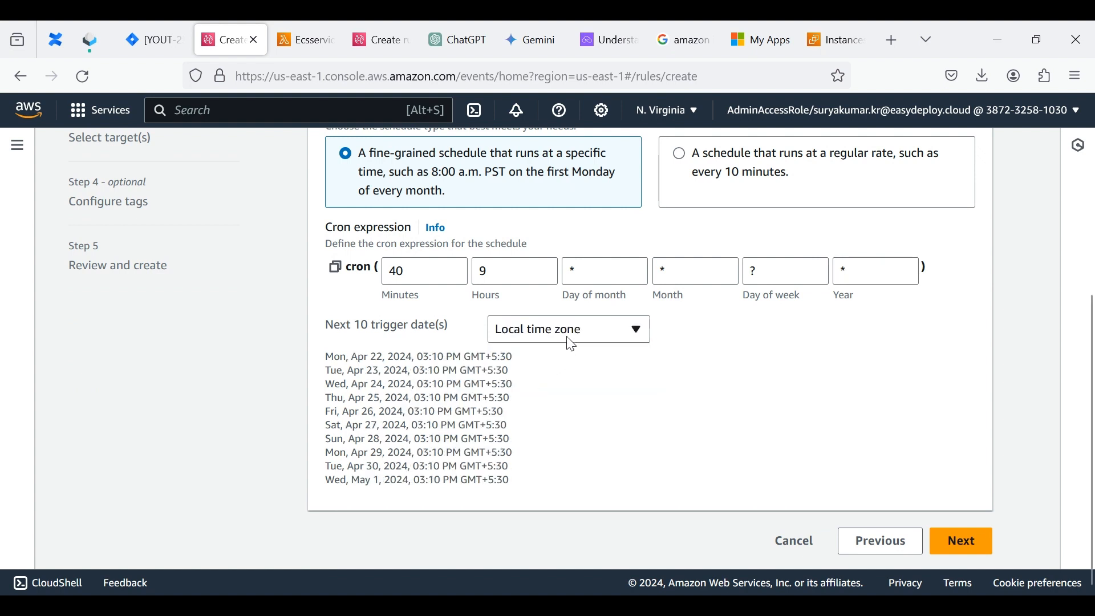
type("4")
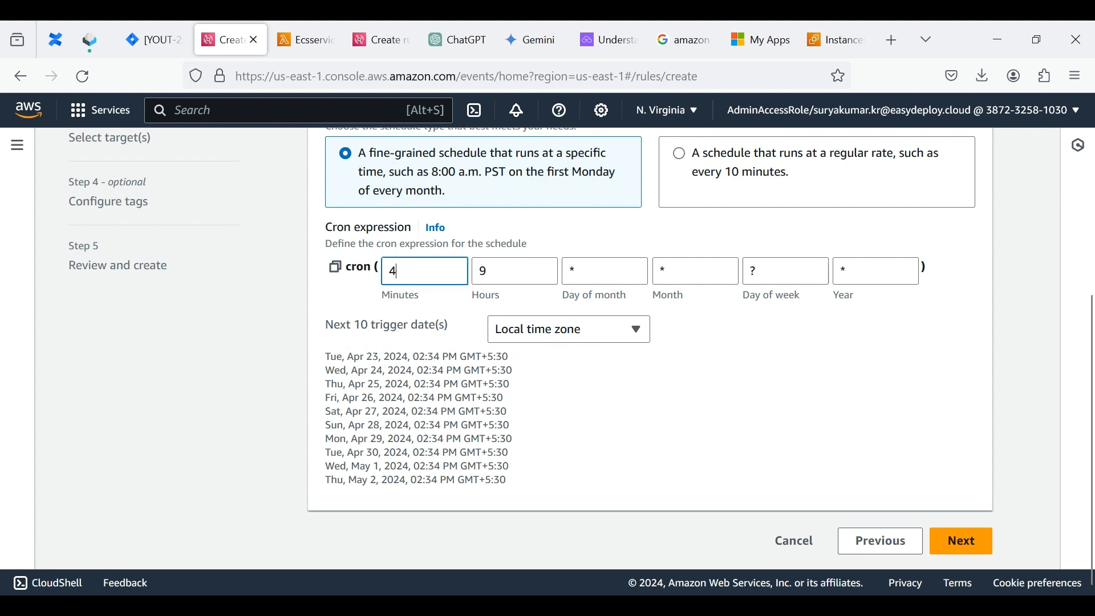
type("5")
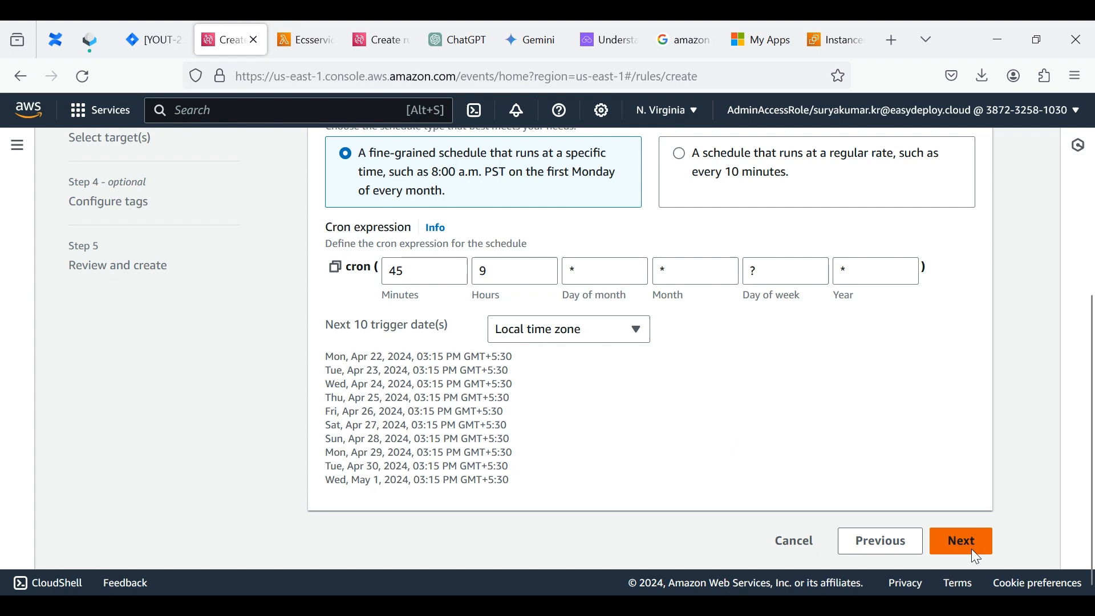
left_click(961, 540)
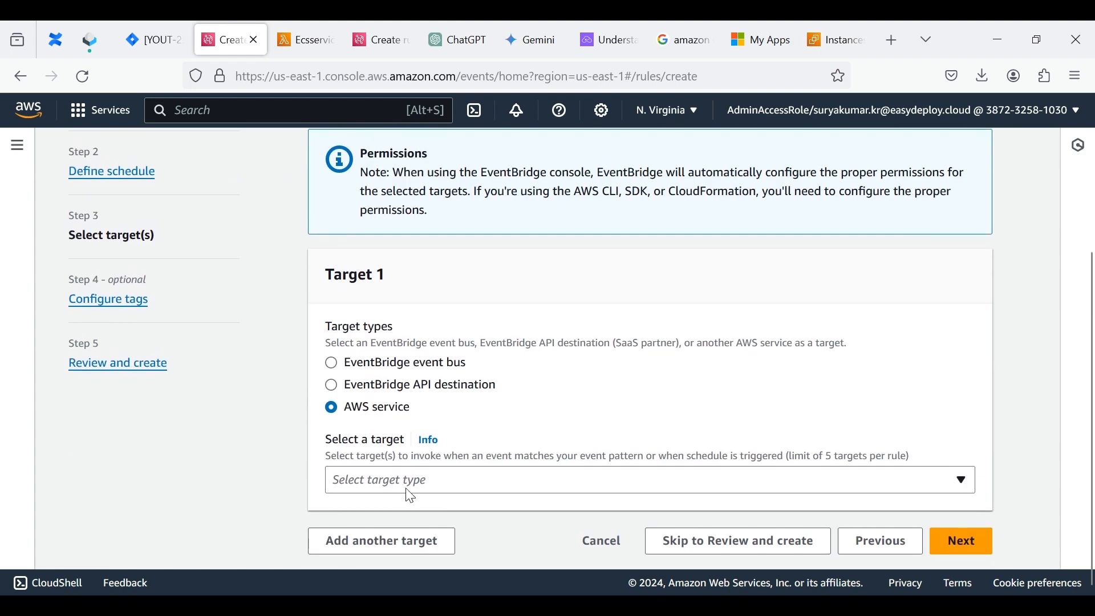
Step: Target the Lambda function with constant input {"action": "stop"} and continue to tags
left_click(648, 479)
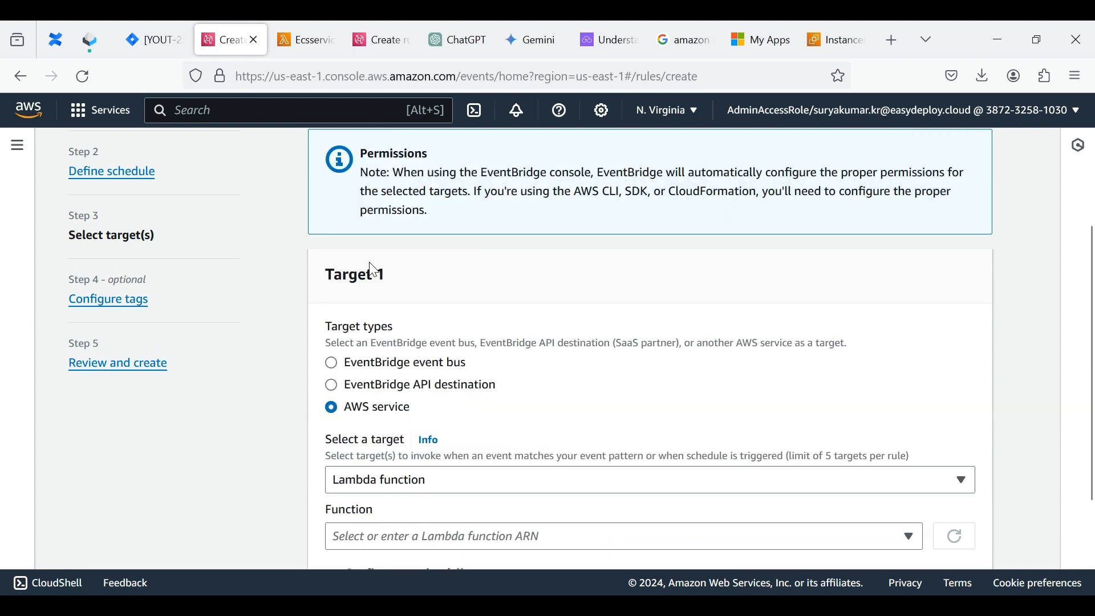
left_click(622, 536)
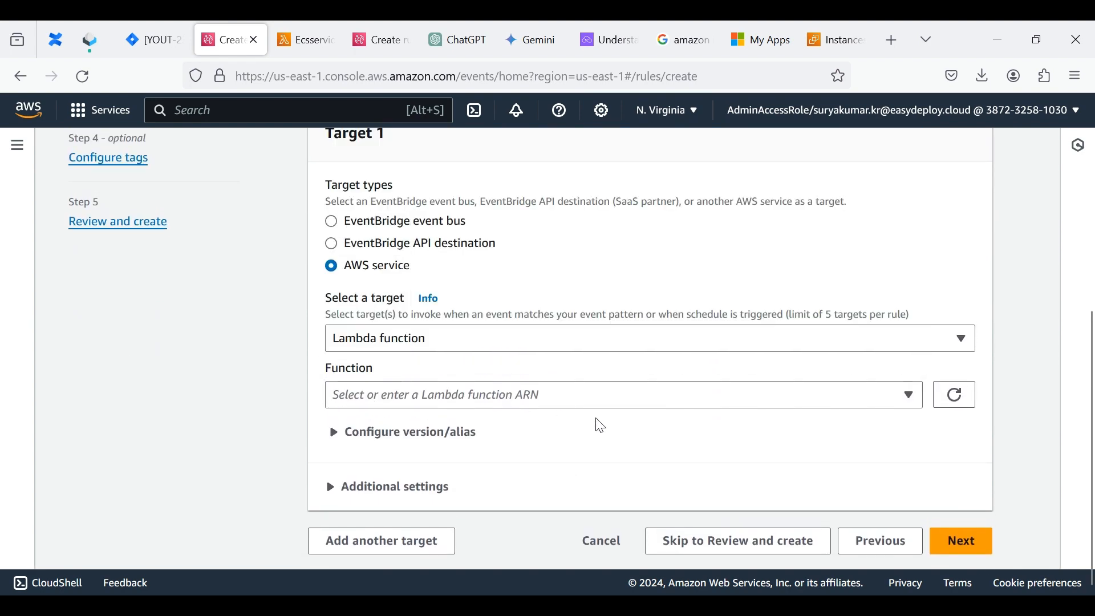
left_click(621, 394)
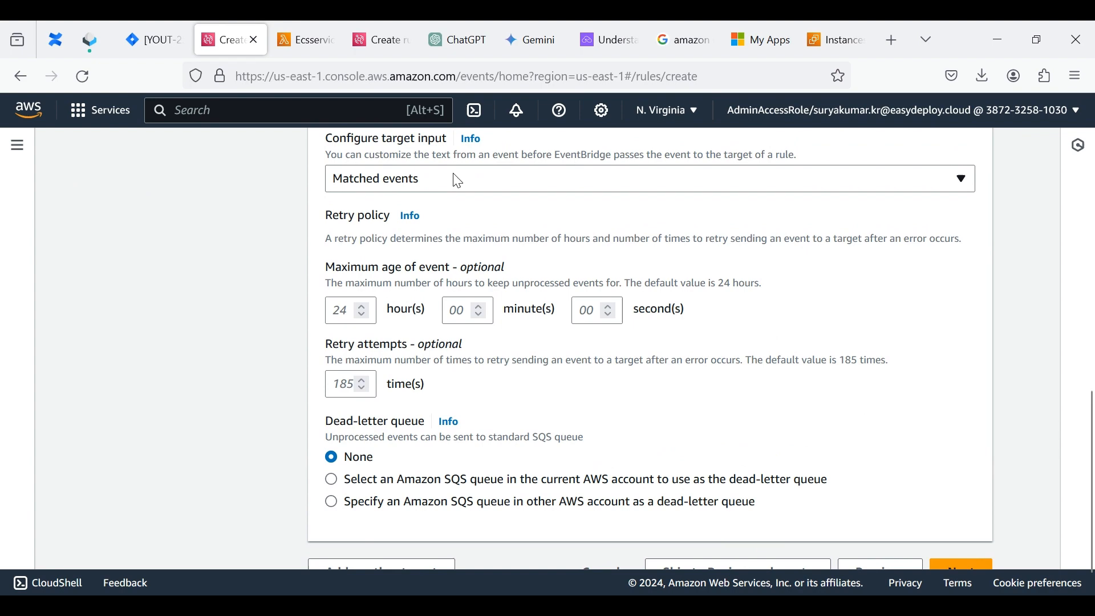
left_click(647, 178)
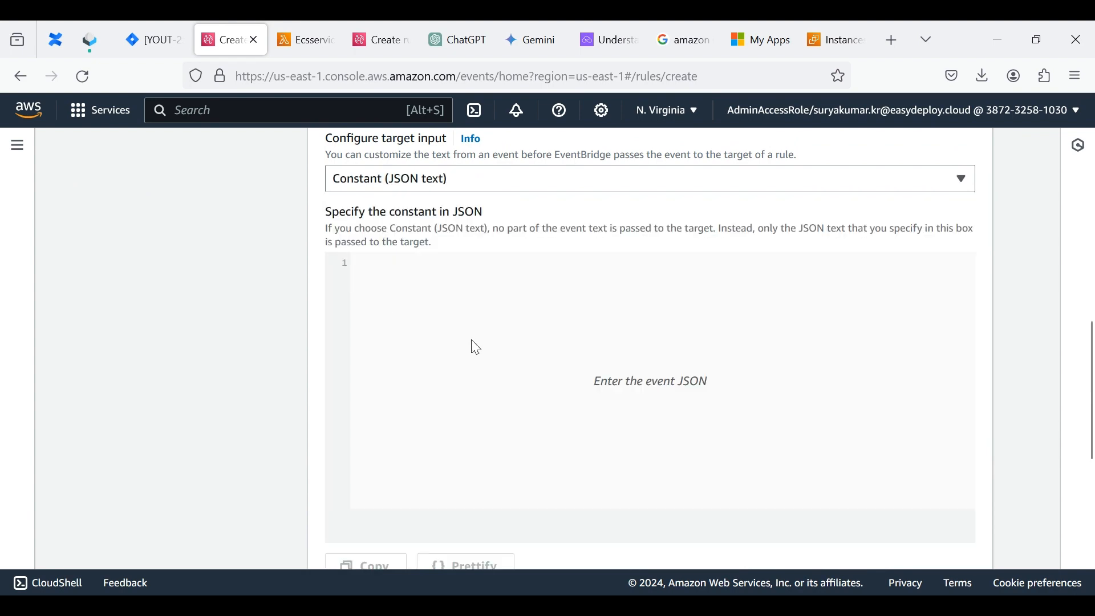
type("{\"action\": \"stop\"}")
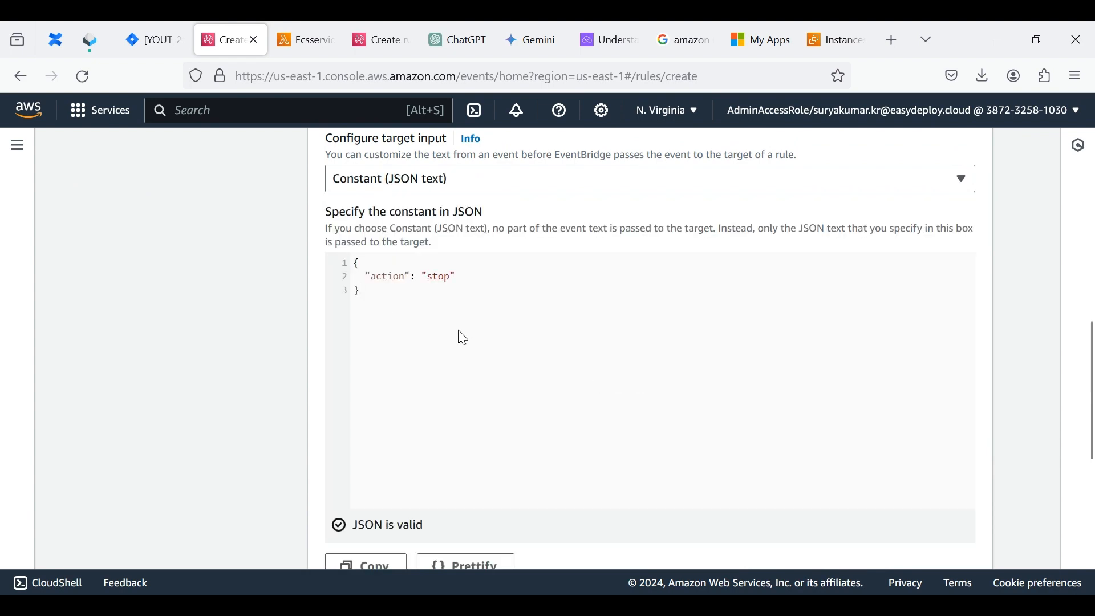
scroll("down", 3)
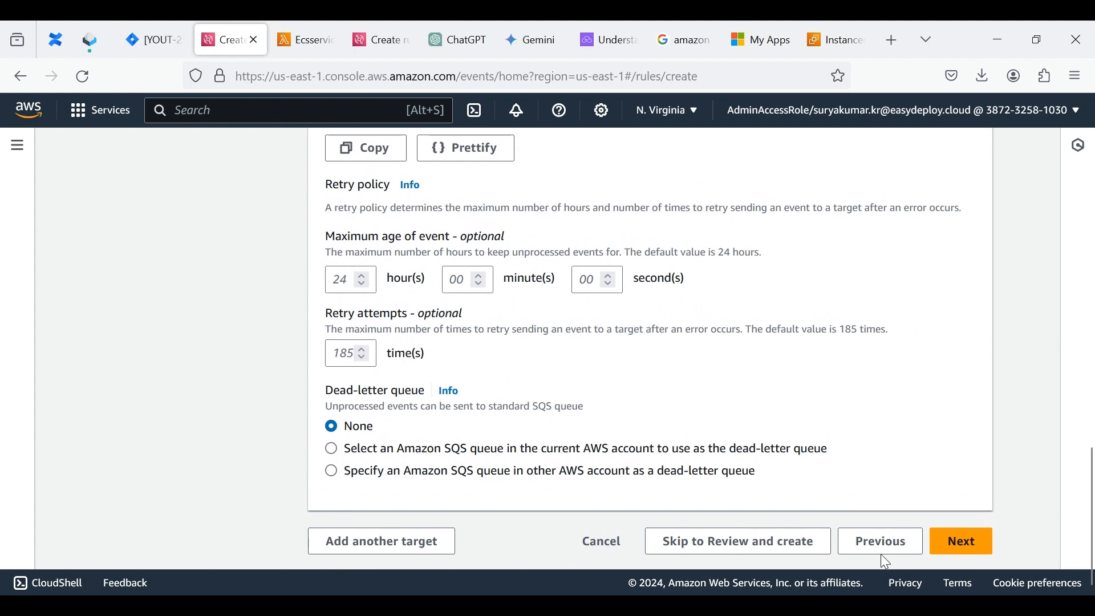
left_click(960, 540)
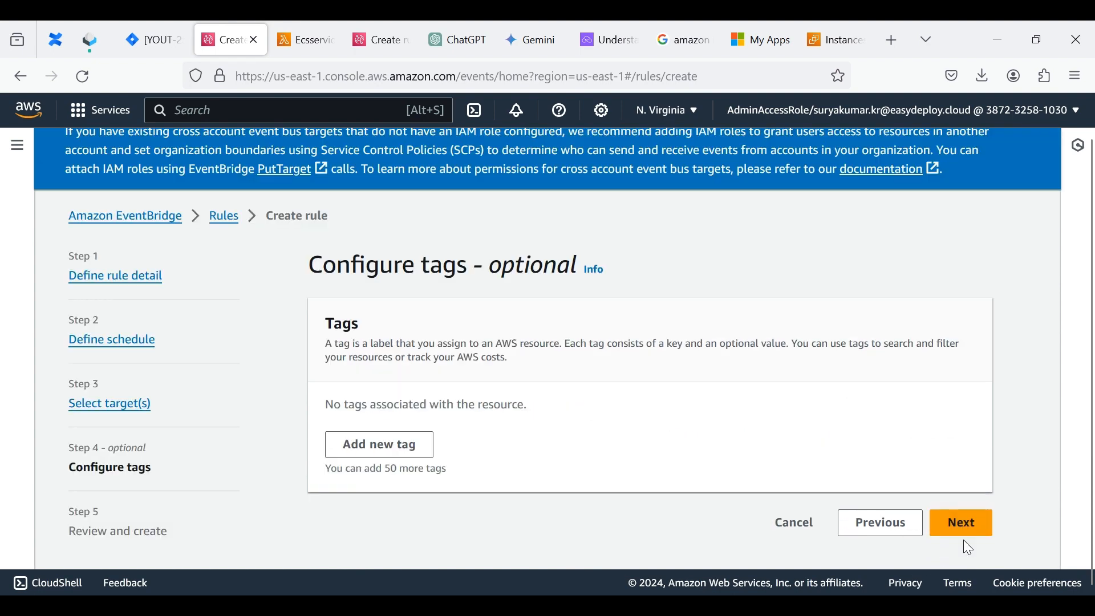
Step: Finish creating the ECSService-stop schedule rule, then search the console for 'lambda'
left_click(961, 523)
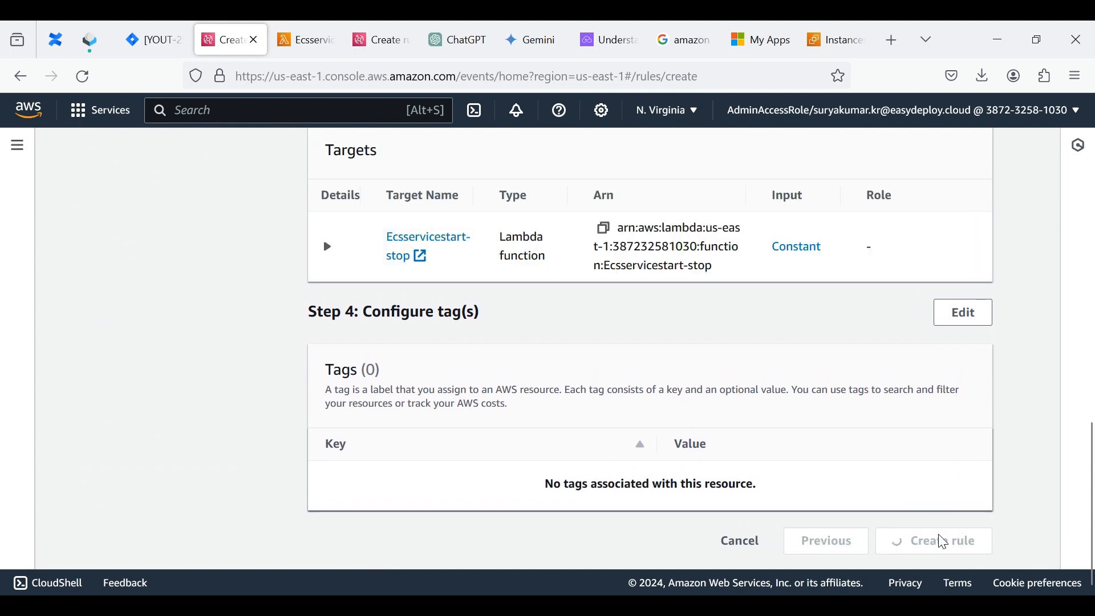
left_click(934, 541)
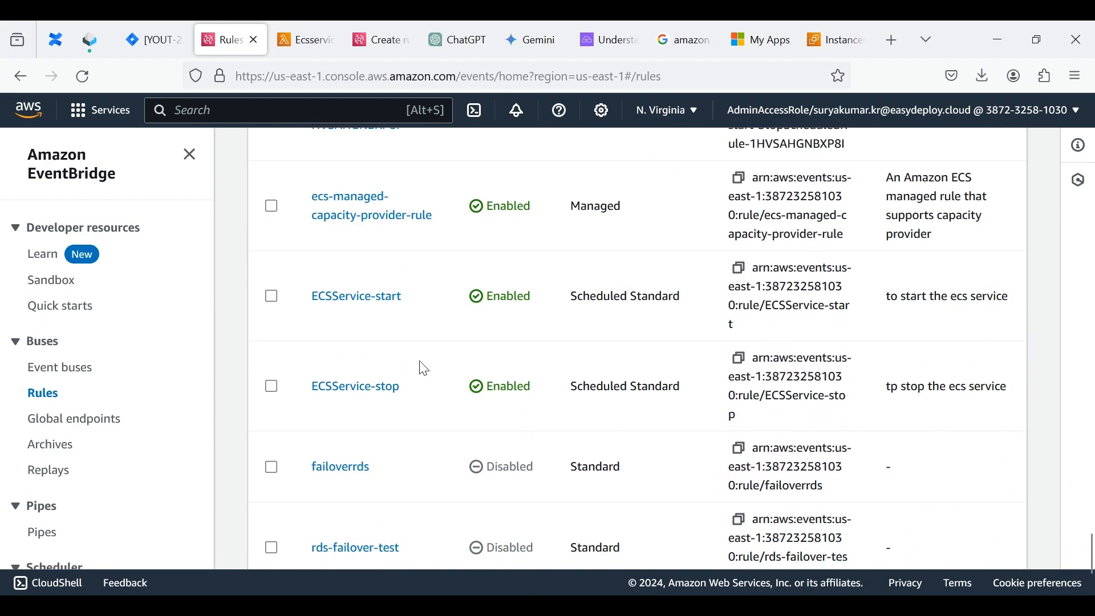
mouse_move(355, 386)
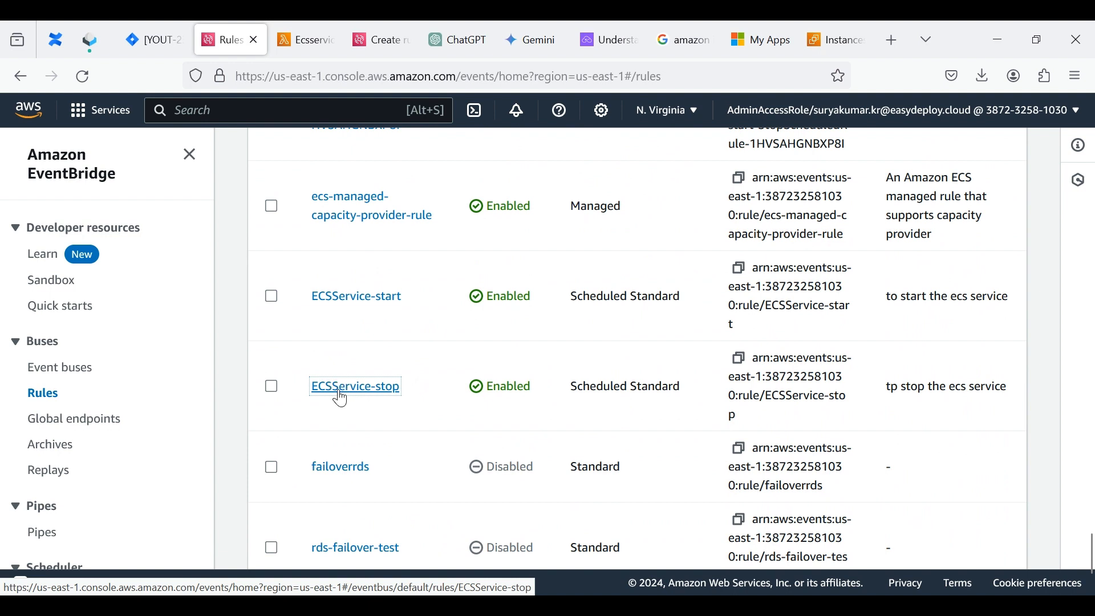
mouse_move(410, 399)
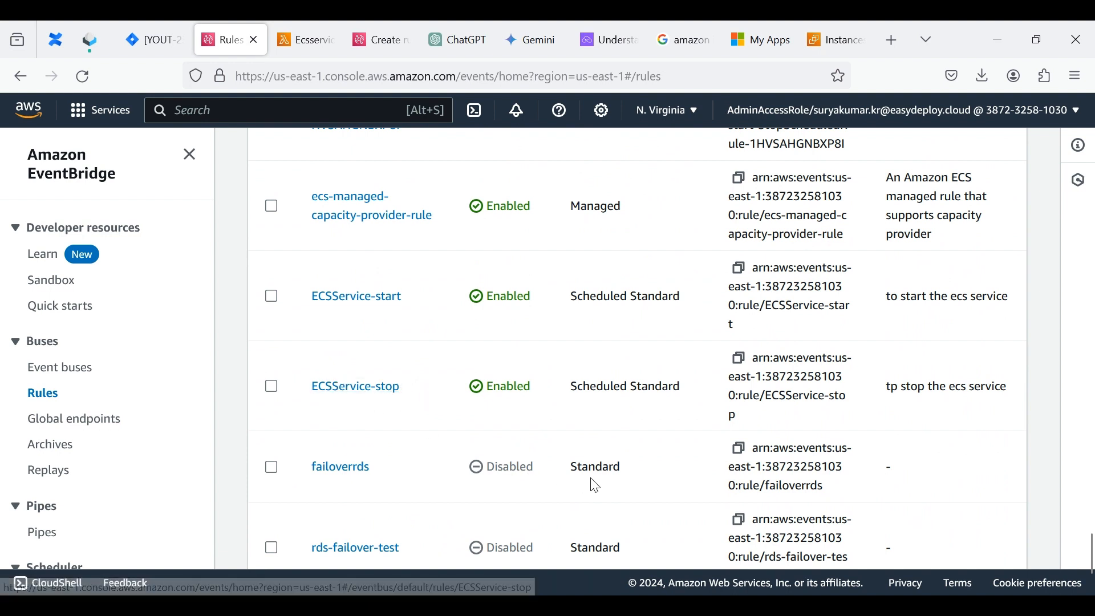
type("lambda")
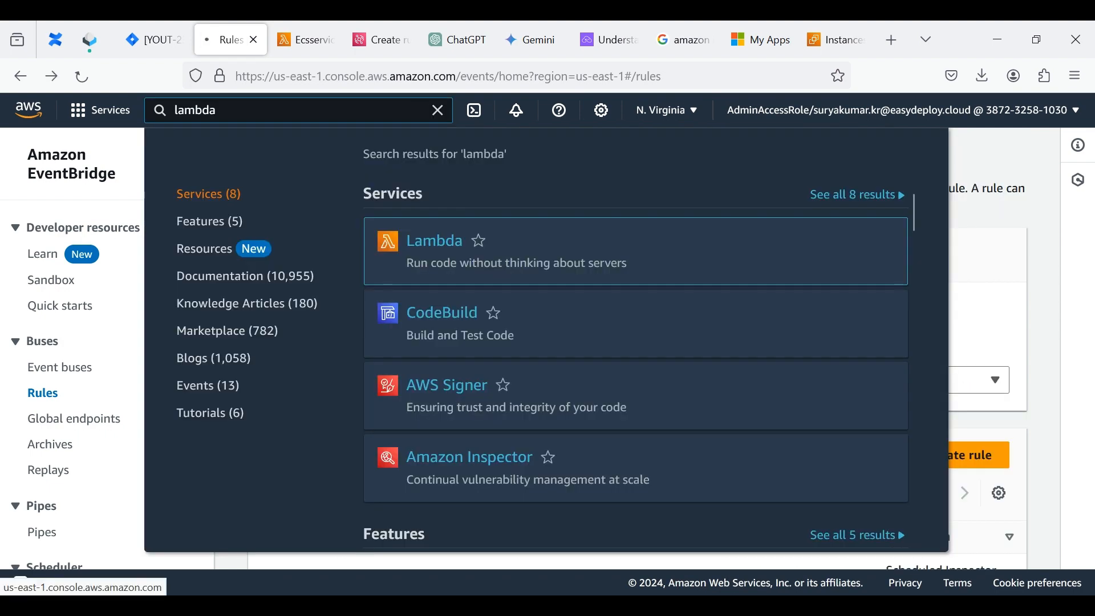
Step: In Lambda, view the Ecsservicestart-stop function's triggers, then return to the service search
left_click(433, 240)
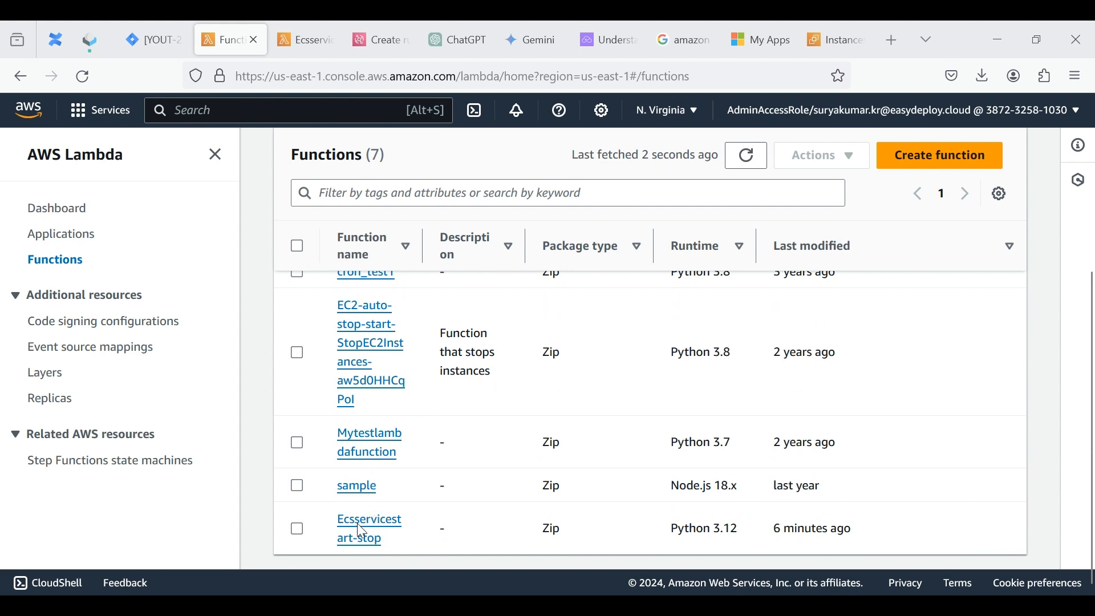
mouse_move(380, 526)
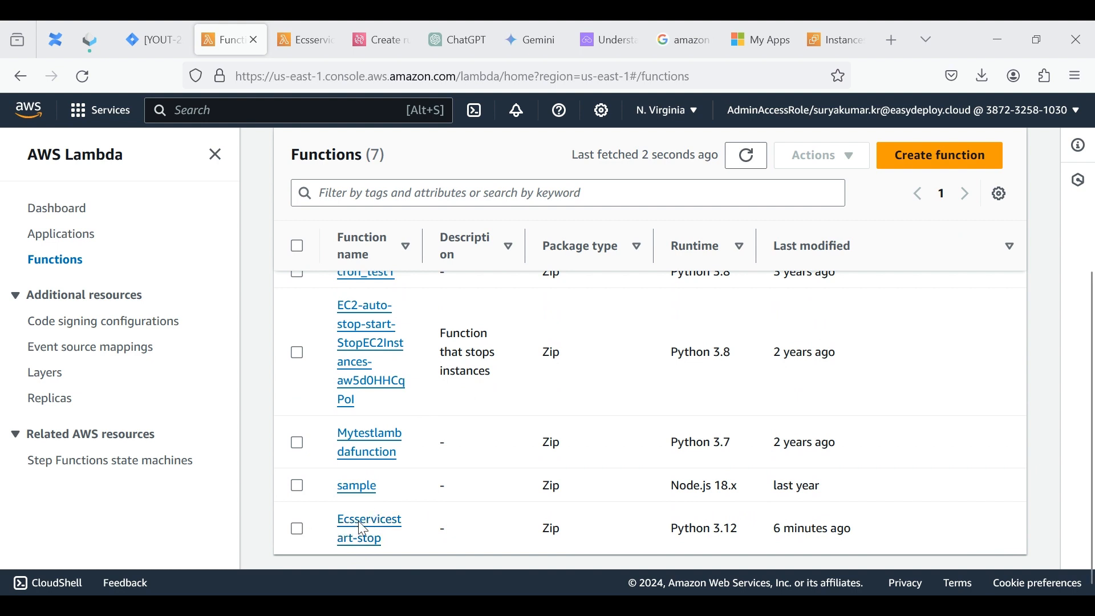
left_click(369, 519)
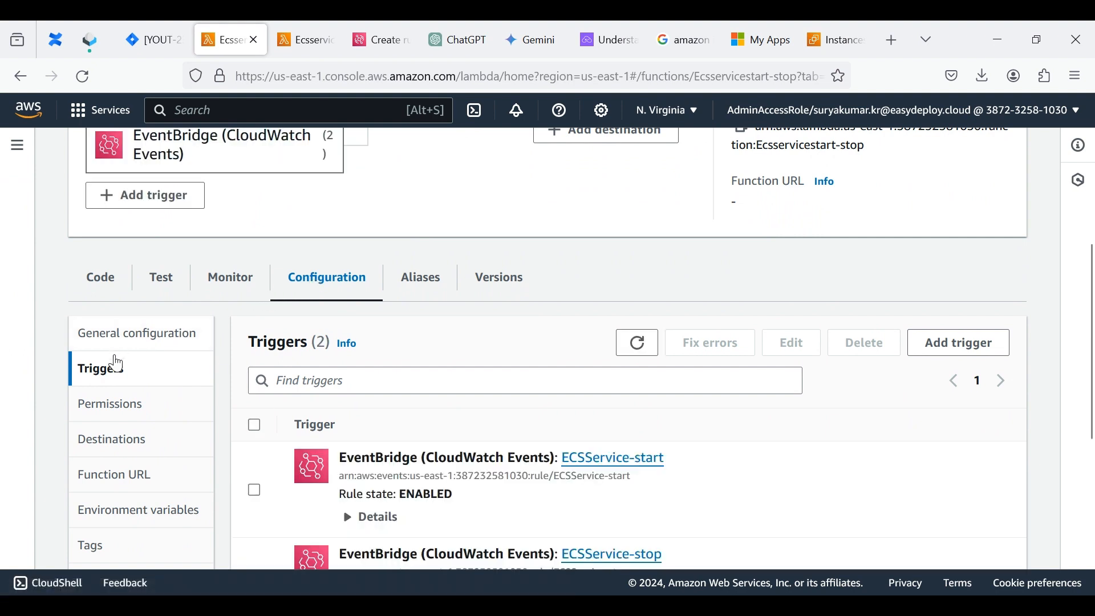
mouse_move(441, 380)
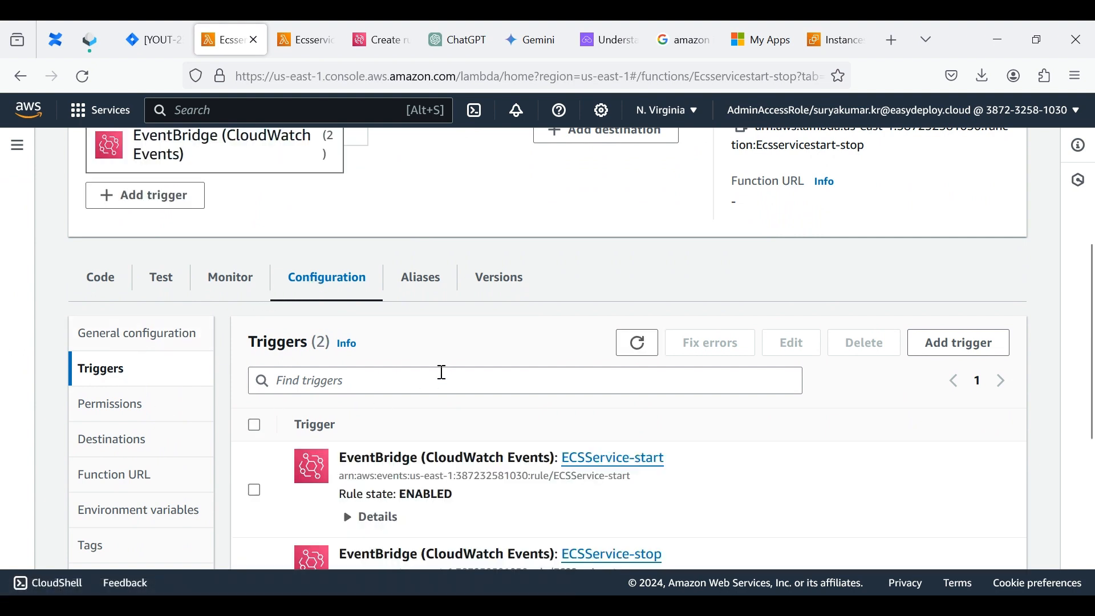
scroll("down", 3)
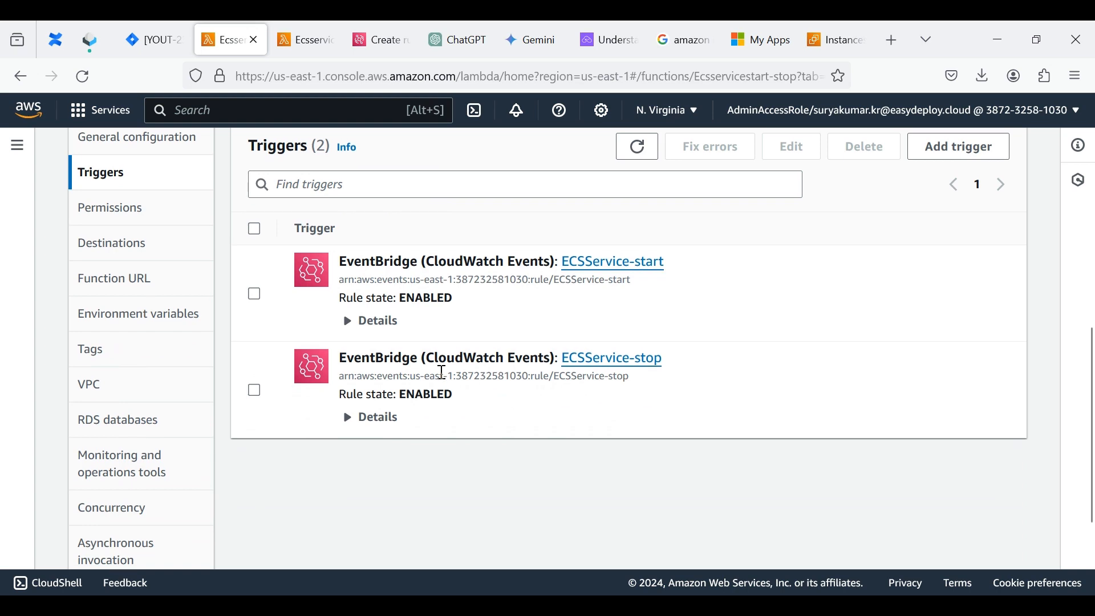
mouse_move(643, 546)
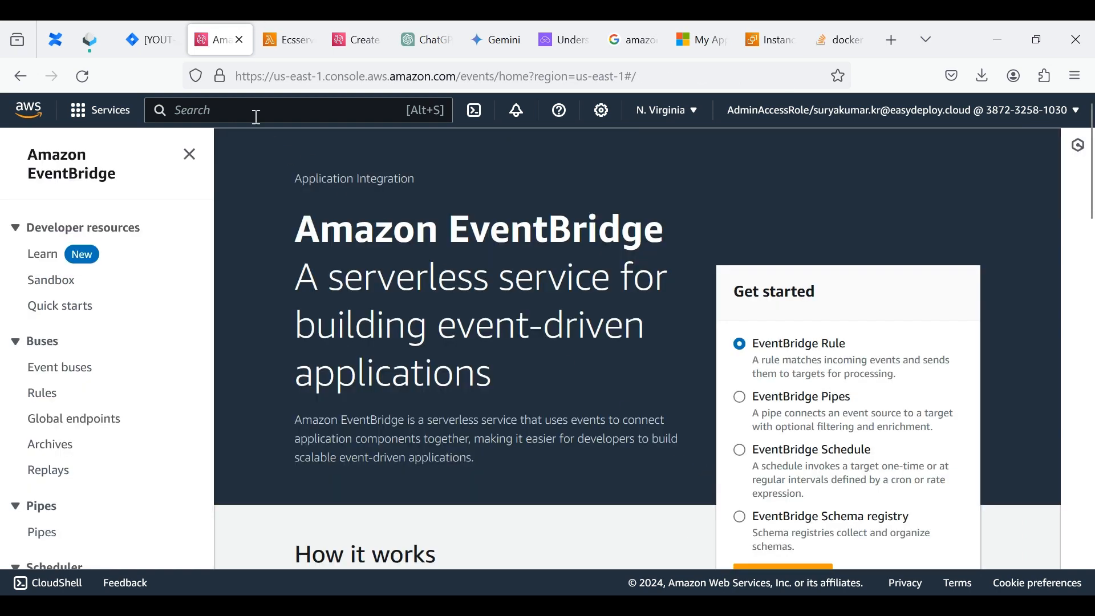
left_click(280, 110)
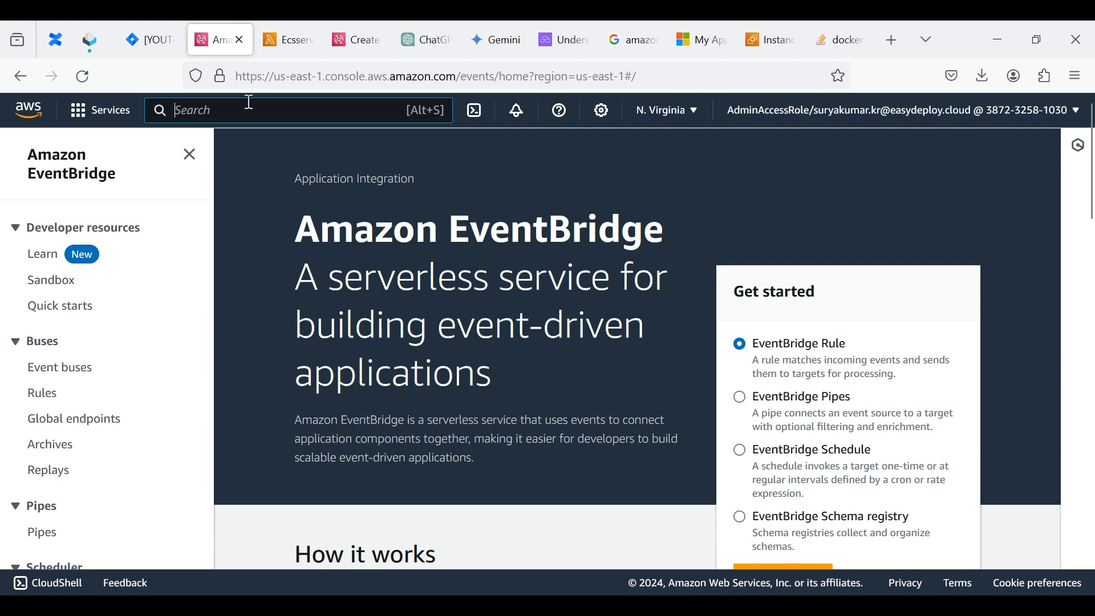
Step: Search 'cloud' and go to the CloudWatch service
type("cloudwatch")
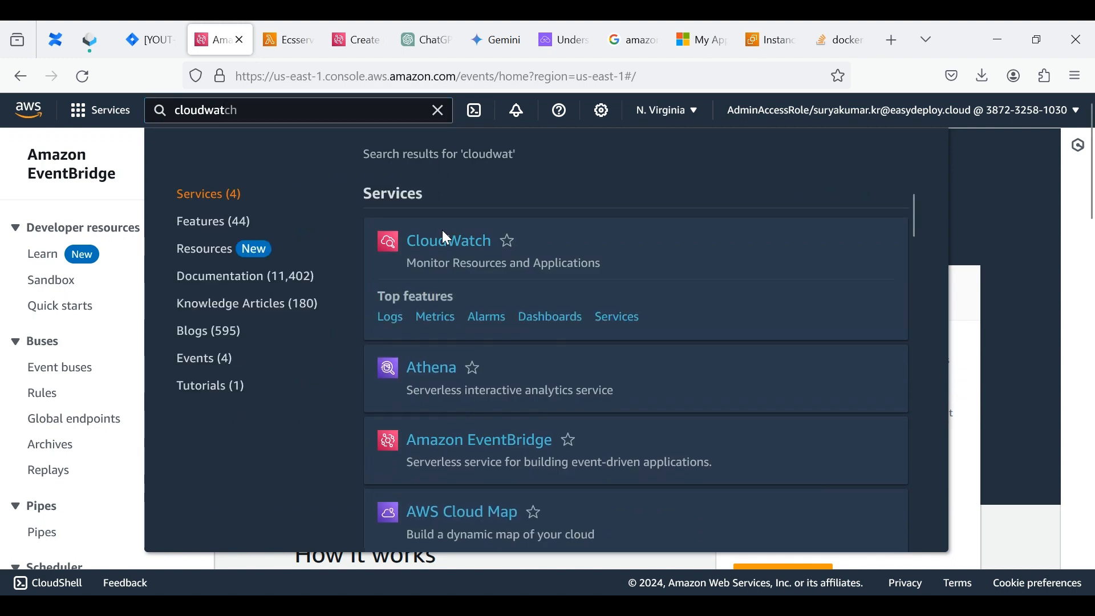
left_click(449, 239)
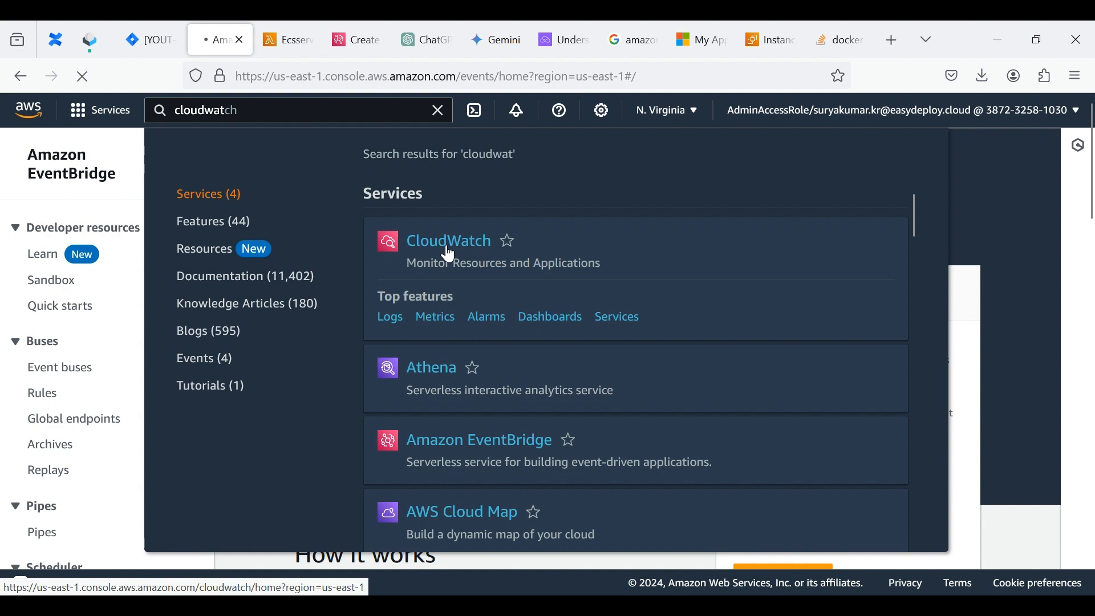
left_click(448, 240)
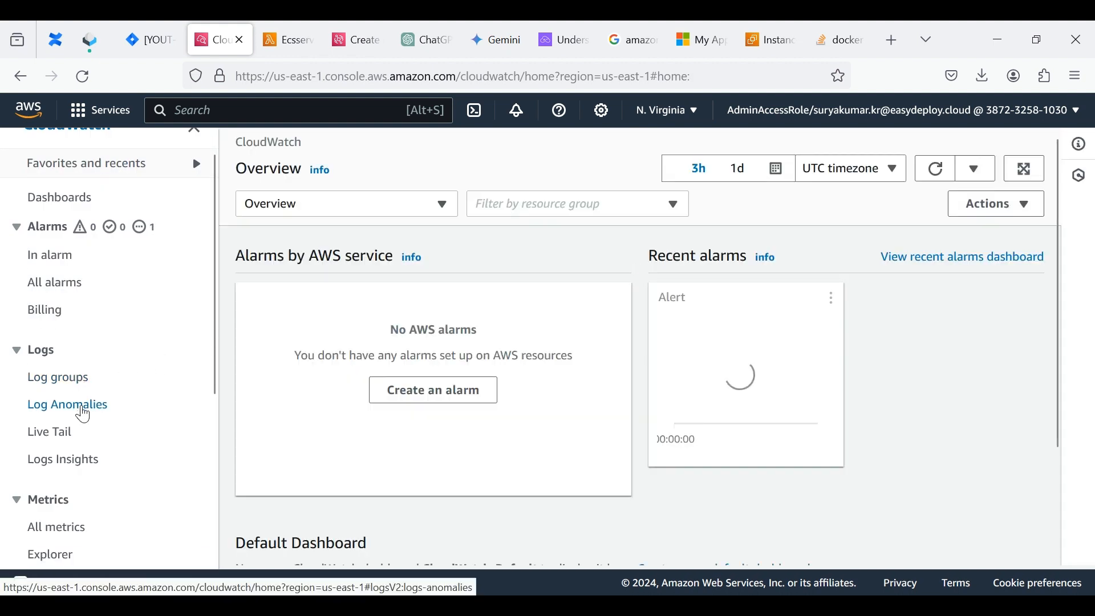
Step: In Logs > Log groups, locate and select /aws/lambda/Ecsservicestart-stop
left_click(58, 376)
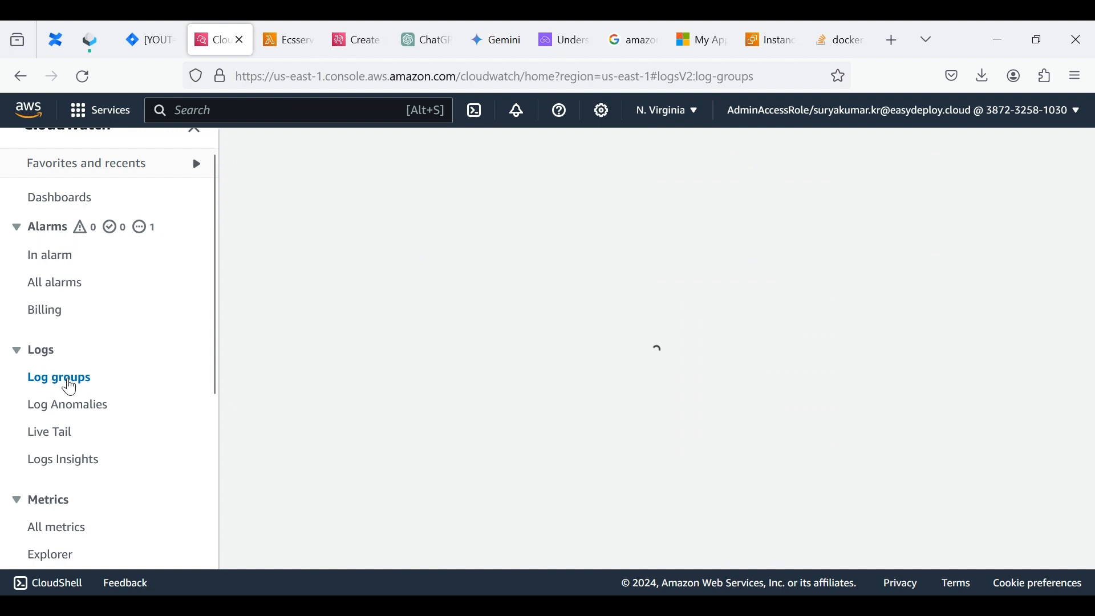
left_click(58, 377)
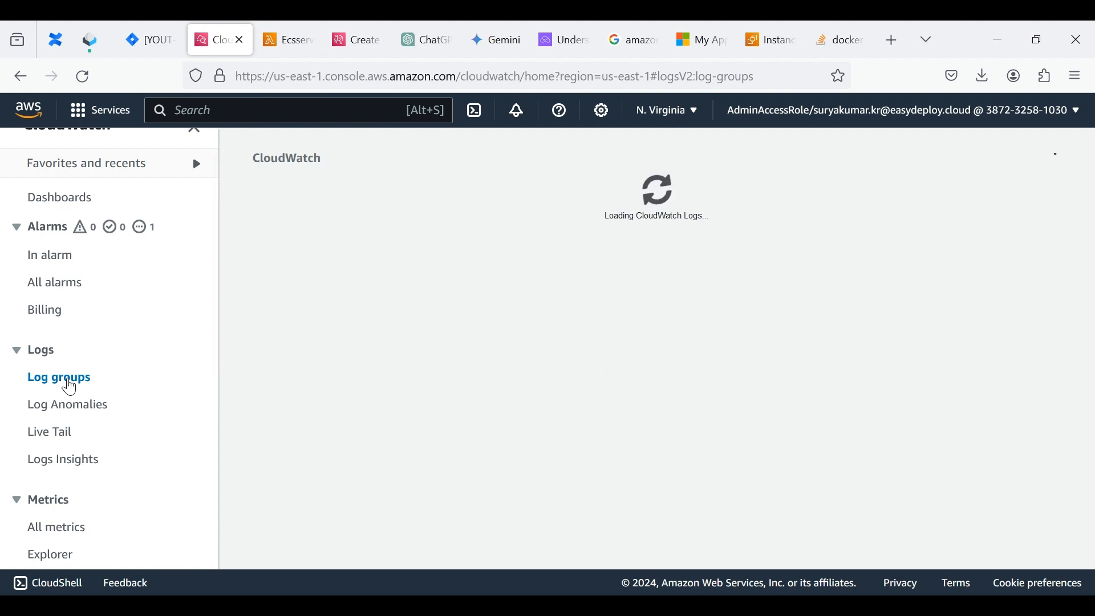
left_click(58, 377)
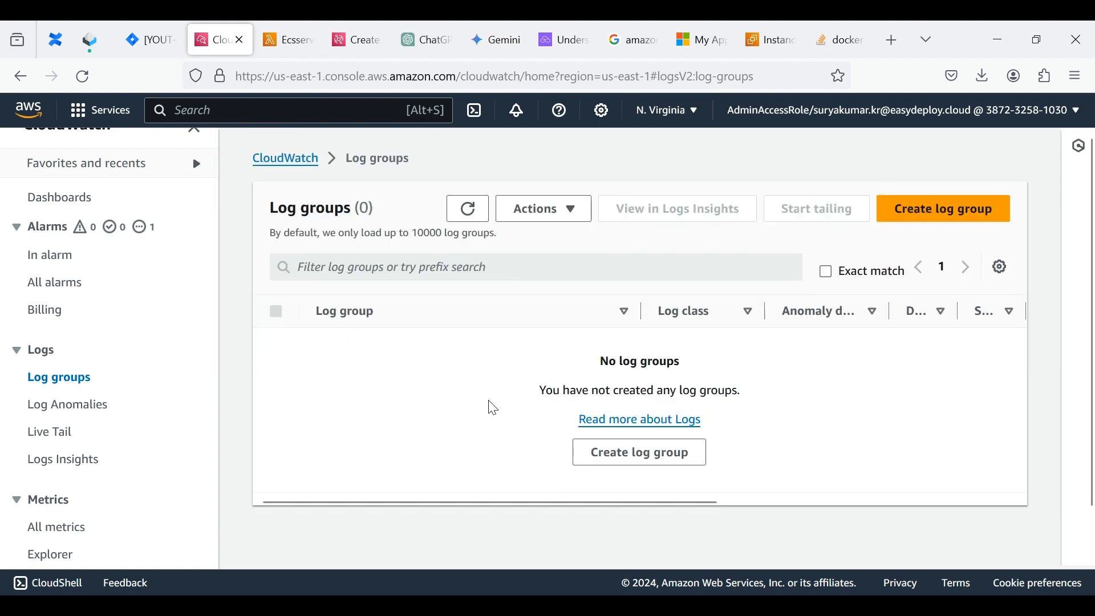
left_click(467, 208)
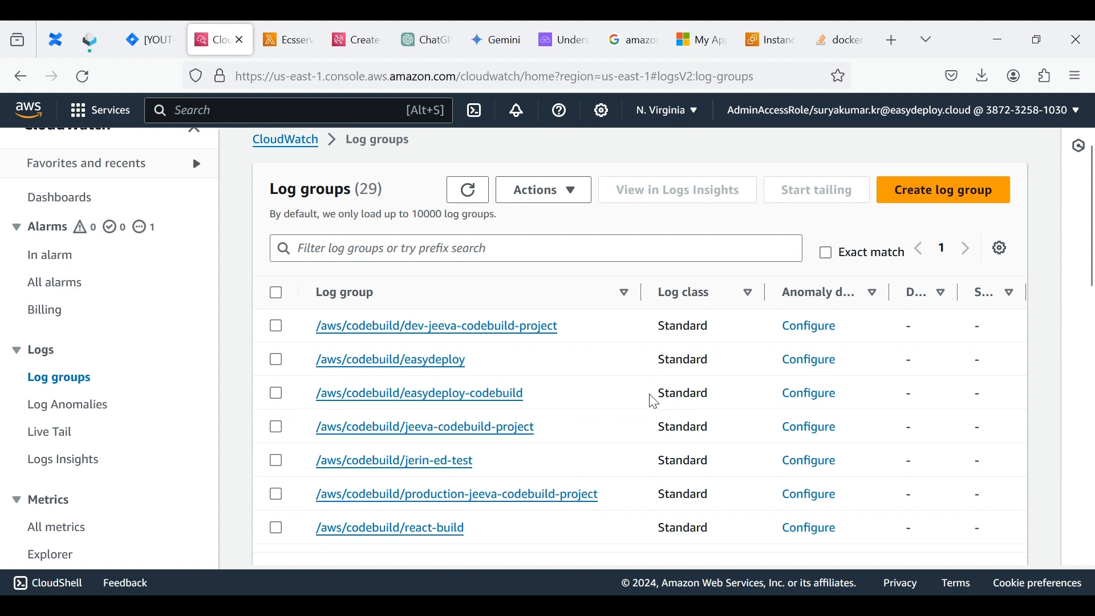
scroll("down", 3)
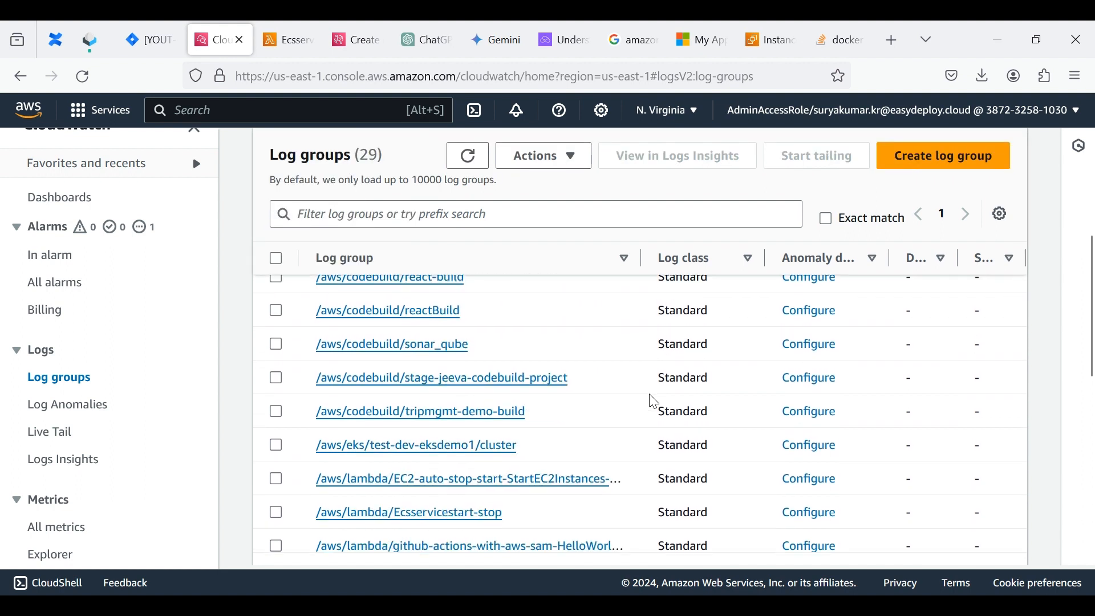
scroll("down", 3)
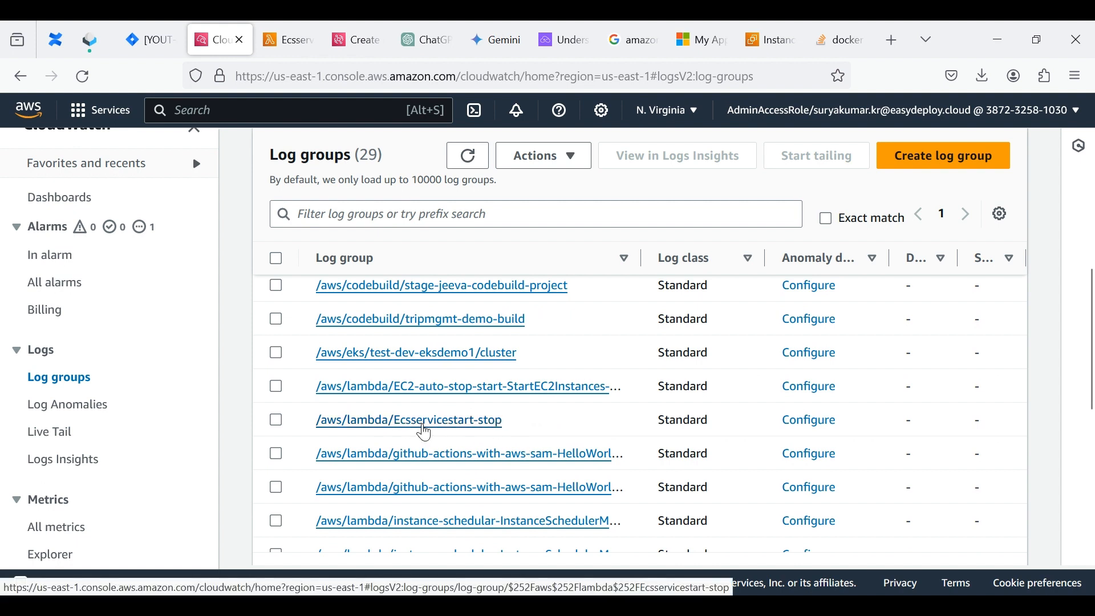
left_click(408, 419)
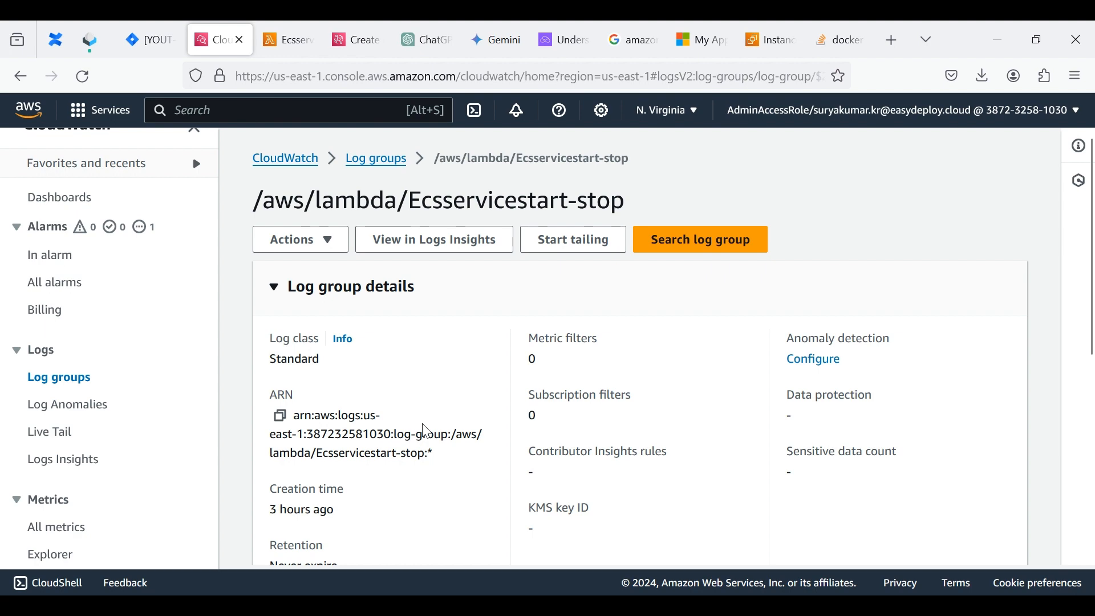
Step: Scroll to the log streams and select the most recent one
scroll("down", 3)
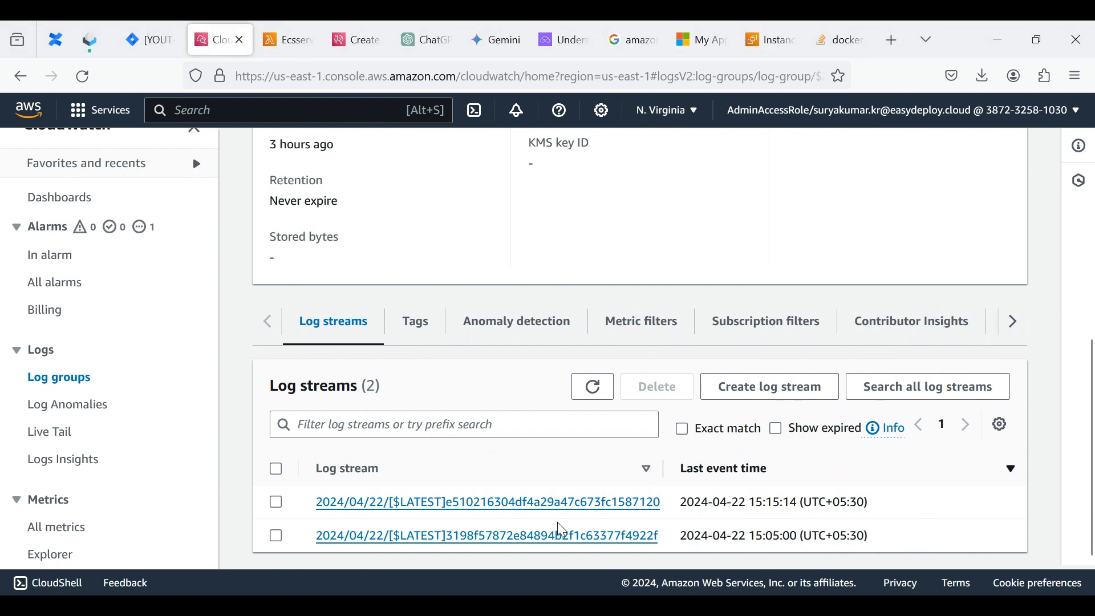
mouse_move(788, 551)
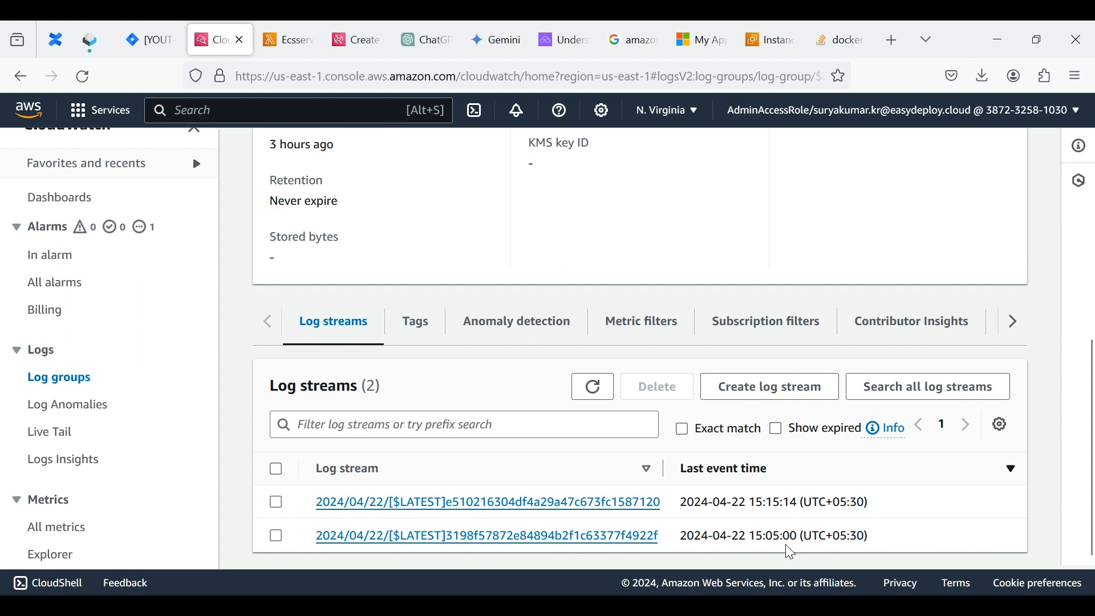
mouse_move(769, 529)
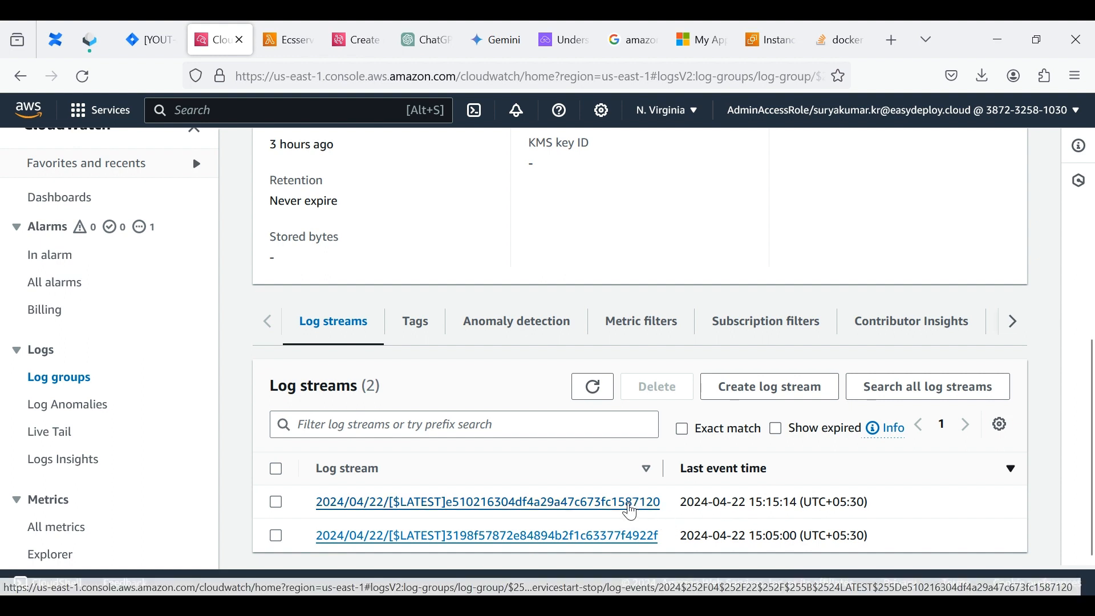
left_click(486, 501)
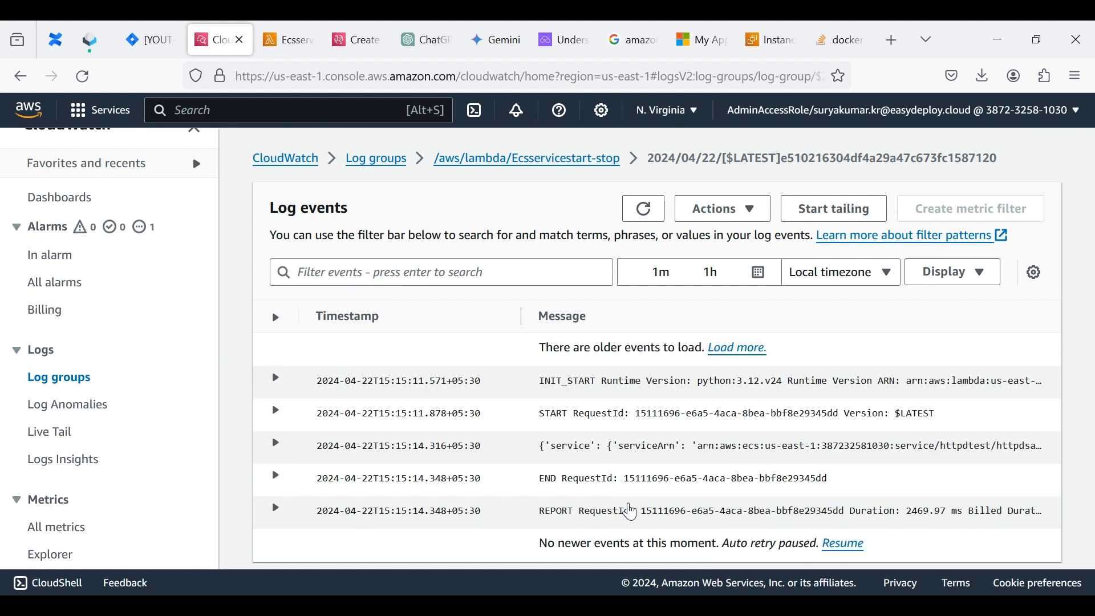
Step: Load older events and expand the INIT_START entry showing the Python 3.12 init message
left_click(735, 348)
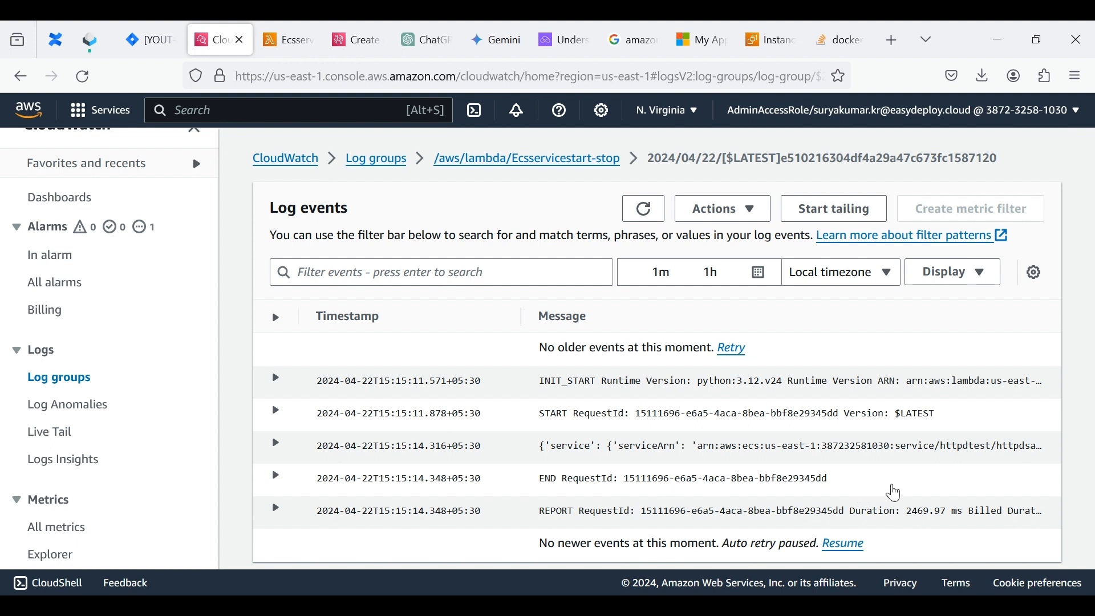
mouse_move(800, 451)
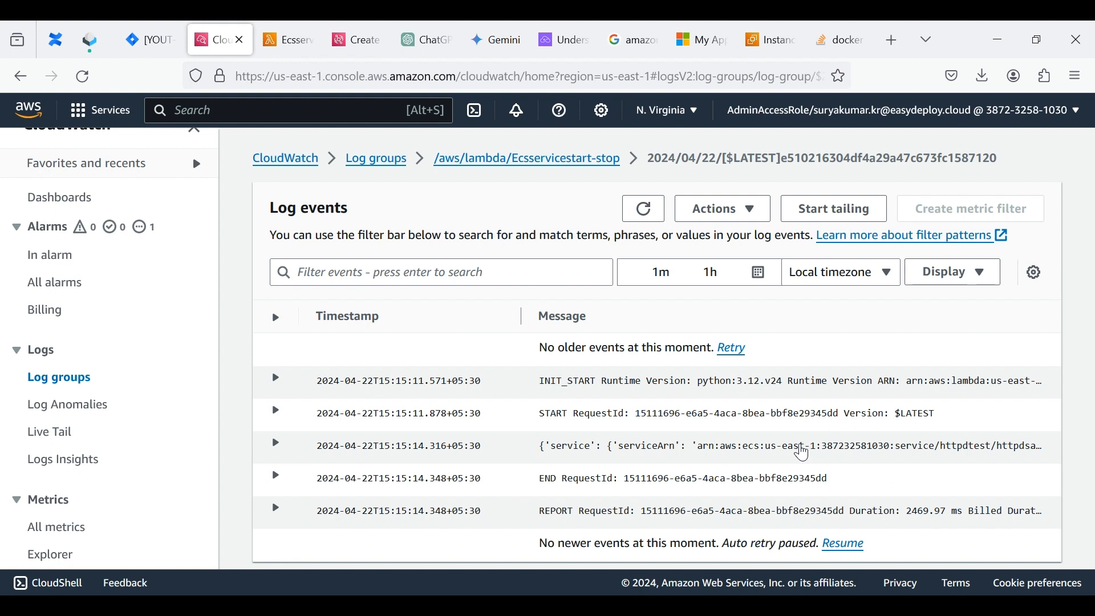
mouse_move(755, 393)
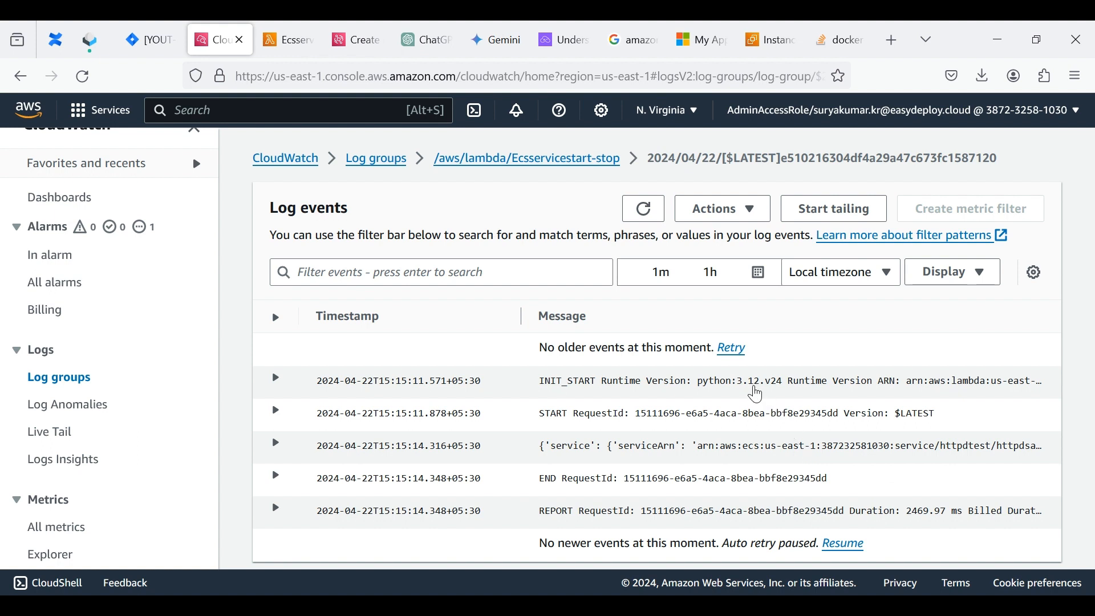
left_click(275, 379)
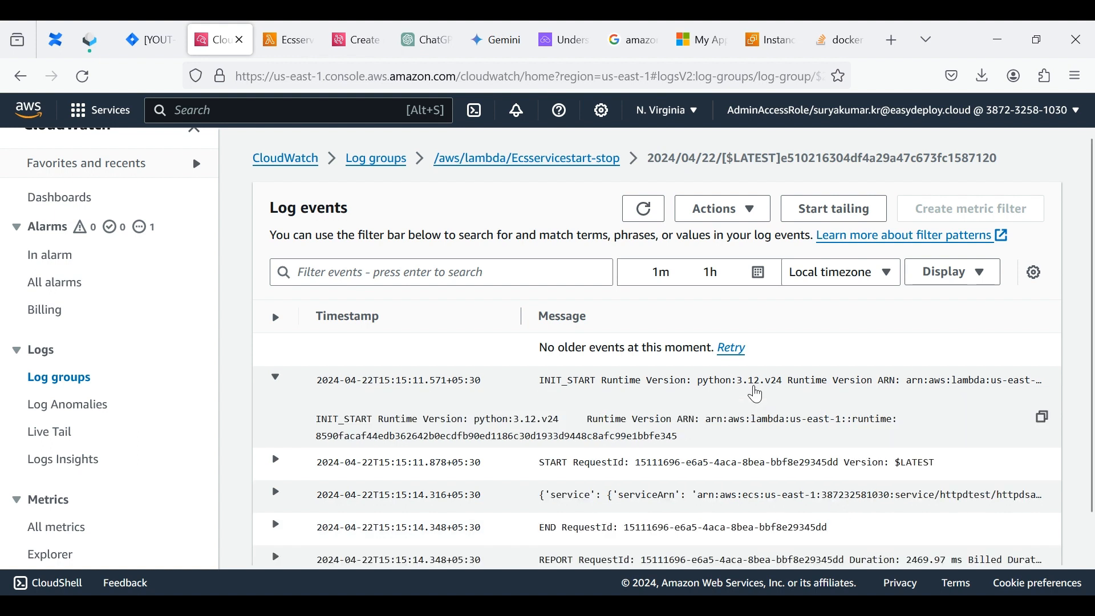